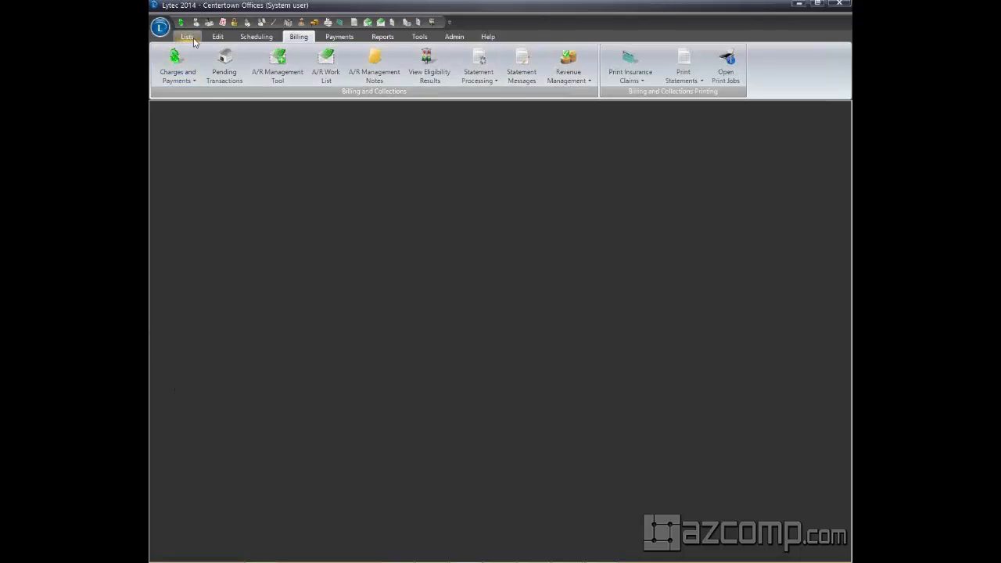
- Open the Insurance Companies list from Lists and bring up code 5STAR0000
{"action": "left_click", "coordinate": [188, 36]}
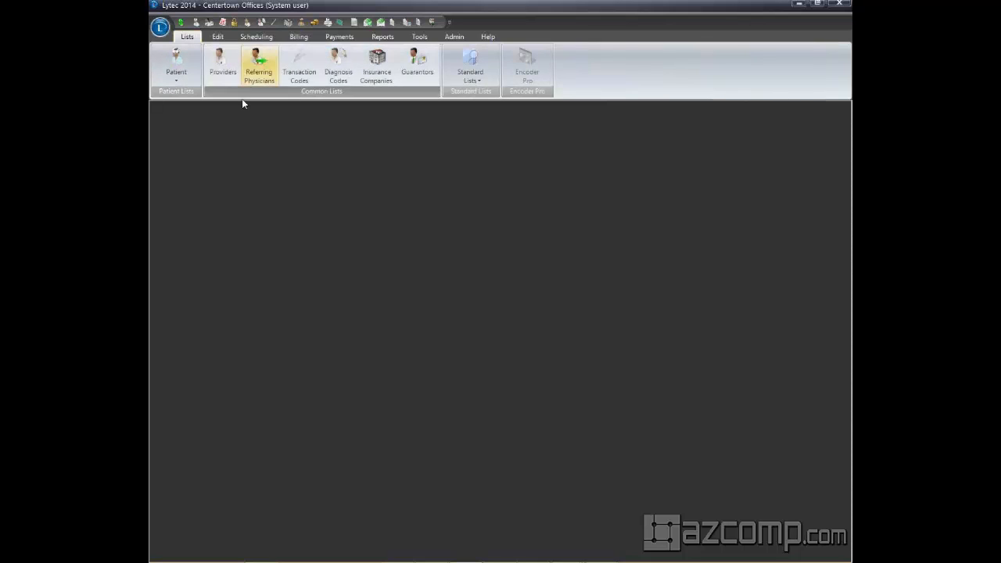
{"action": "left_click", "coordinate": [375, 65]}
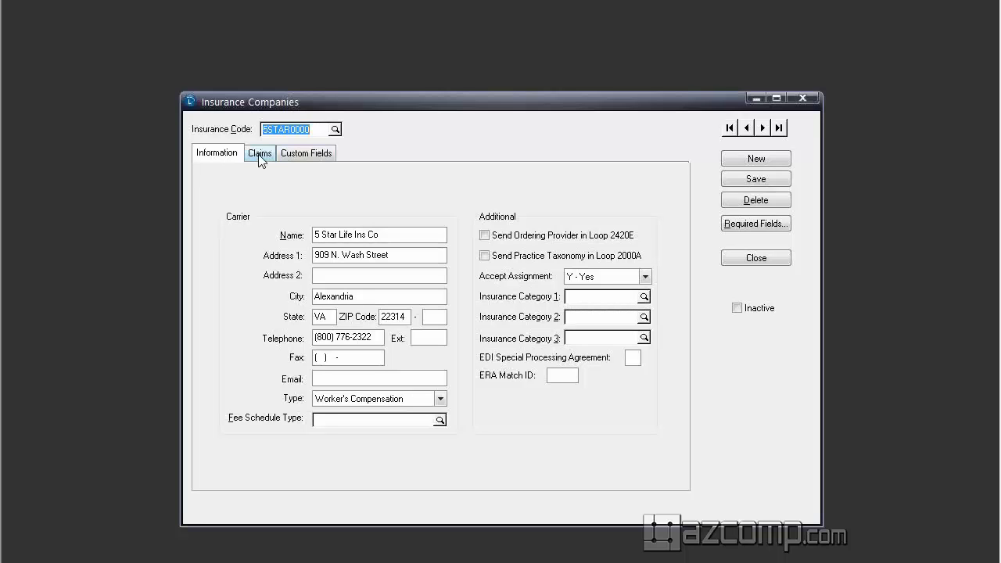
- On the Claims settings choose ICD-10 as the diagnosis code set with ICD-9 before 10/01/2015
{"action": "left_click", "coordinate": [259, 154]}
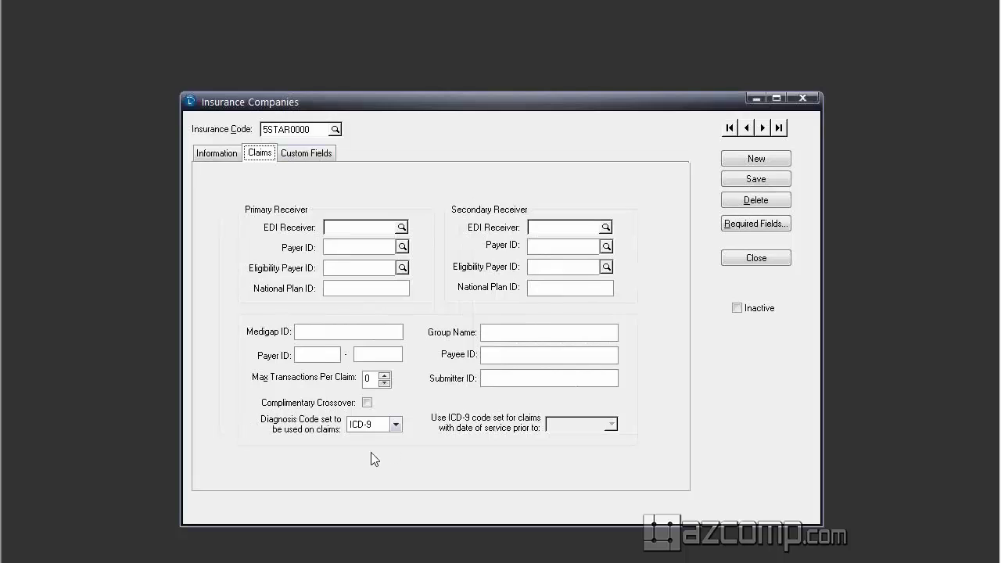
{"action": "mouse_move", "coordinate": [259, 426]}
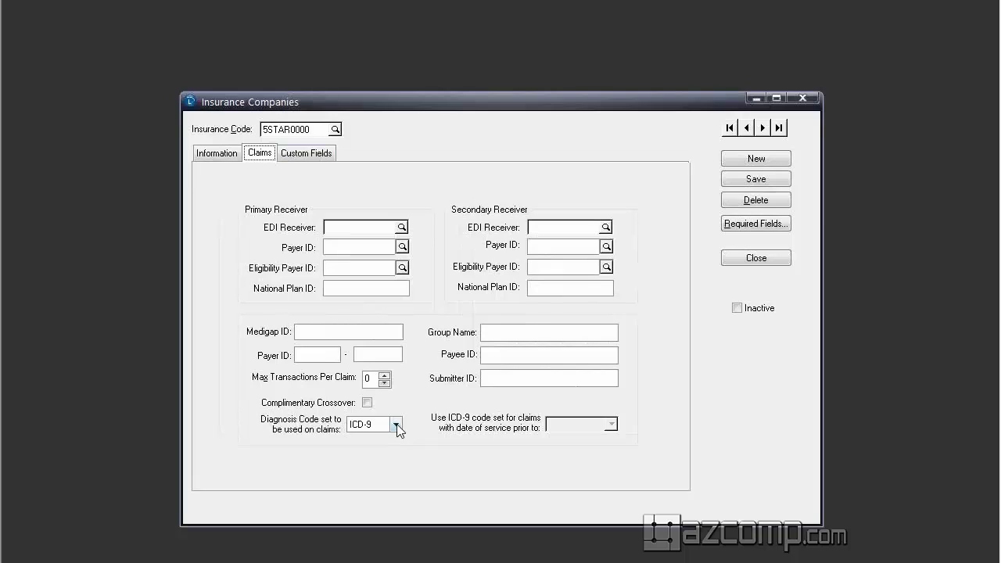
{"action": "left_click", "coordinate": [398, 424]}
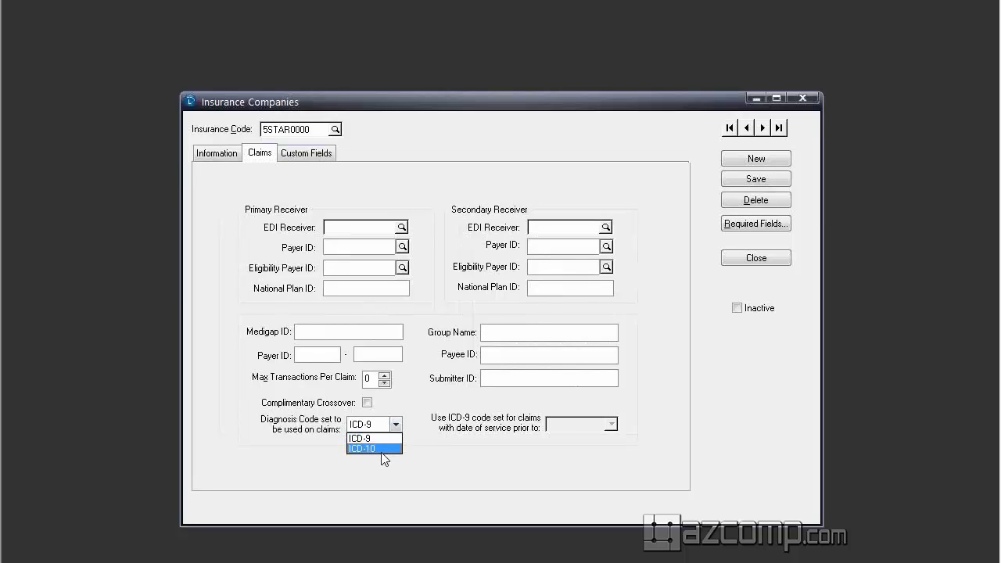
{"action": "left_click", "coordinate": [360, 447]}
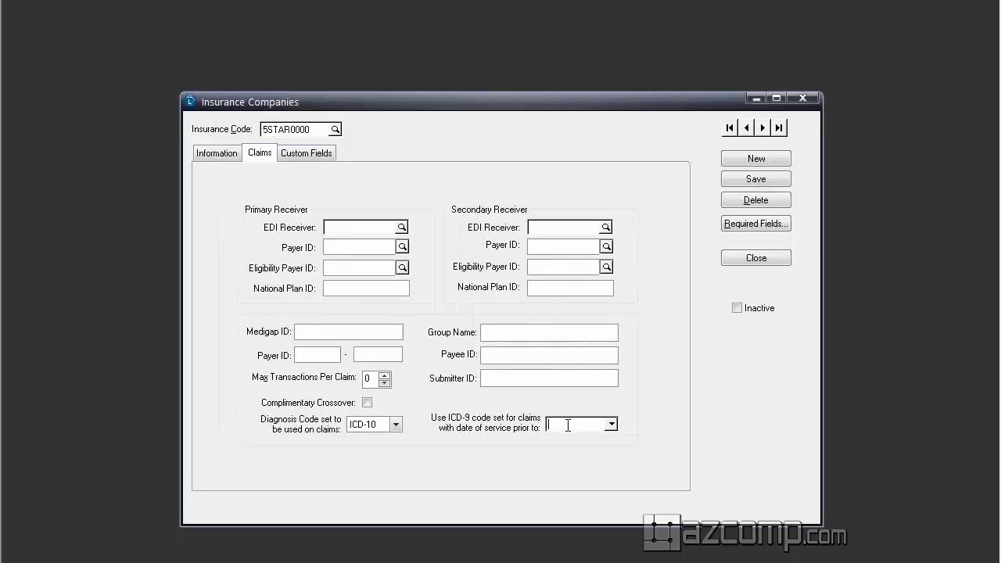
{"action": "type", "text": "10/01/"}
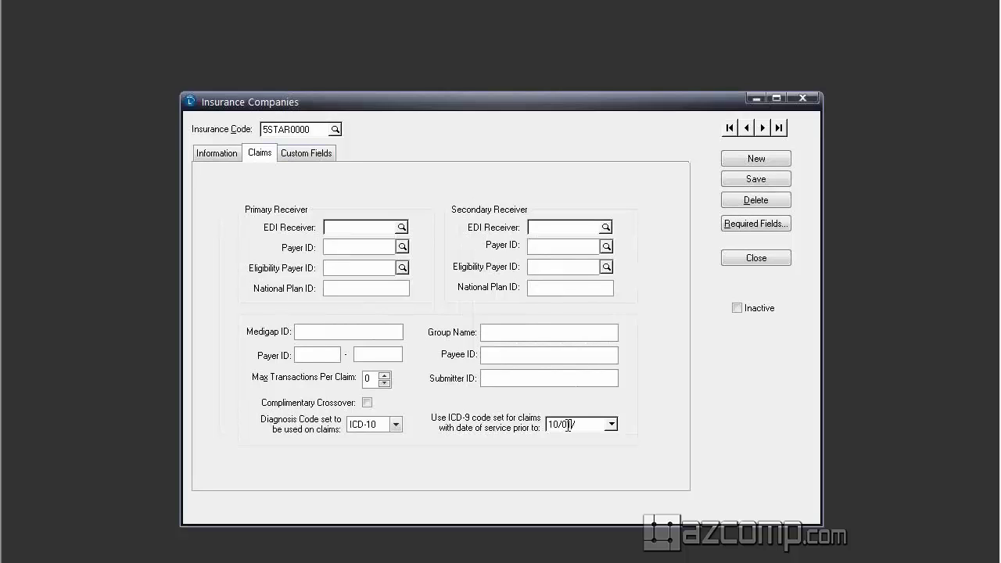
{"action": "type", "text": "2015"}
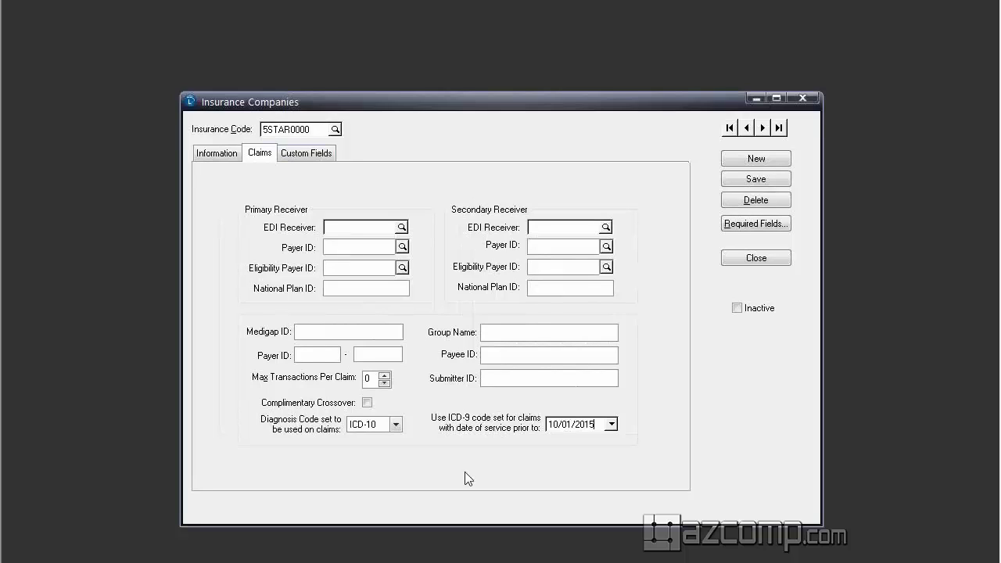
{"action": "mouse_move", "coordinate": [369, 322]}
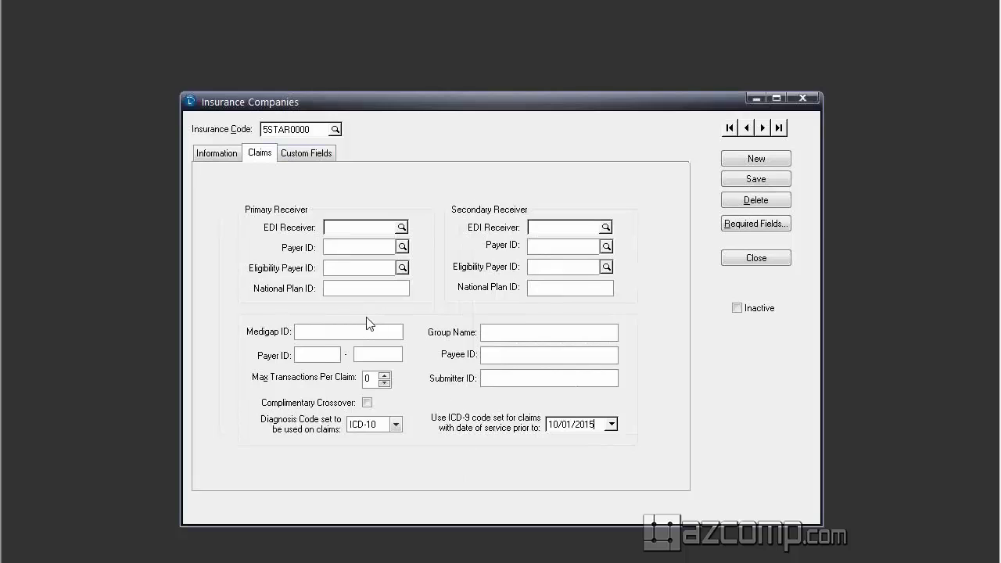
{"action": "mouse_move", "coordinate": [250, 192]}
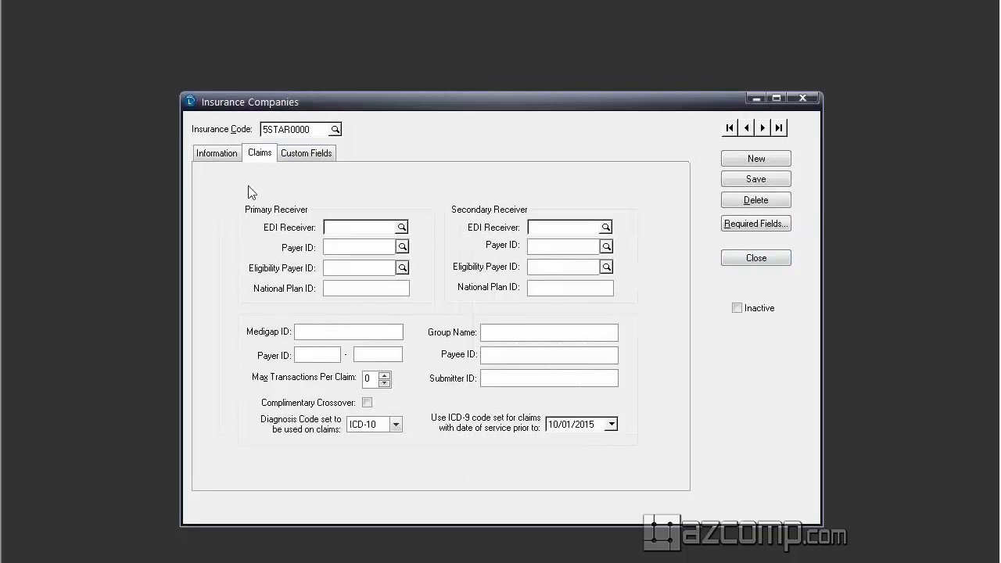
{"action": "mouse_move", "coordinate": [216, 154]}
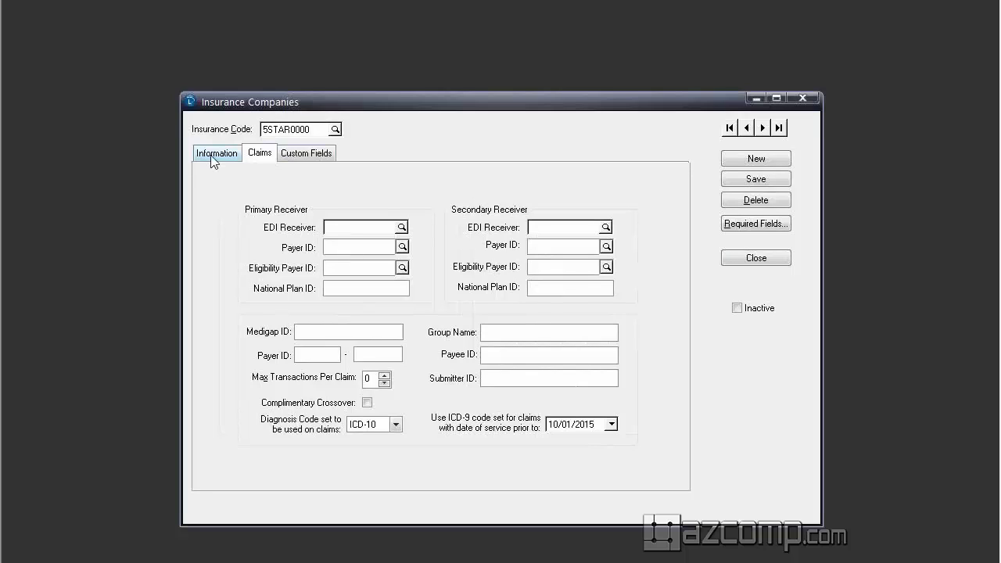
- Review the Information tab carrier fields, then leave the insurance company record
{"action": "left_click", "coordinate": [216, 153]}
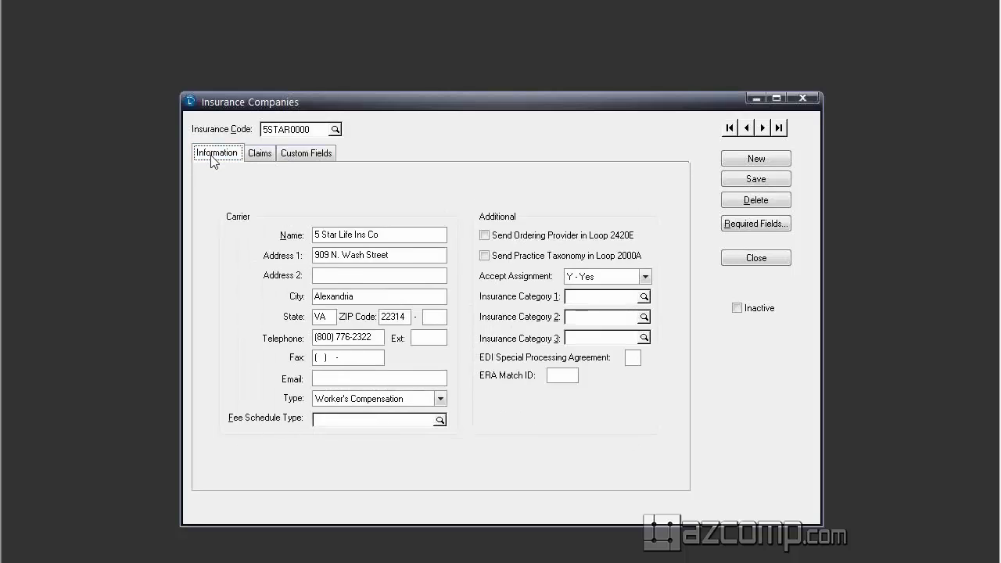
{"action": "mouse_move", "coordinate": [376, 407]}
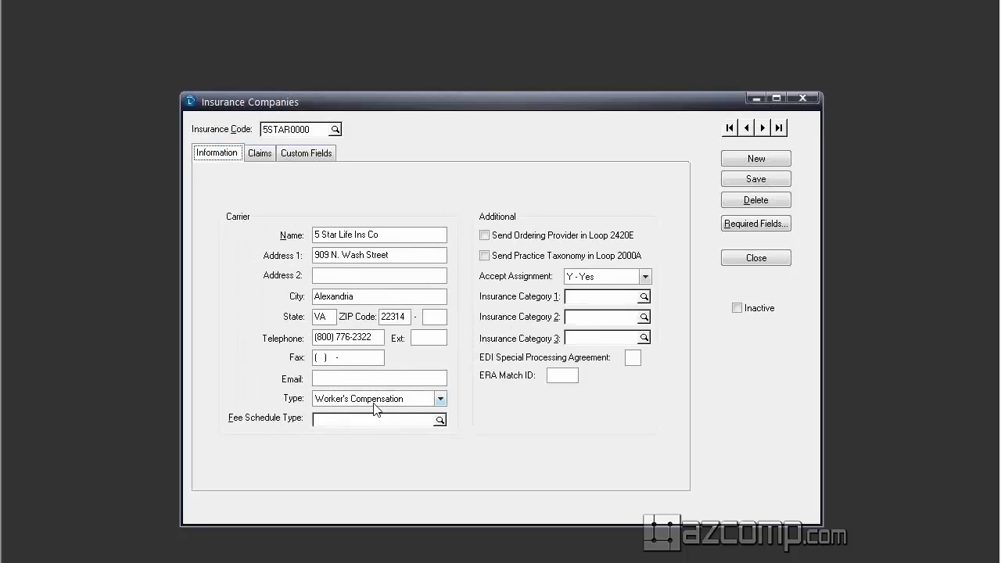
{"action": "mouse_move", "coordinate": [305, 410]}
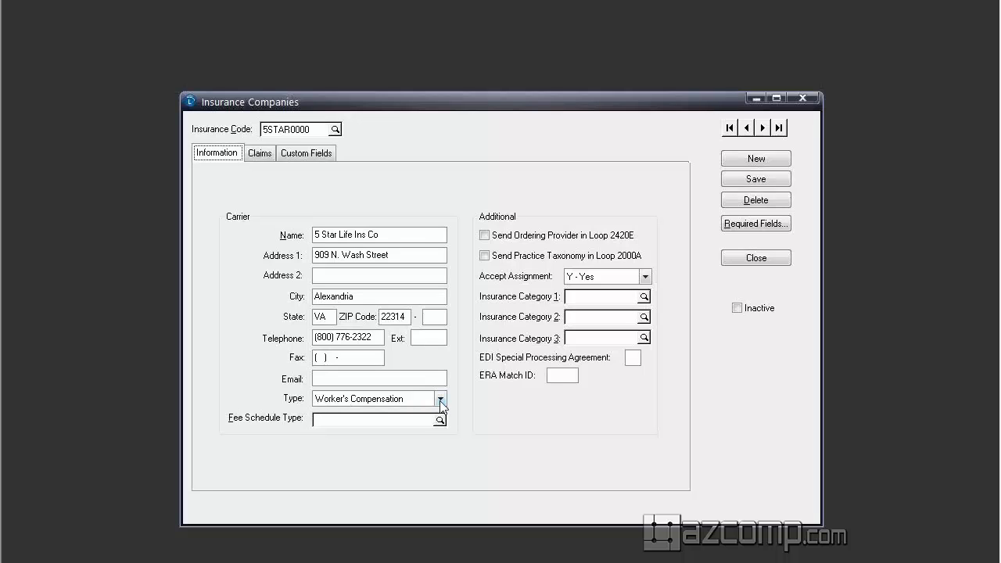
{"action": "mouse_move", "coordinate": [445, 410]}
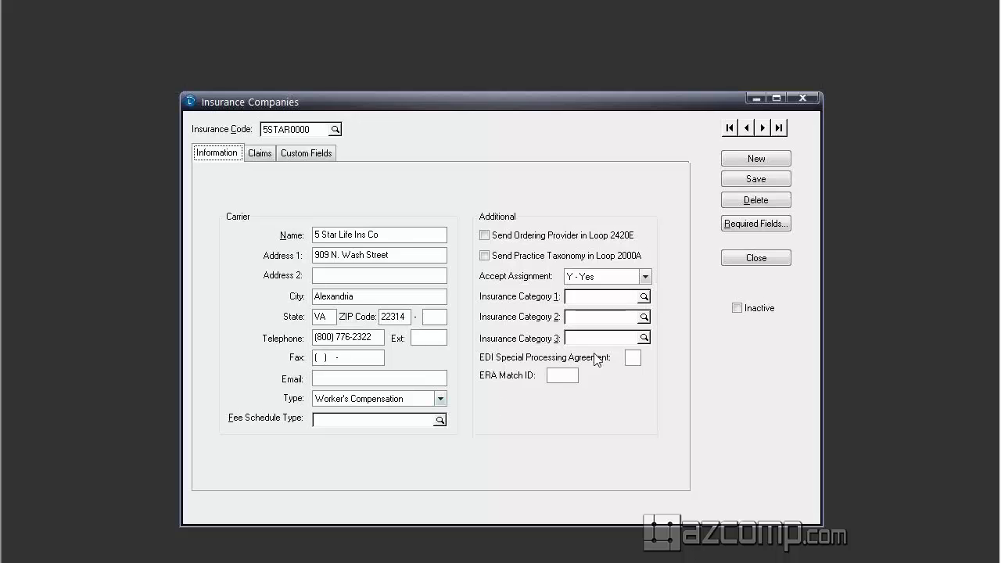
{"action": "left_click", "coordinate": [756, 257]}
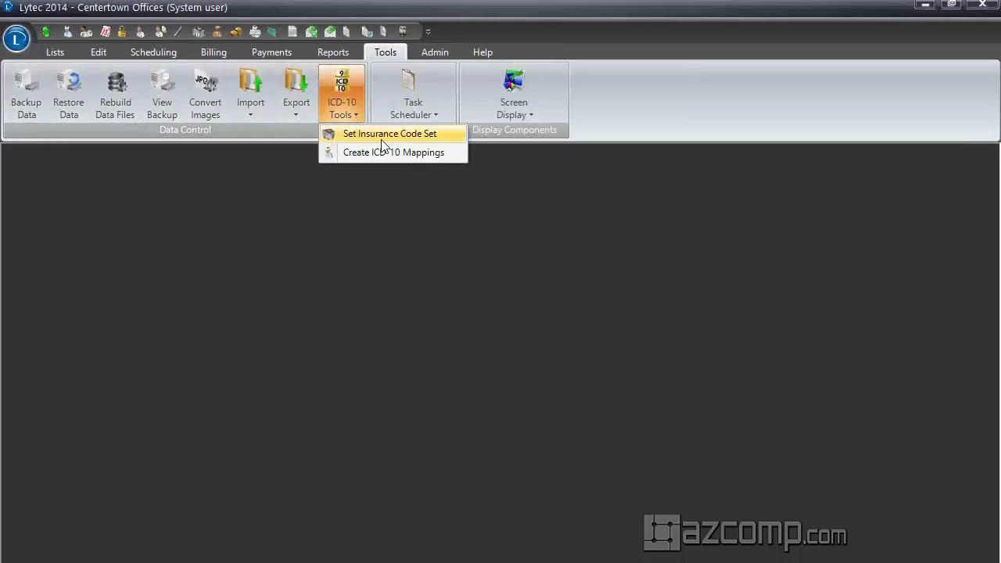
{"action": "mouse_move", "coordinate": [368, 141]}
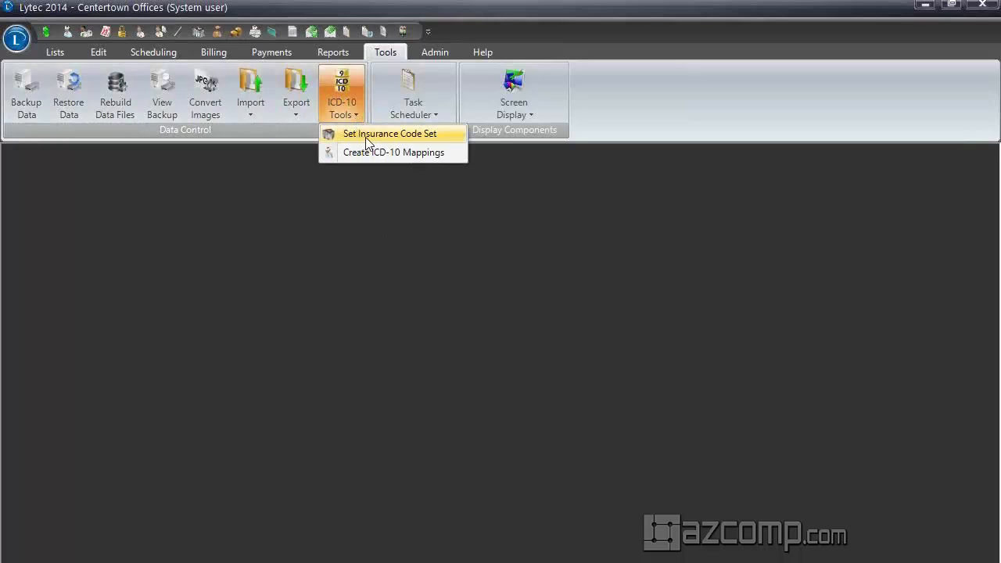
- Bring up Set Insurance Code Set from Tools > ICD-10 Tools
{"action": "left_click", "coordinate": [390, 133]}
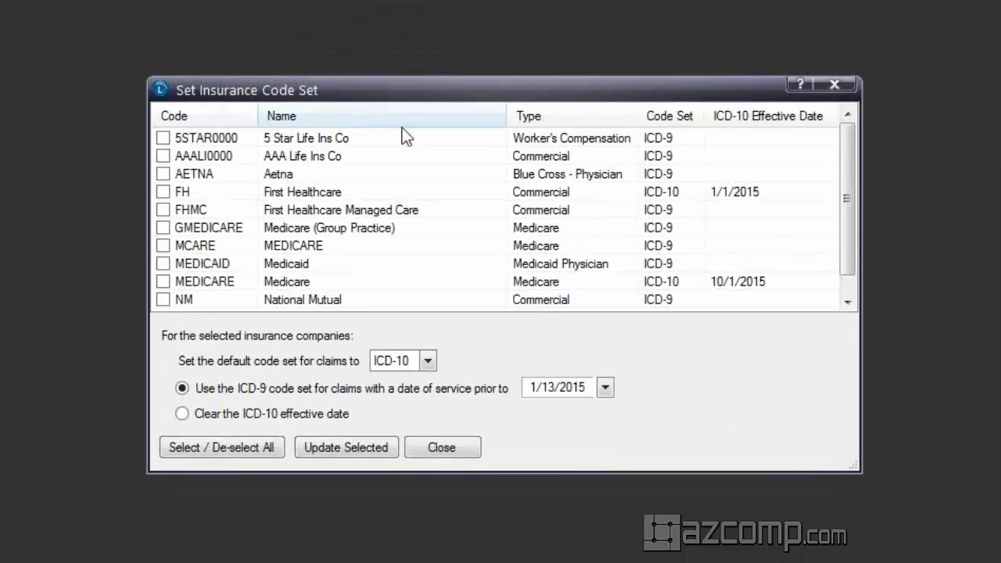
{"action": "mouse_move", "coordinate": [570, 342]}
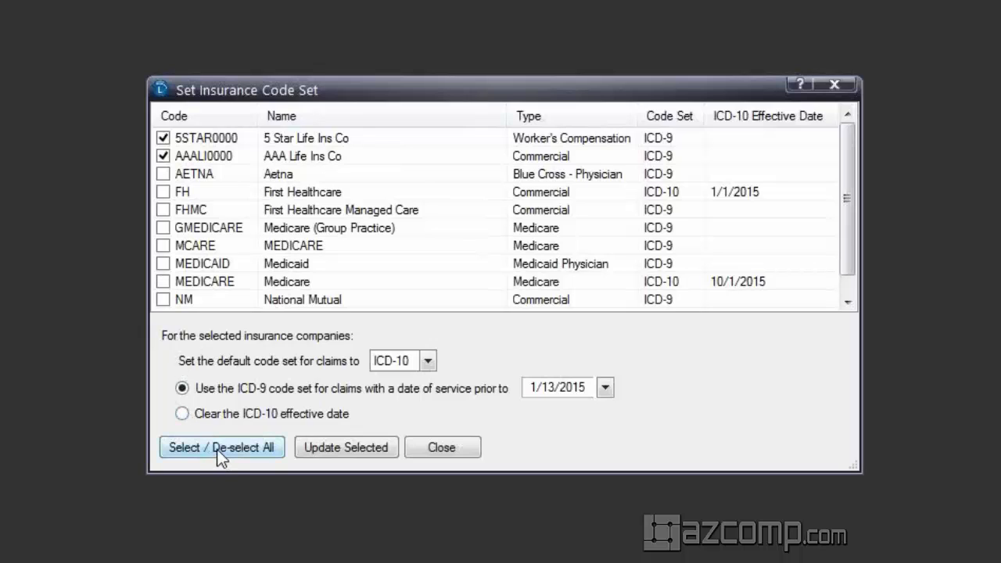
- Select all insurers, default them to ICD-10 and start setting the October 2015 ICD-9 cutoff
{"action": "left_click", "coordinate": [222, 447]}
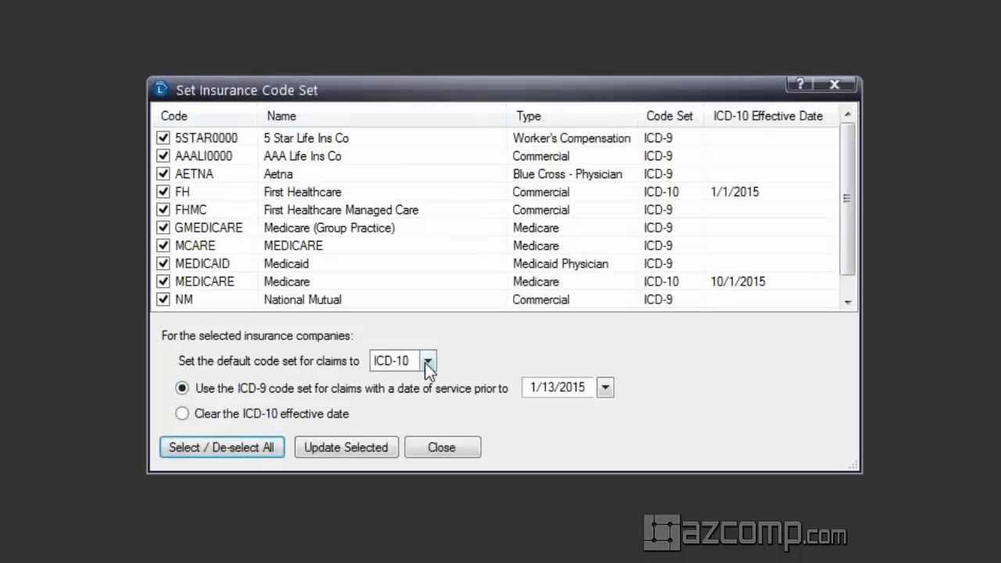
{"action": "left_click", "coordinate": [429, 360]}
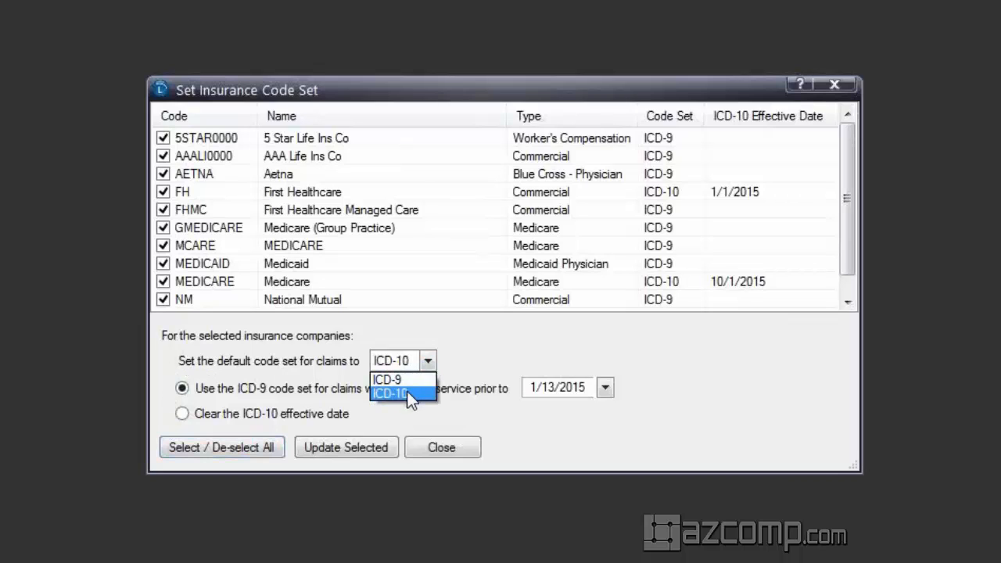
{"action": "left_click", "coordinate": [390, 393]}
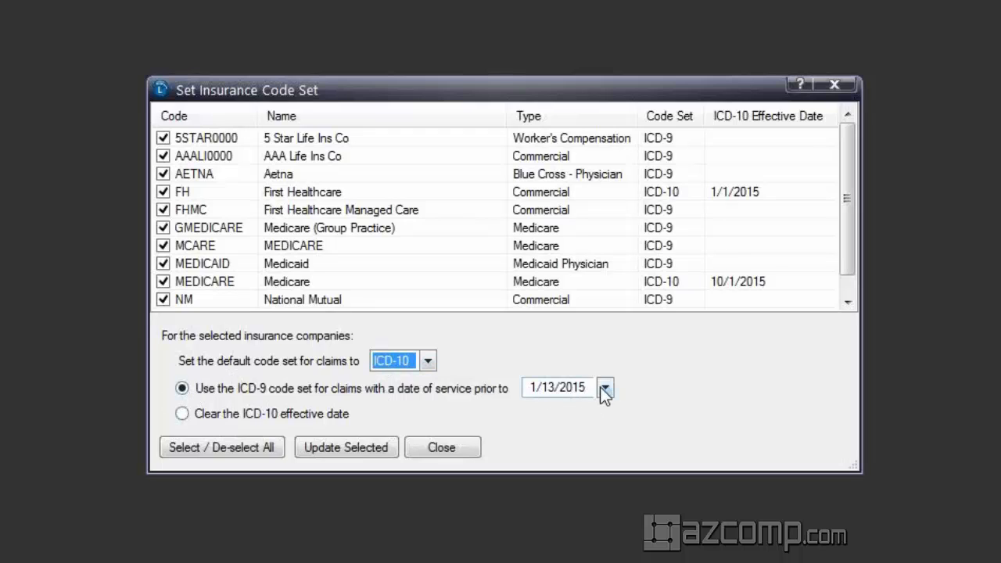
{"action": "left_click", "coordinate": [532, 388]}
{"action": "type", "text": "0"}
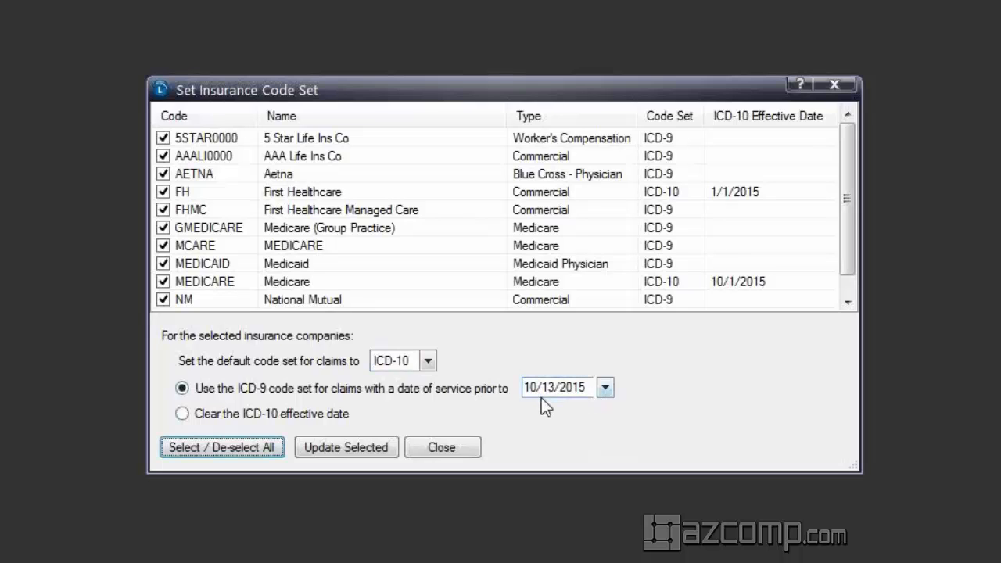
{"action": "left_click", "coordinate": [557, 388]}
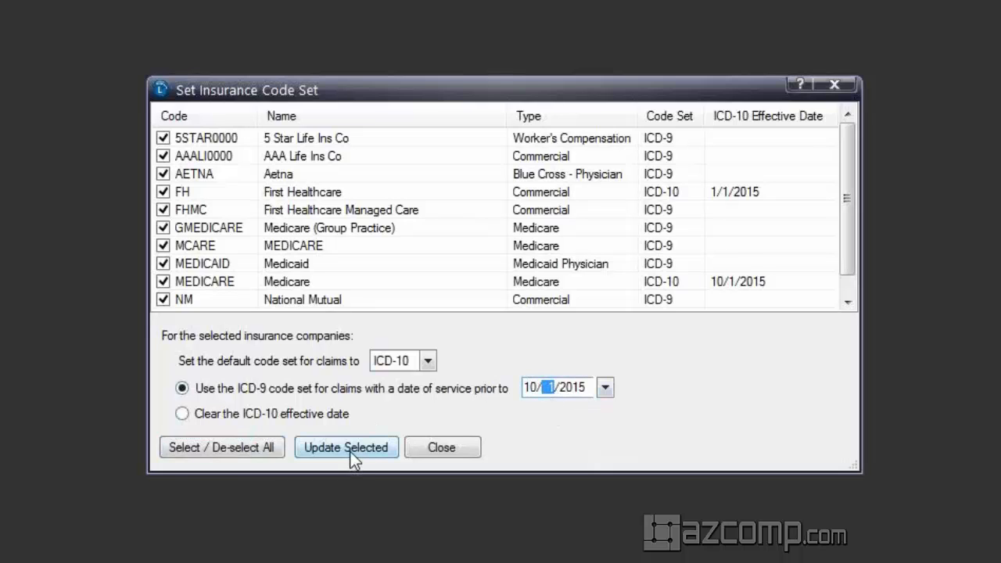
{"action": "mouse_move", "coordinate": [550, 125]}
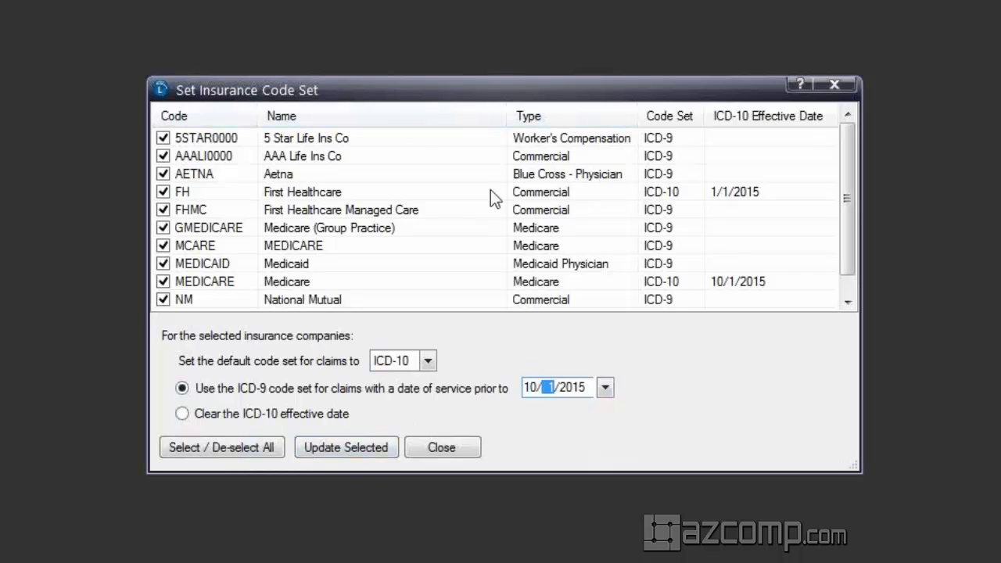
{"action": "mouse_move", "coordinate": [566, 227]}
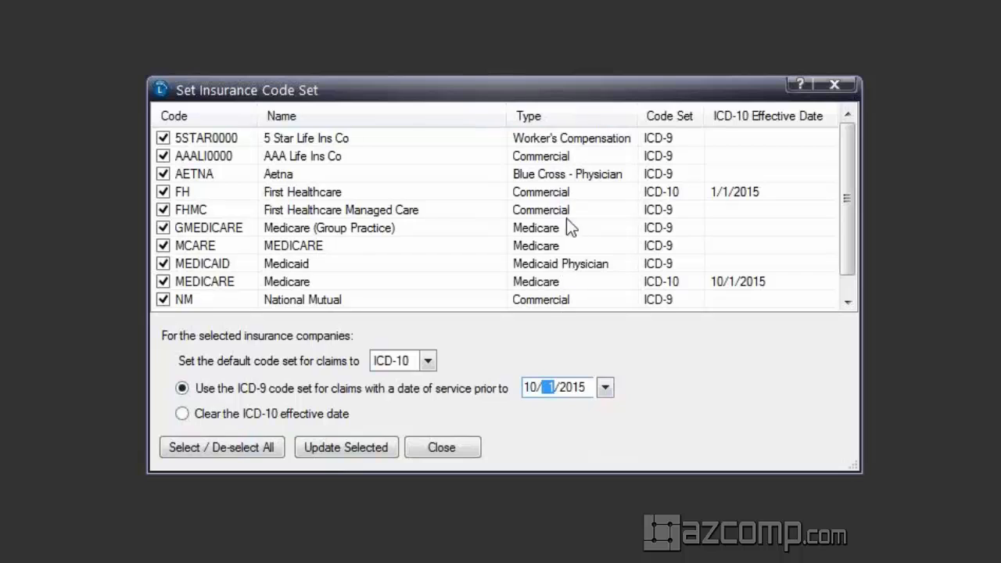
{"action": "mouse_move", "coordinate": [562, 129]}
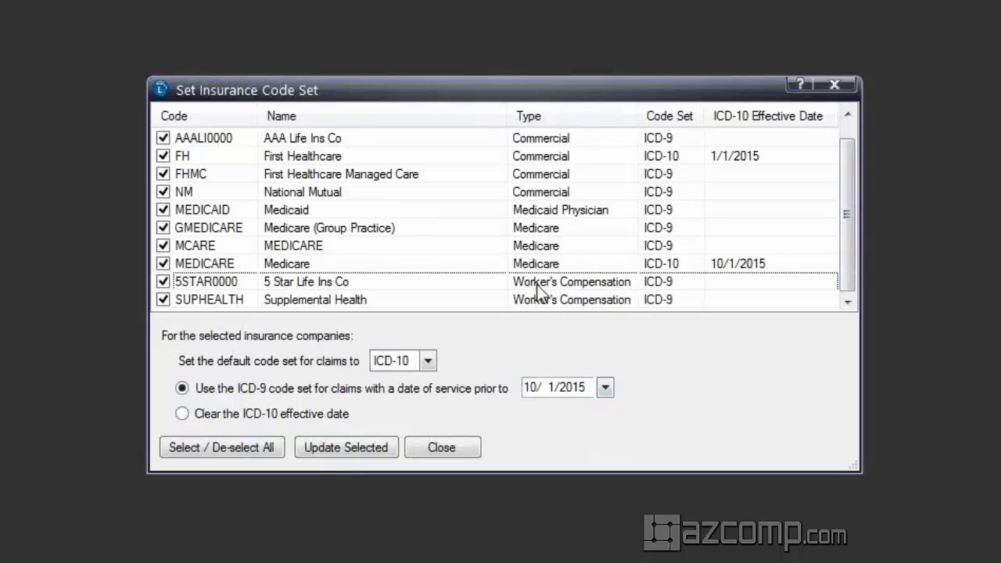
- Untick 5STAR0000 and 5 Star Life Ins Co so they are excluded from the update
{"action": "left_click", "coordinate": [163, 282]}
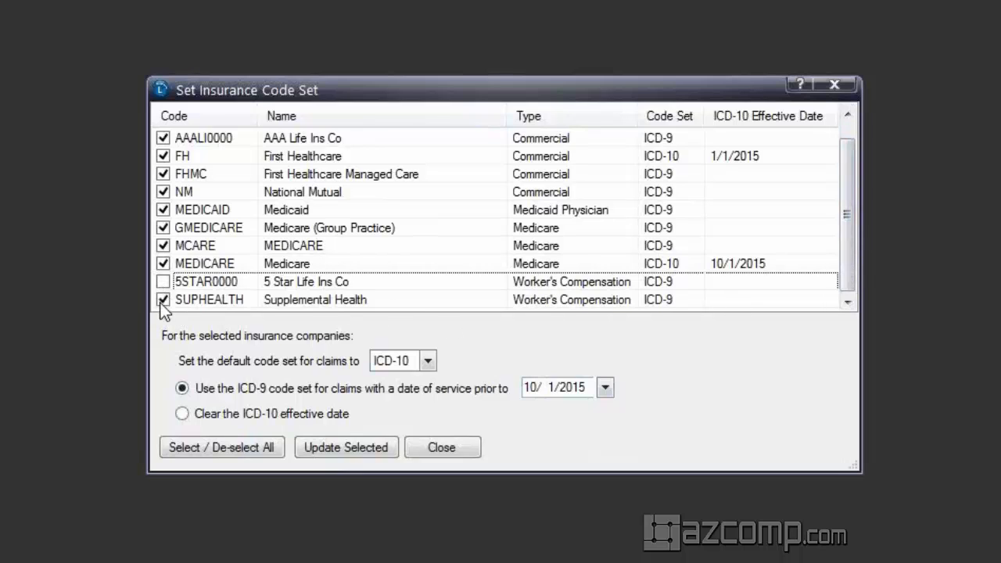
{"action": "left_click", "coordinate": [163, 300]}
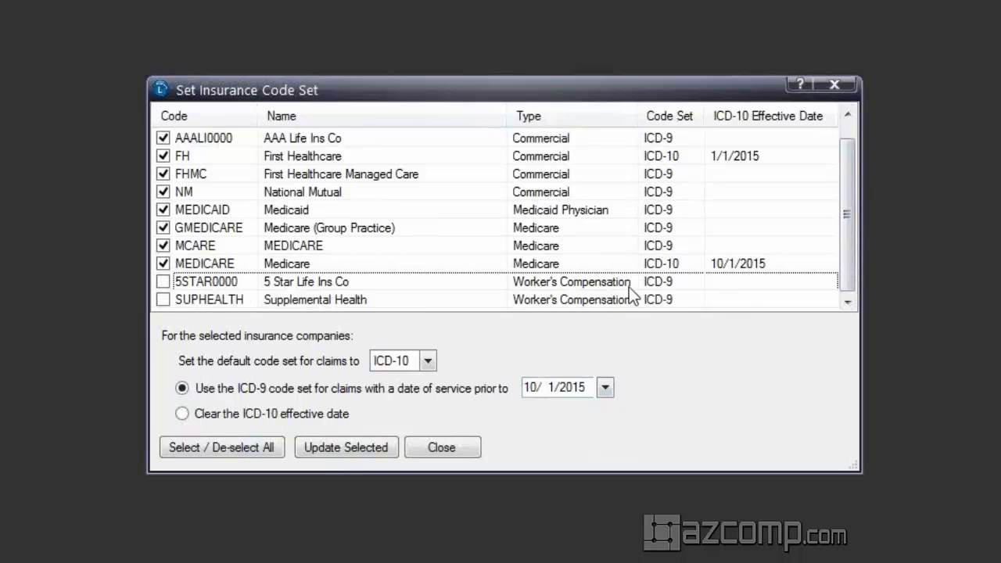
{"action": "mouse_move", "coordinate": [757, 296]}
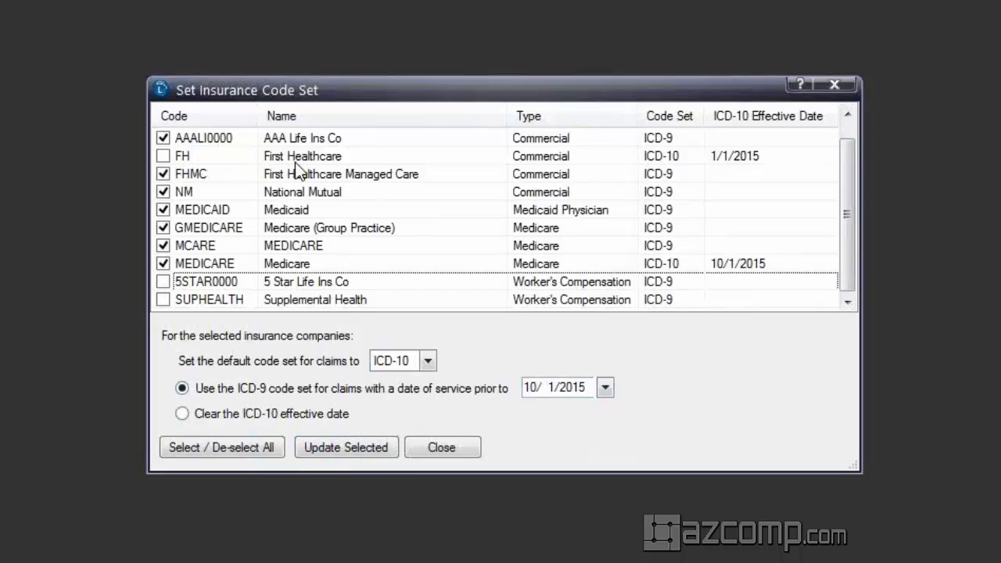
{"action": "mouse_move", "coordinate": [743, 169]}
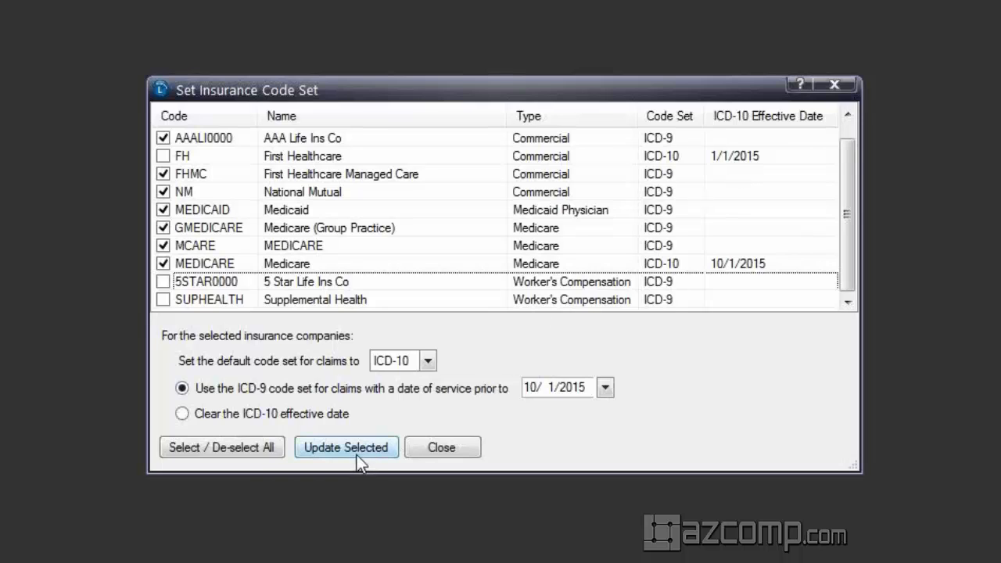
- Update the checked insurers to ICD-10 from 10/1/2015, review the columns and close the window
{"action": "left_click", "coordinate": [346, 447]}
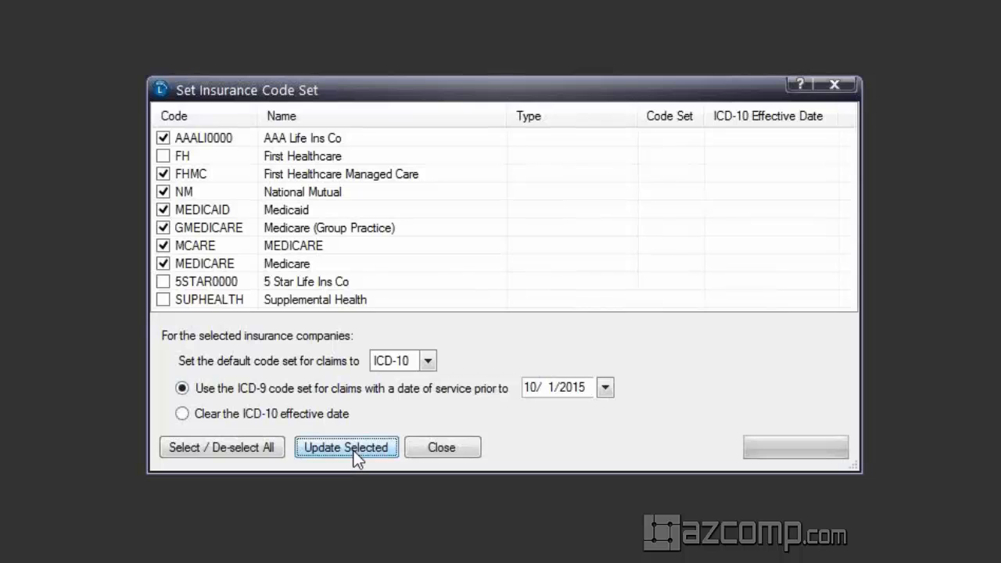
{"action": "left_click", "coordinate": [346, 447]}
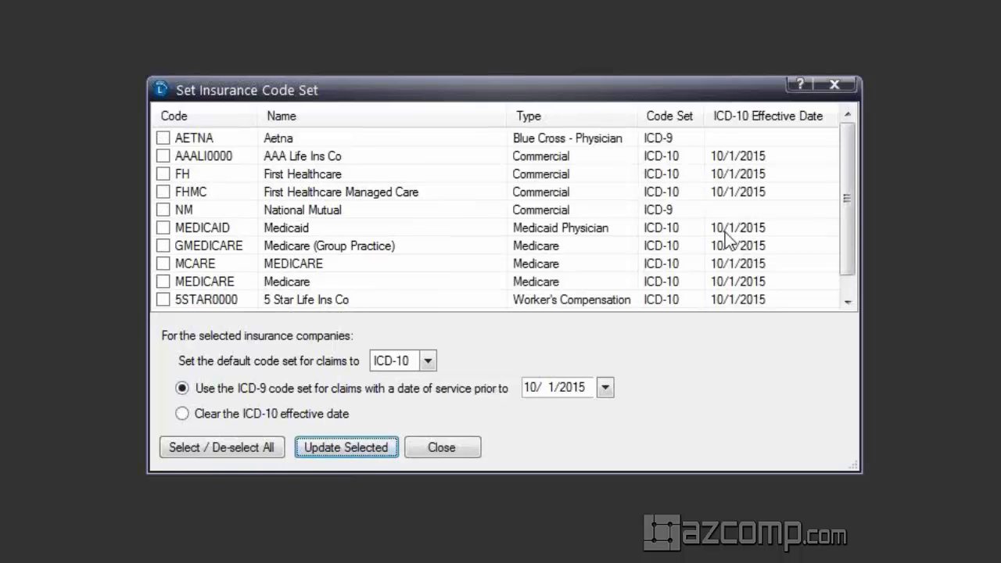
{"action": "scroll", "scroll_direction": "down", "scroll_amount": 3}
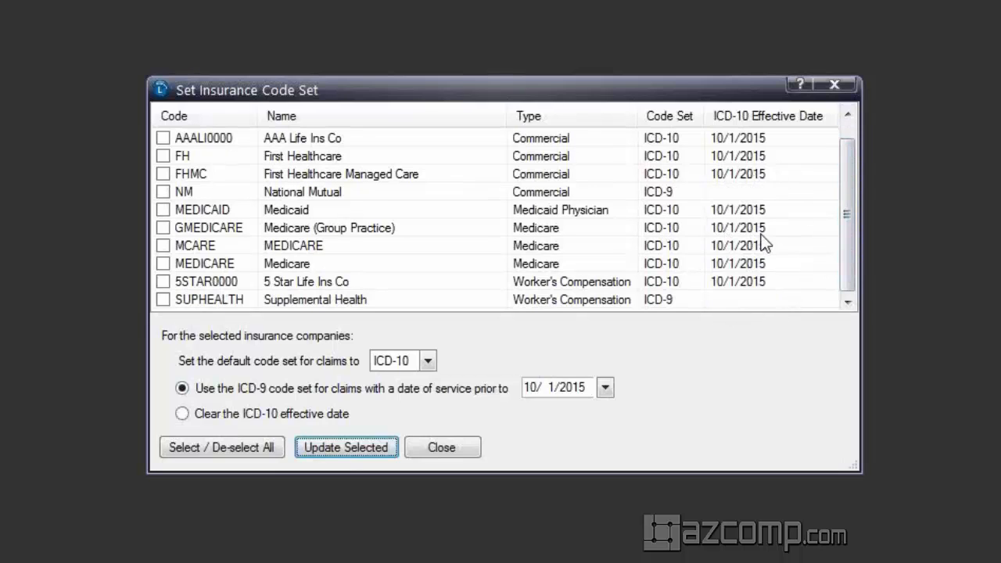
{"action": "mouse_move", "coordinate": [563, 428]}
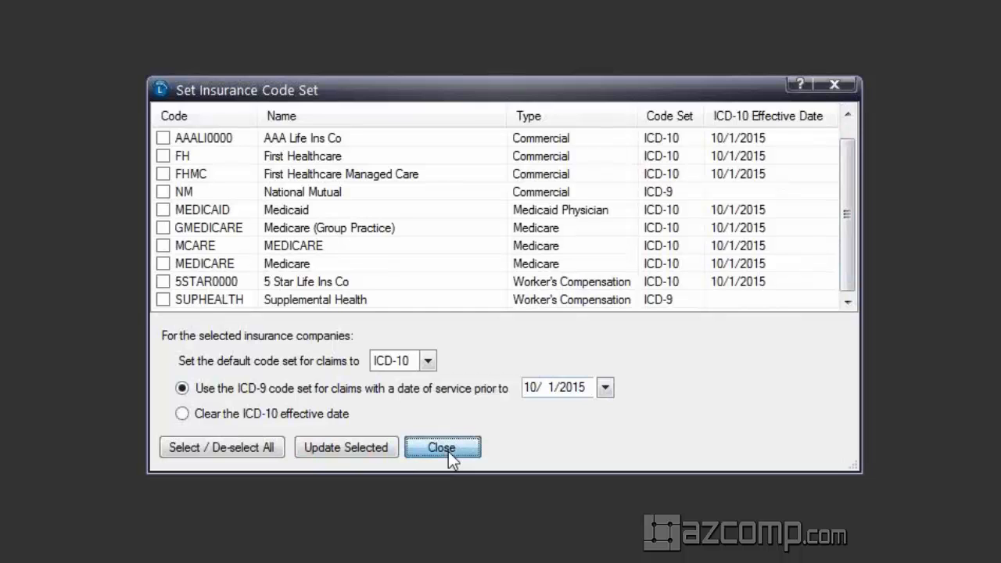
{"action": "left_click", "coordinate": [441, 448]}
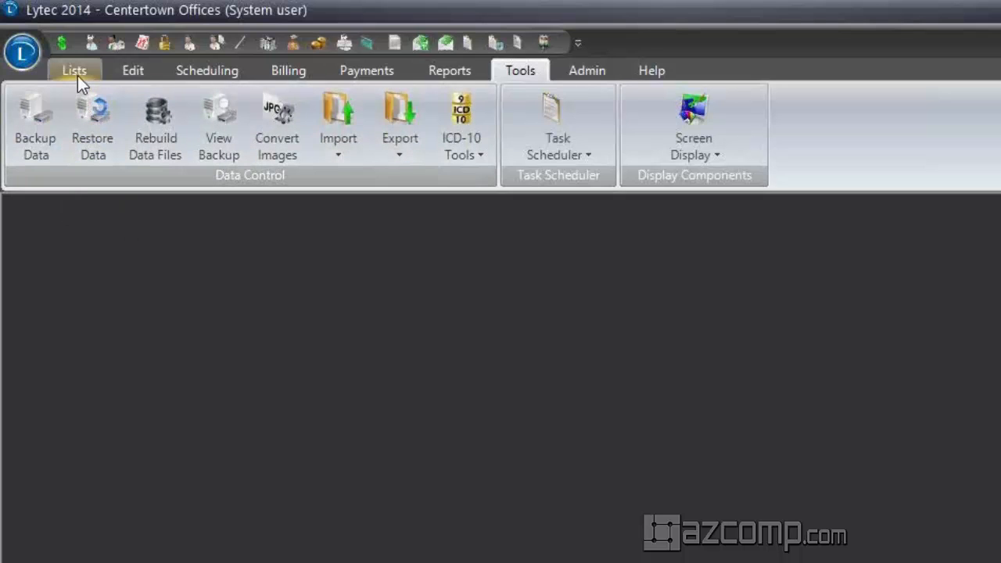
- Open the Diagnosis Codes list showing 034.0 Strep Throat with no ICD-10 mapping
{"action": "left_click", "coordinate": [75, 69]}
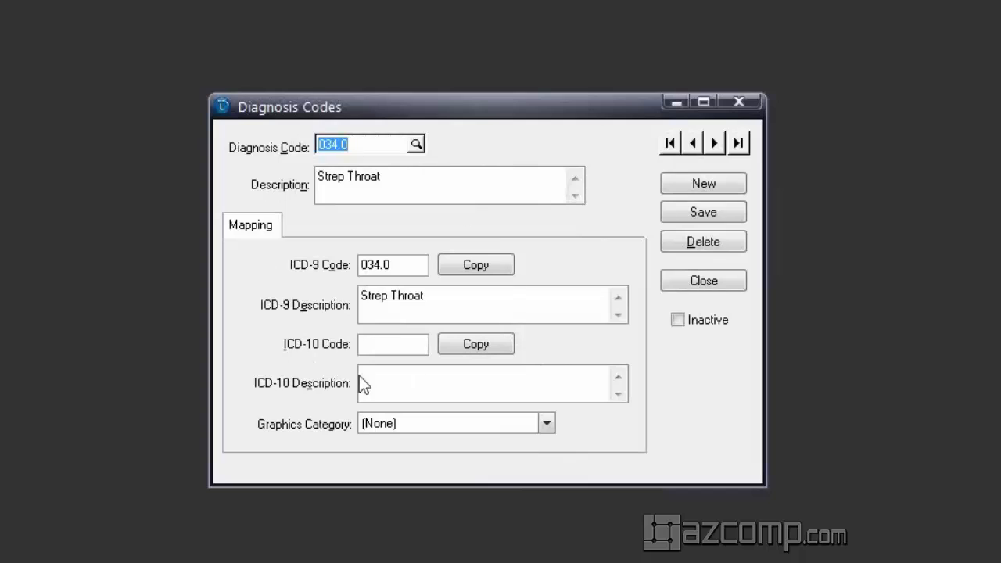
{"action": "mouse_move", "coordinate": [420, 341]}
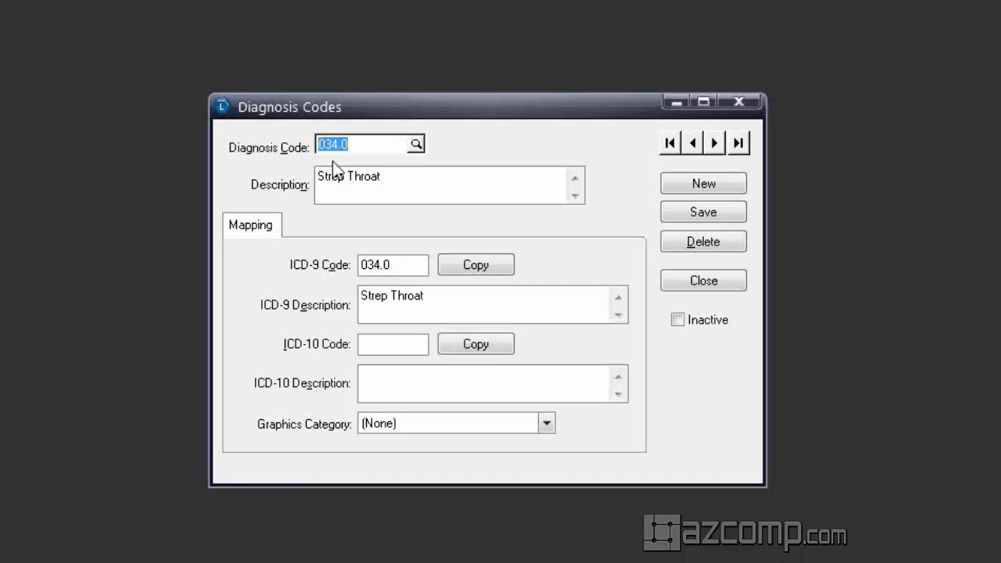
{"action": "mouse_move", "coordinate": [322, 170]}
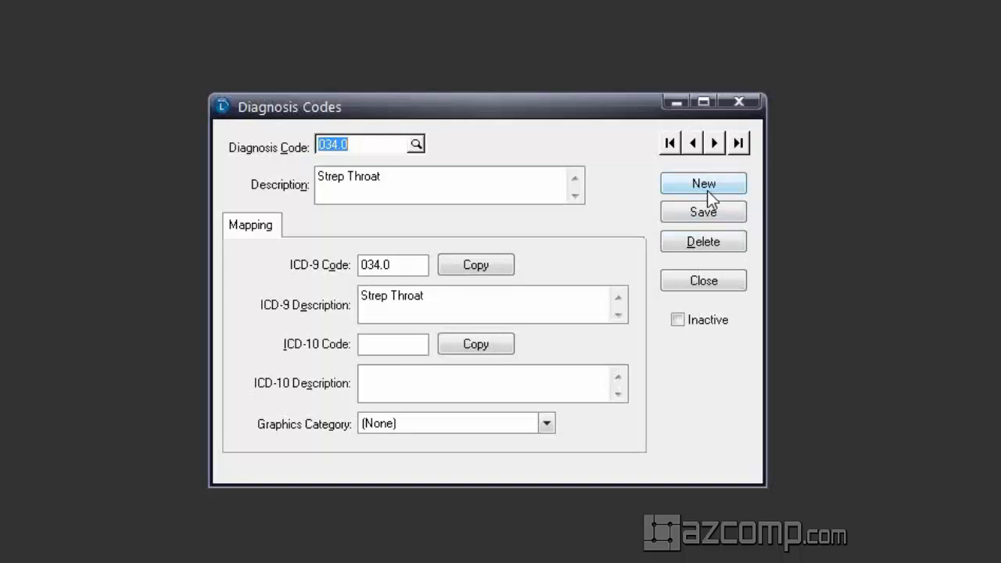
{"action": "mouse_move", "coordinate": [720, 194]}
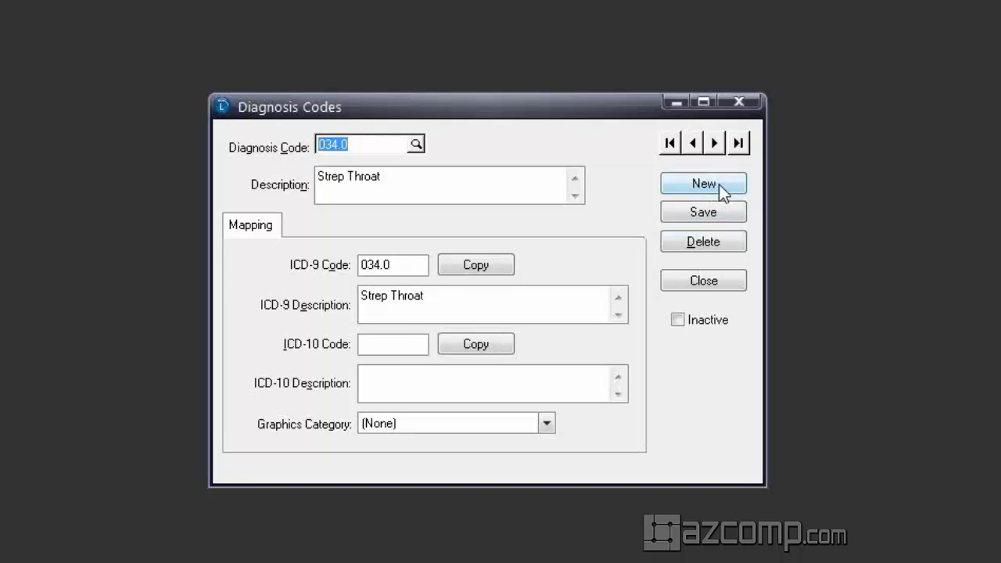
- Start a new diagnosis code R11.2 described as Nausea w/vomiting
{"action": "left_click", "coordinate": [703, 183]}
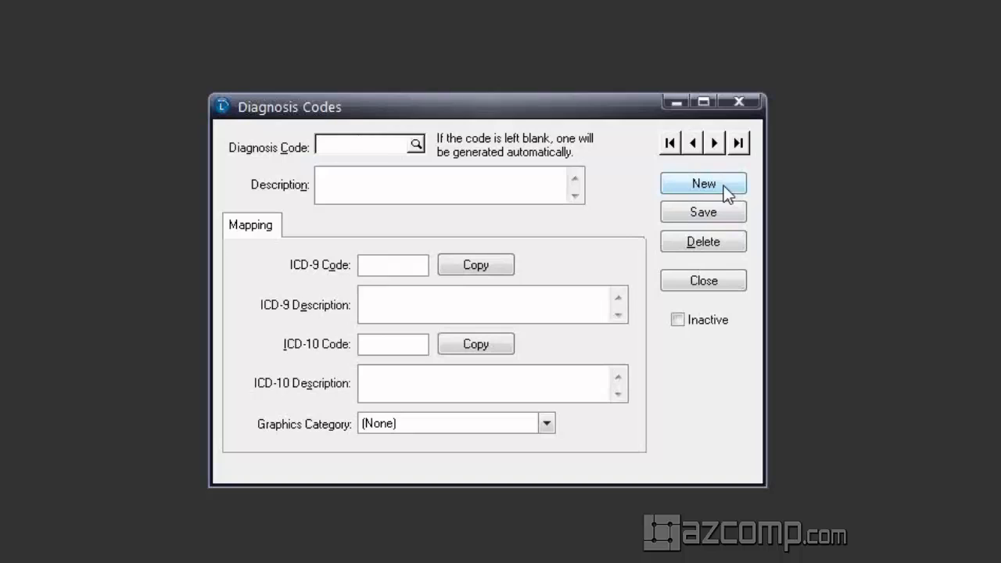
{"action": "type", "text": "R"}
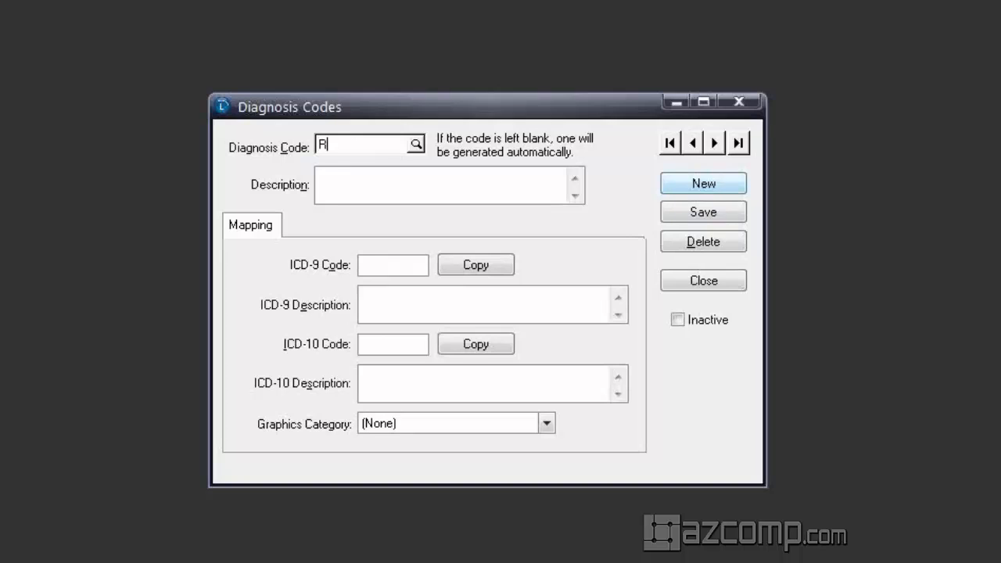
{"action": "type", "text": "11.2"}
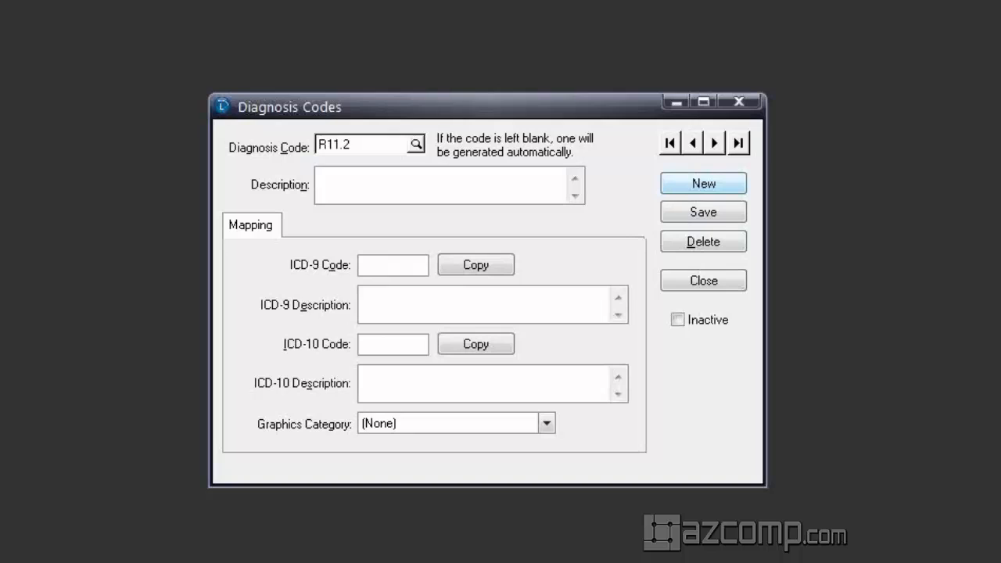
{"action": "type", "text": "Nausea w/v"}
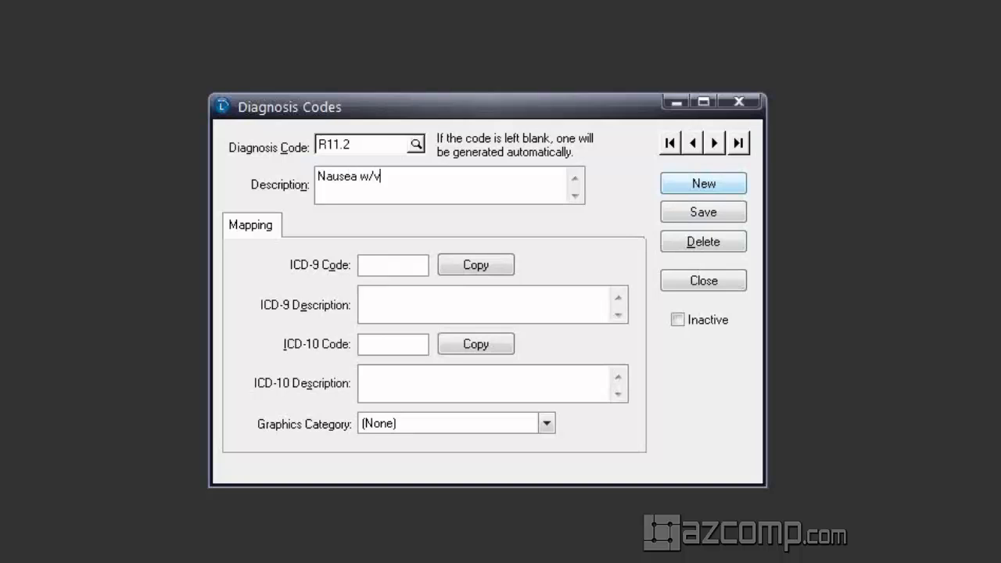
{"action": "type", "text": "omiting"}
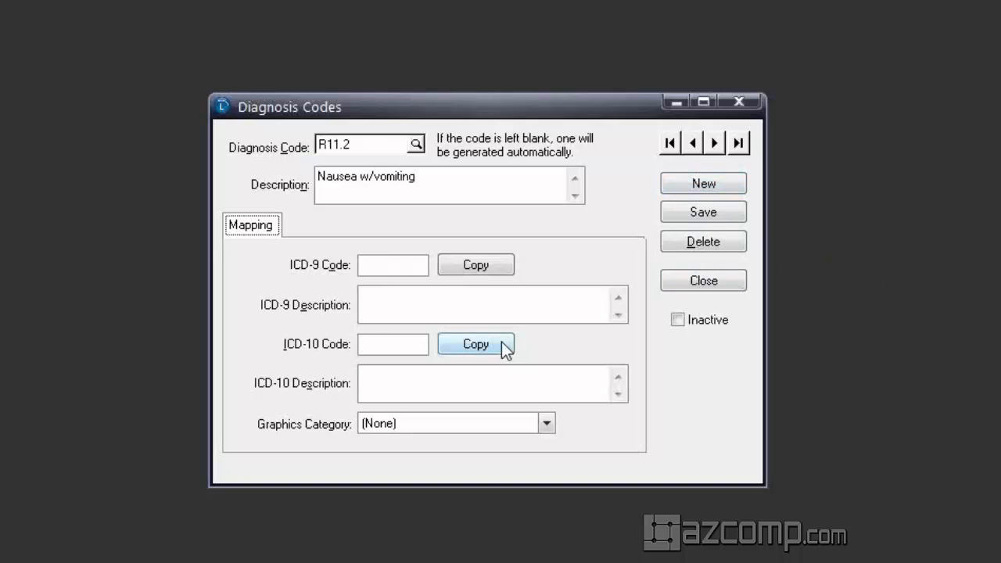
- Copy it to the ICD-10 and ICD-9 mappings, change ICD-9 to 787.01, and save
{"action": "left_click", "coordinate": [475, 345]}
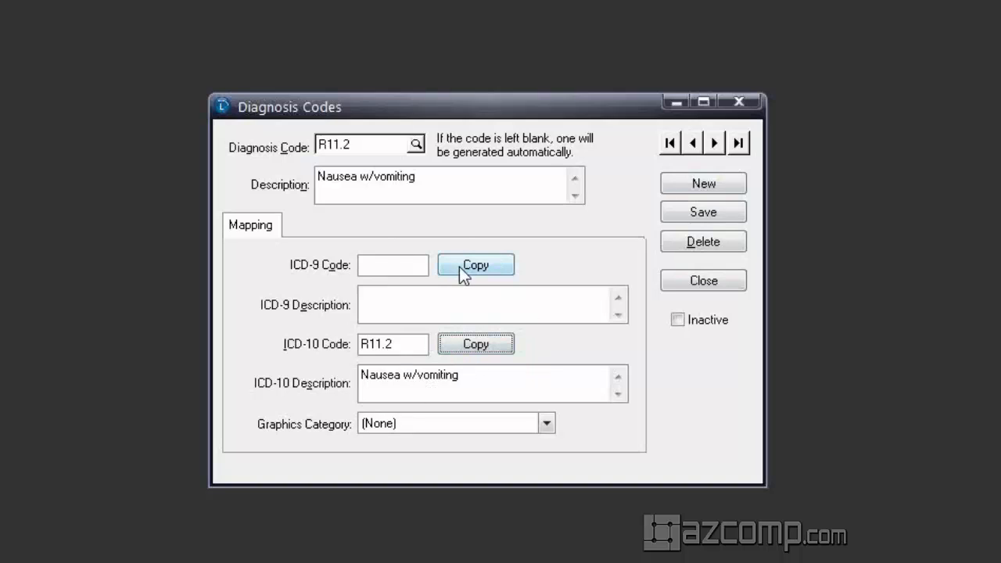
{"action": "left_click", "coordinate": [476, 265]}
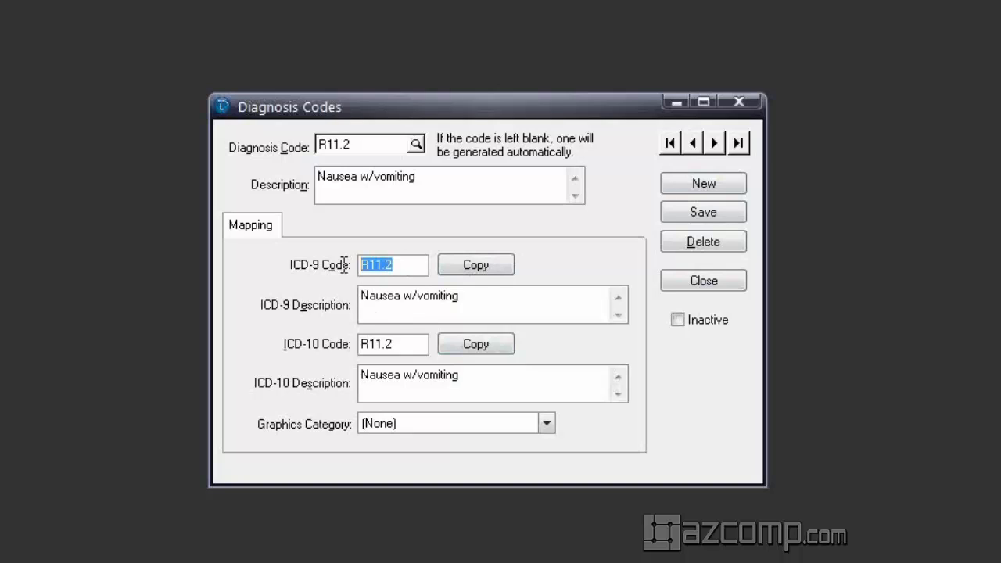
{"action": "mouse_move", "coordinate": [469, 373]}
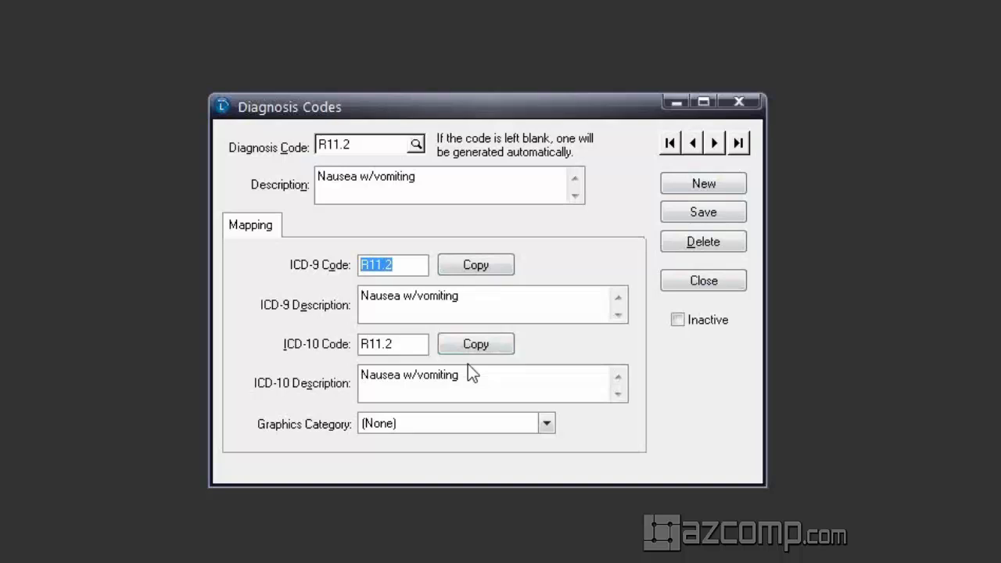
{"action": "type", "text": "787"}
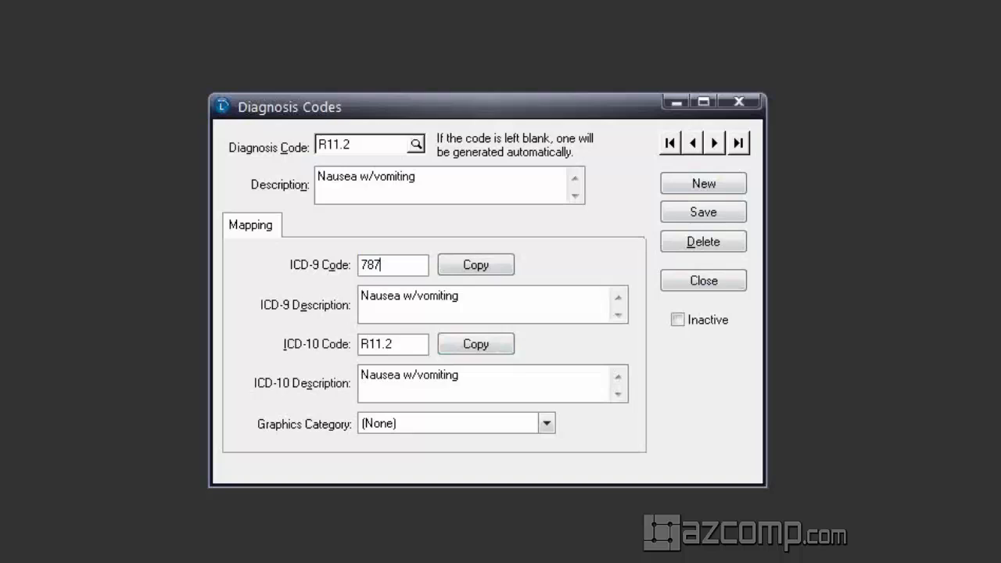
{"action": "type", "text": ".01"}
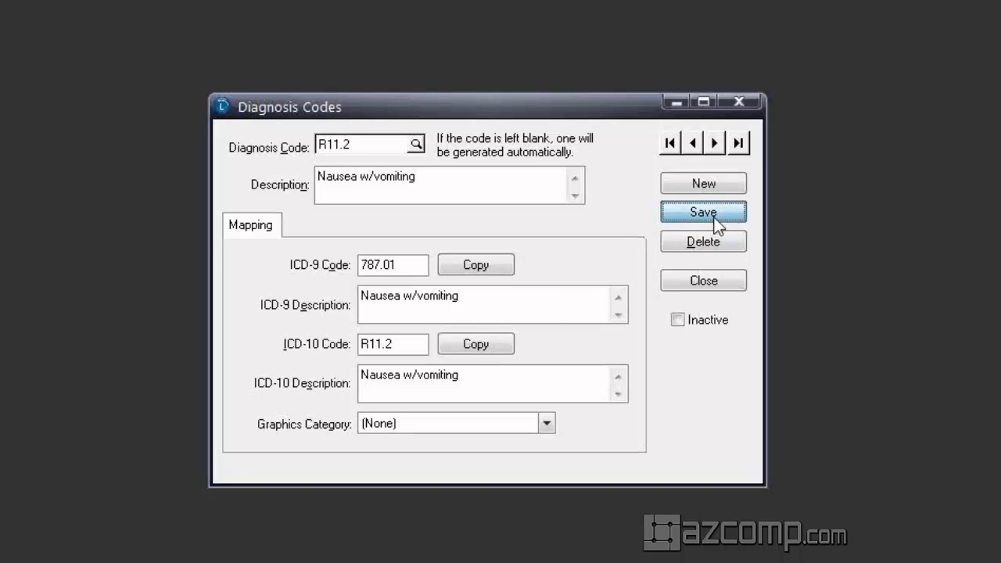
{"action": "left_click", "coordinate": [702, 211]}
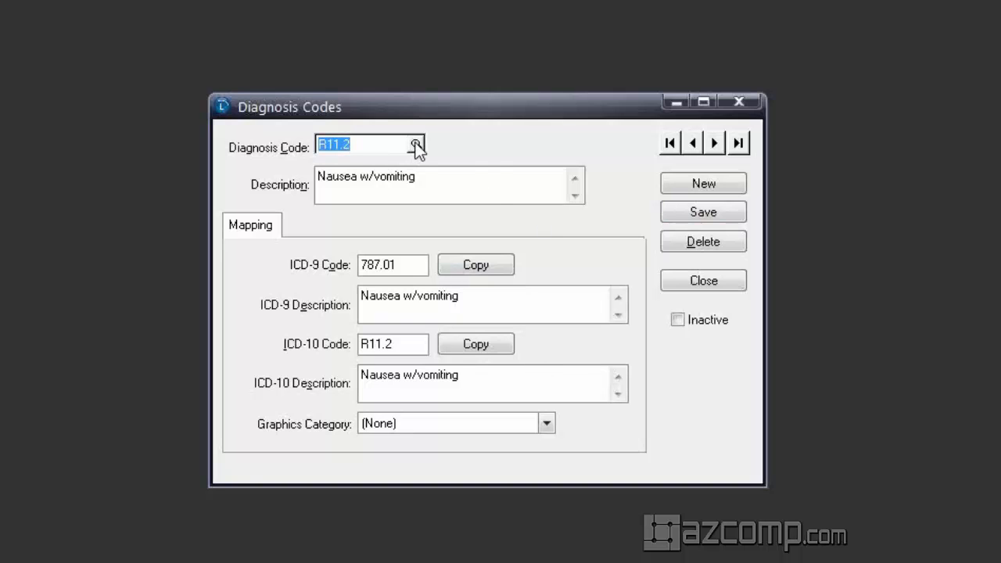
- In Find Diagnosis toggle the ICD-9/ICD-10 display filters to list only ICD-10 codes and check the Search by fields
{"action": "left_click", "coordinate": [418, 147]}
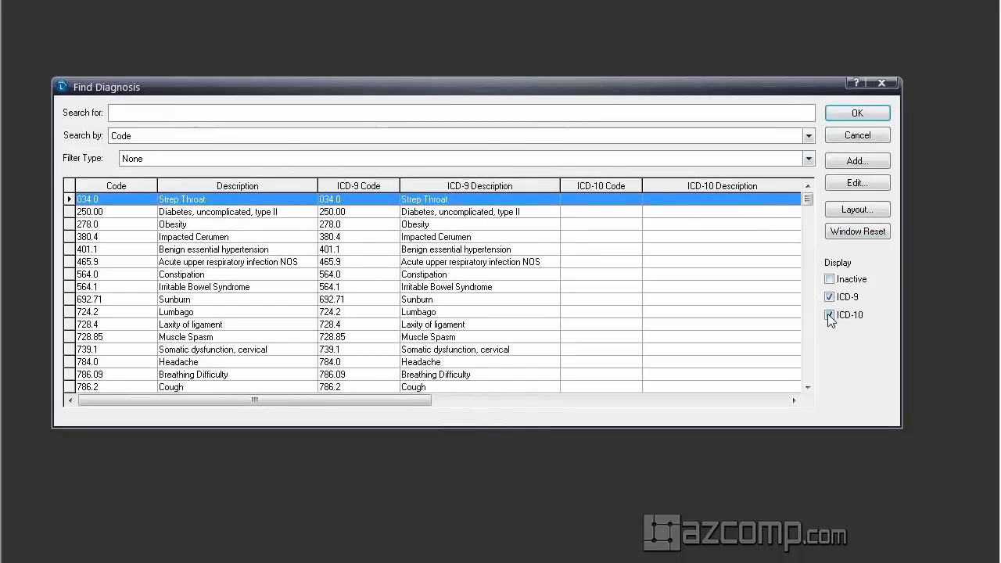
{"action": "left_click", "coordinate": [830, 314]}
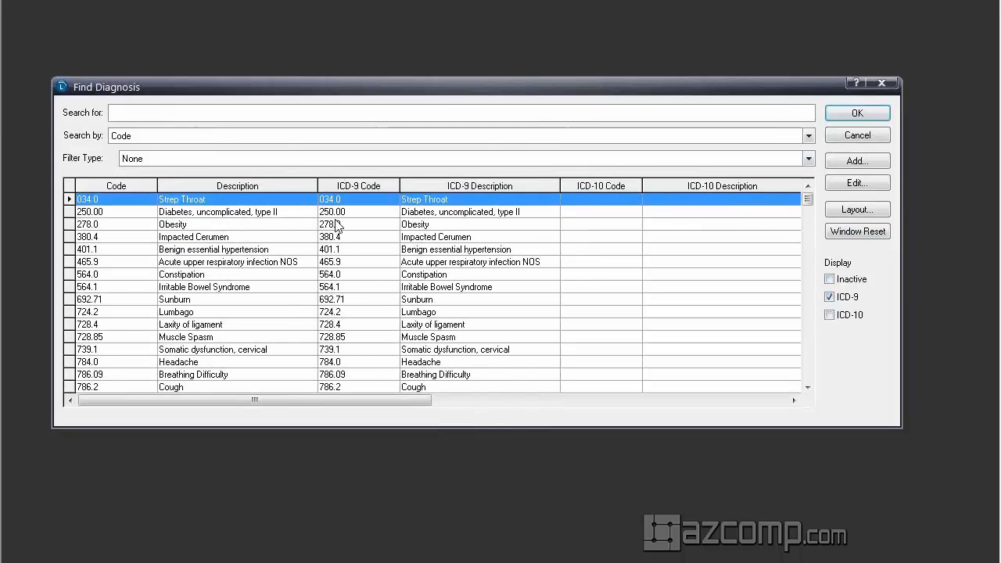
{"action": "mouse_move", "coordinate": [410, 213]}
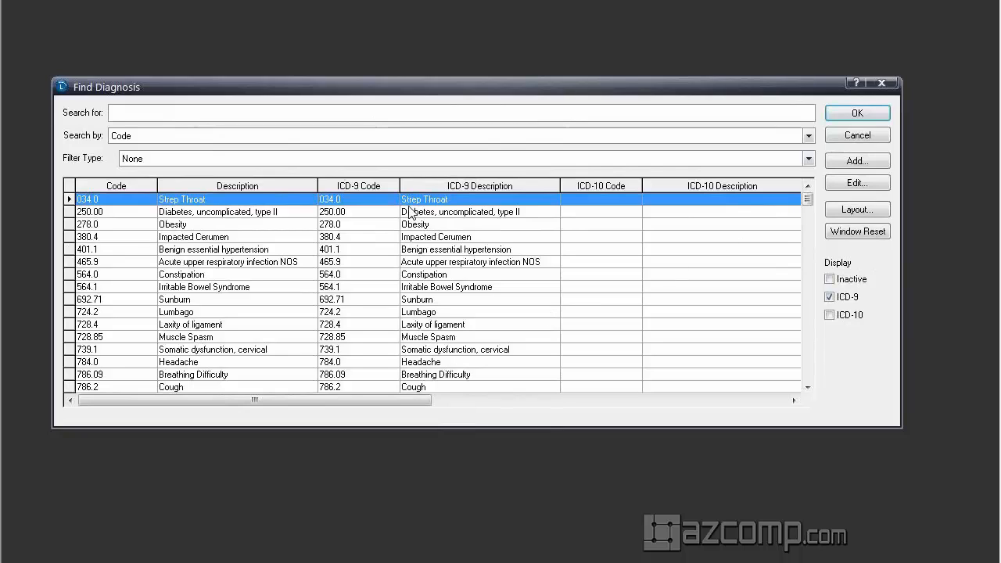
{"action": "mouse_move", "coordinate": [363, 349]}
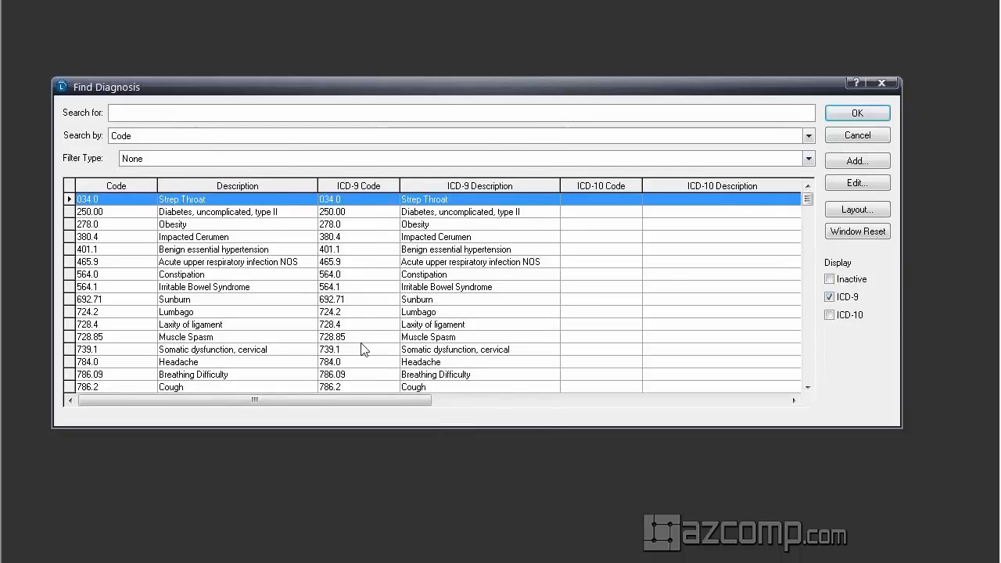
{"action": "left_click", "coordinate": [830, 297]}
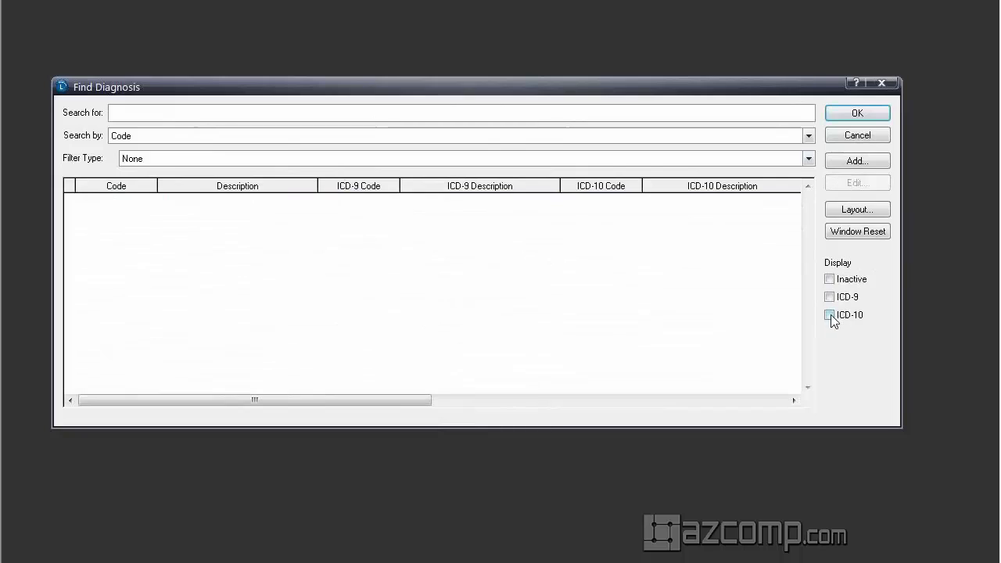
{"action": "left_click", "coordinate": [830, 314]}
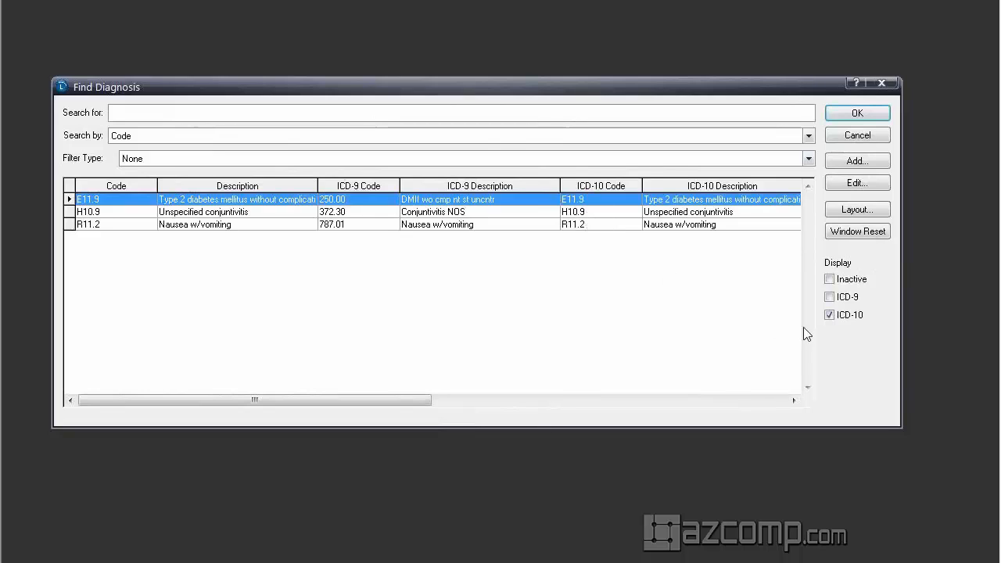
{"action": "left_click", "coordinate": [829, 315]}
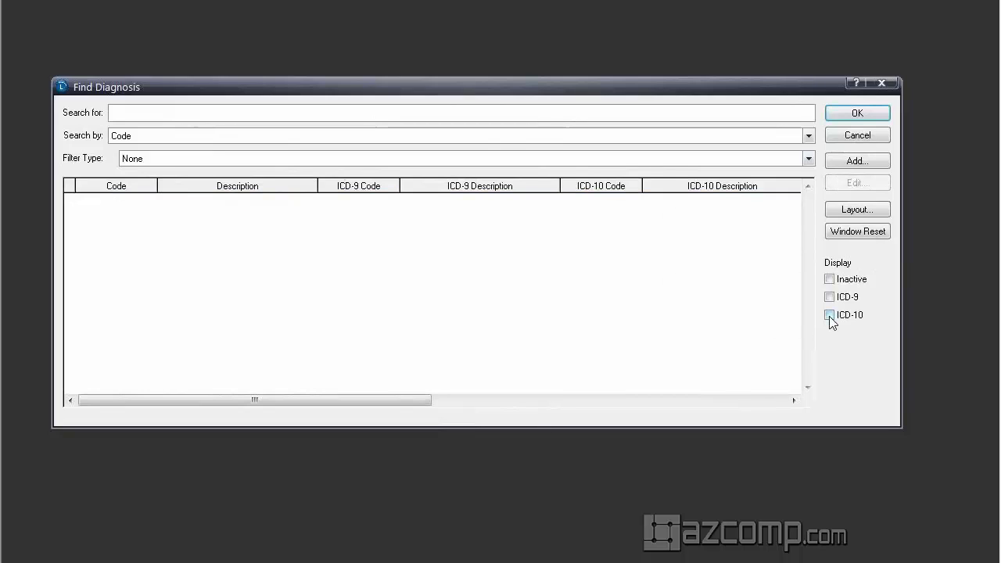
{"action": "left_click", "coordinate": [809, 135]}
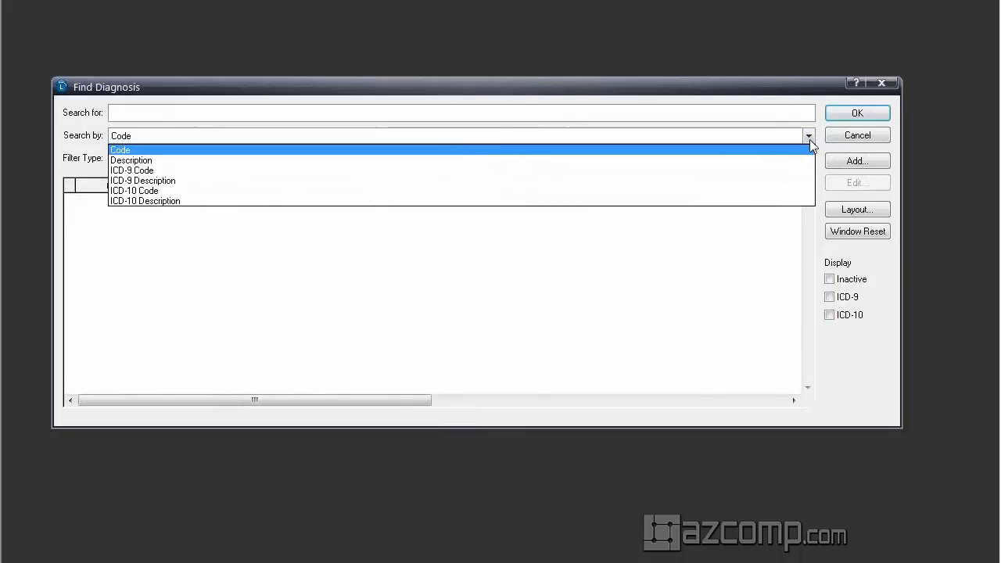
{"action": "mouse_move", "coordinate": [243, 169]}
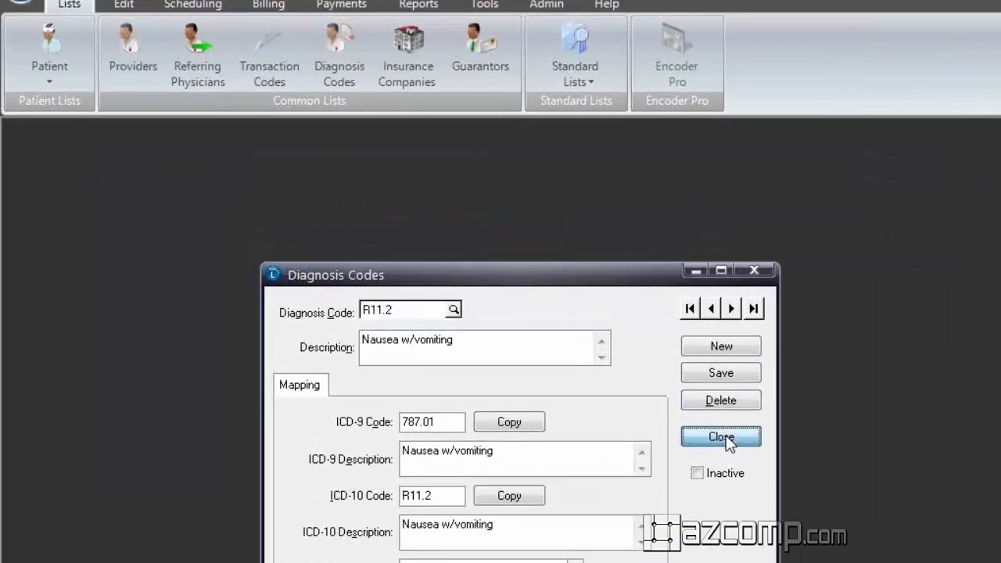
- Close the R11.2 diagnosis record and launch Create ICD-10 Mappings from Tools > ICD-10 Tools
{"action": "left_click", "coordinate": [720, 437]}
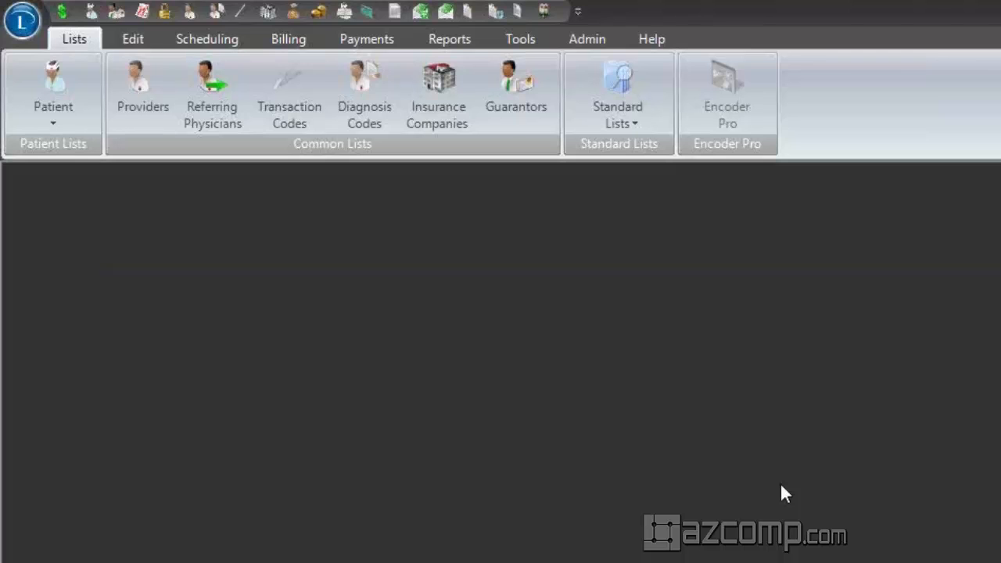
{"action": "mouse_move", "coordinate": [516, 50]}
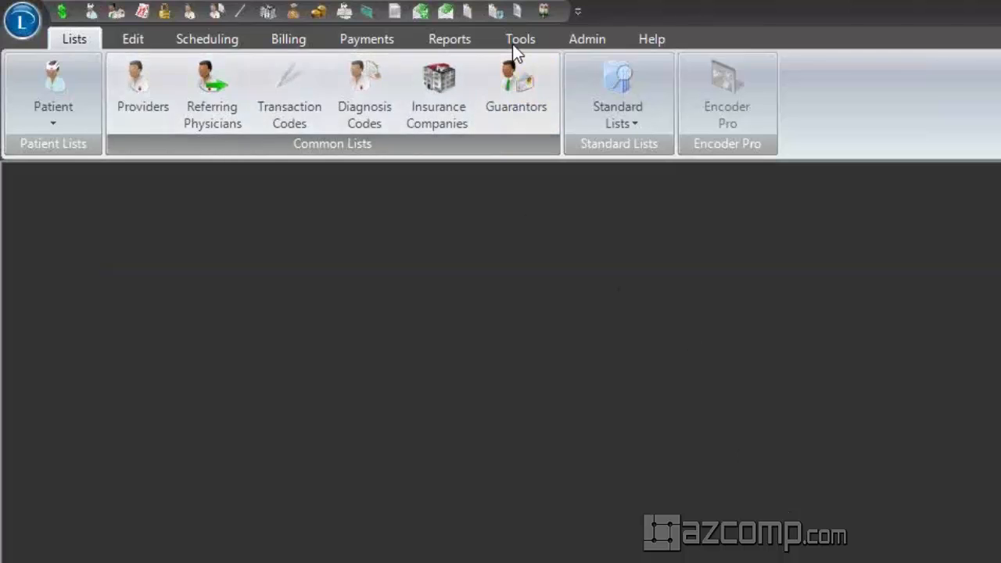
{"action": "left_click", "coordinate": [520, 37]}
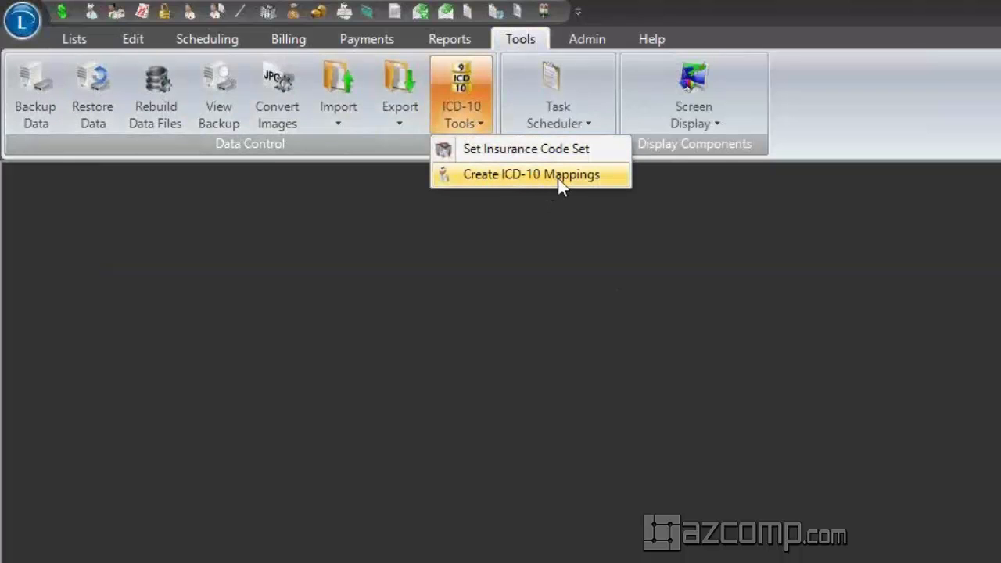
{"action": "left_click", "coordinate": [538, 174]}
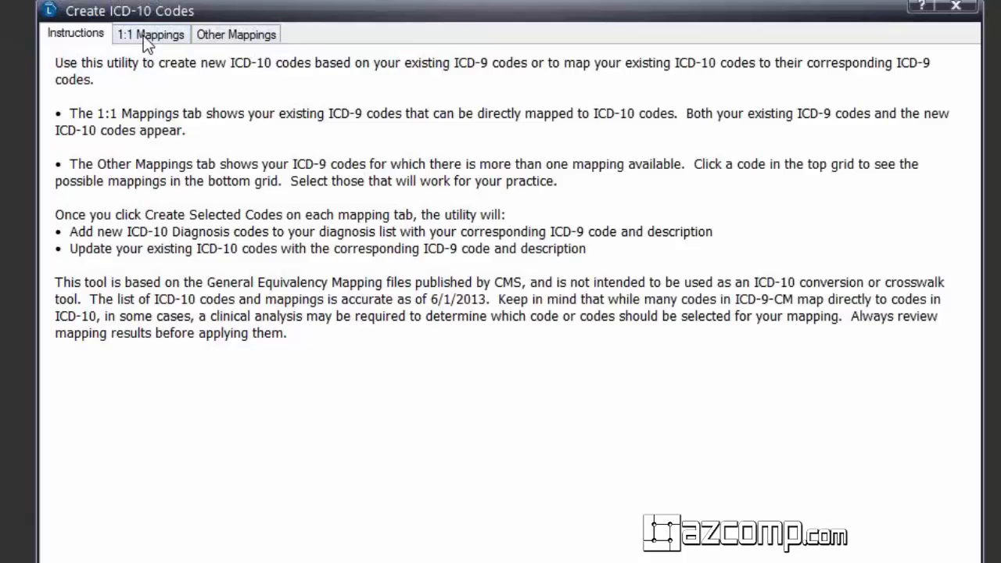
- On 1:1 Mappings, tick 380.4 Impacted Cerumen to create its new code H61.23
{"action": "left_click", "coordinate": [150, 34]}
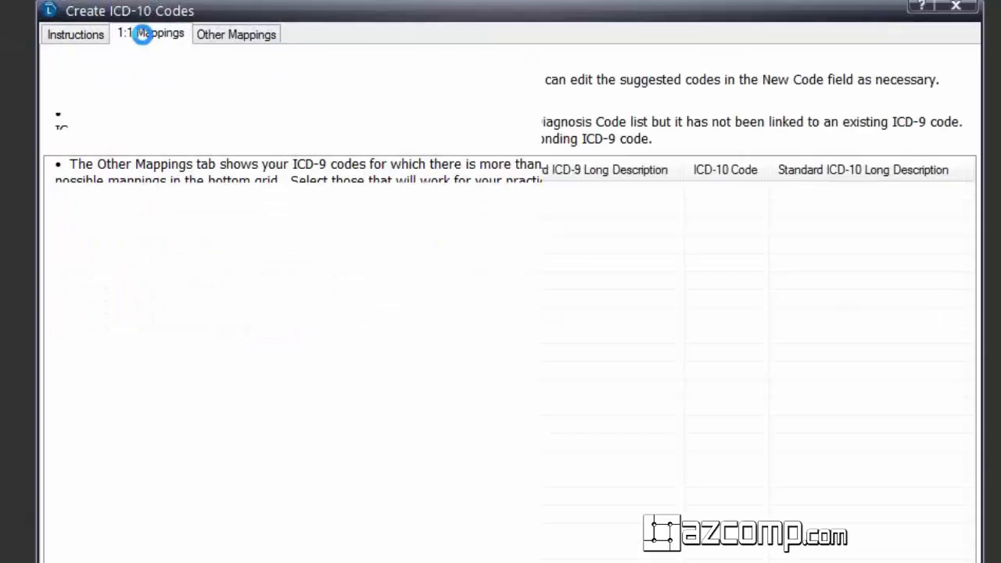
{"action": "left_click", "coordinate": [157, 34]}
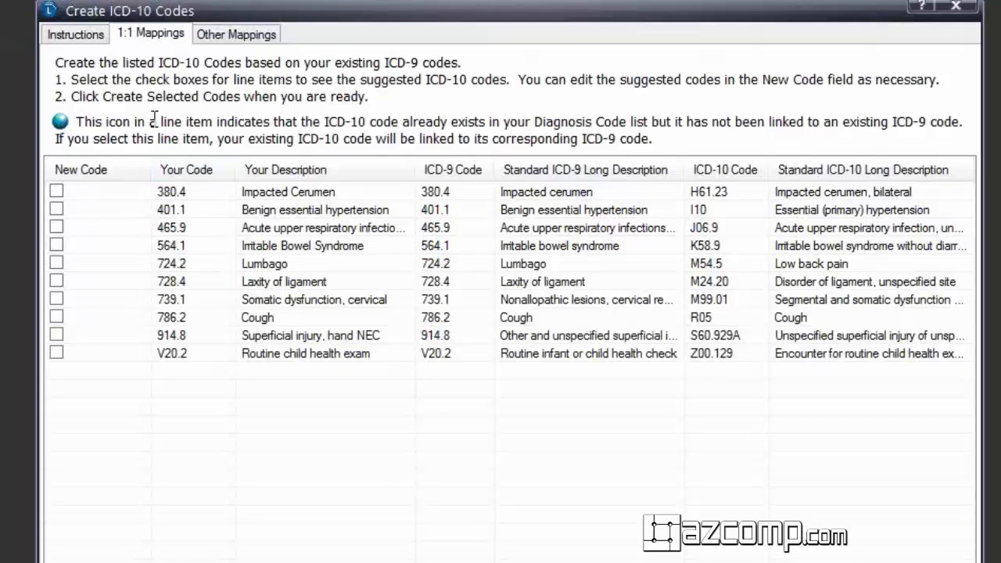
{"action": "mouse_move", "coordinate": [153, 141]}
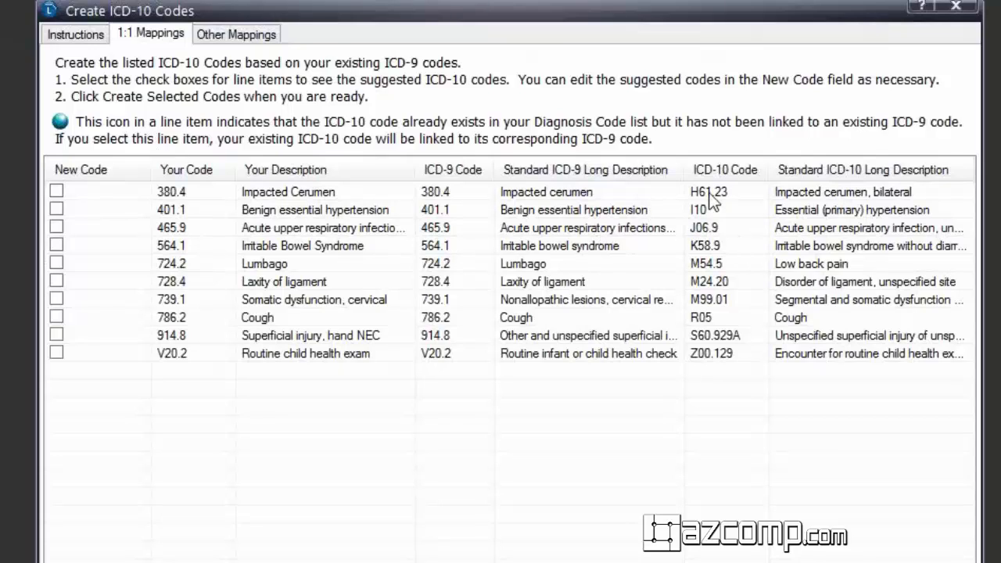
{"action": "mouse_move", "coordinate": [717, 216]}
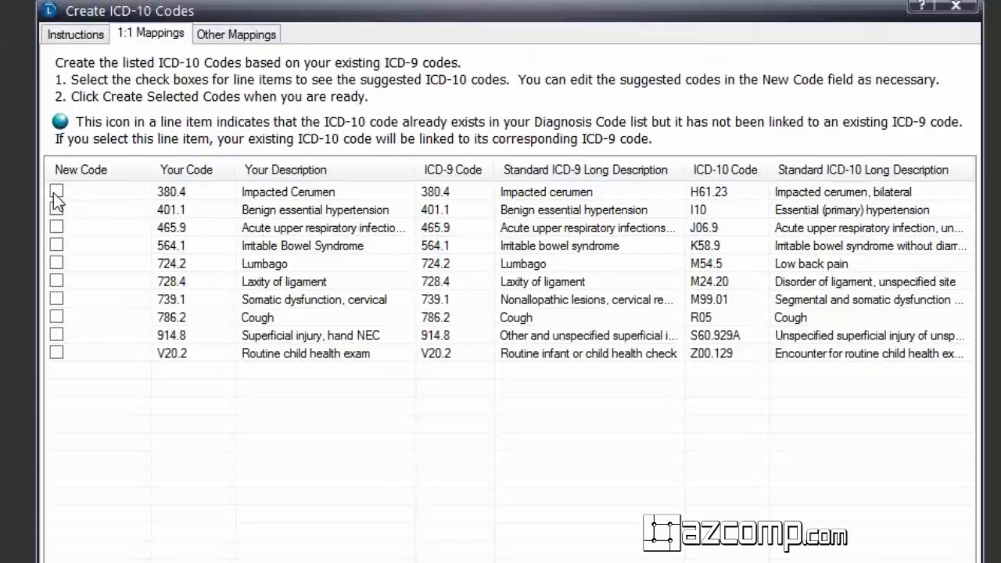
{"action": "left_click", "coordinate": [56, 191]}
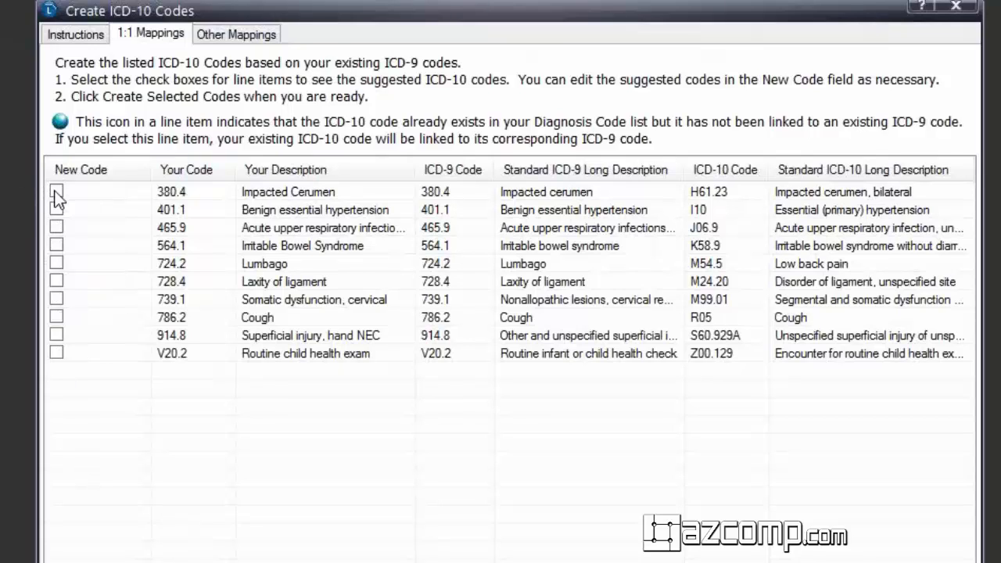
{"action": "left_click", "coordinate": [57, 191]}
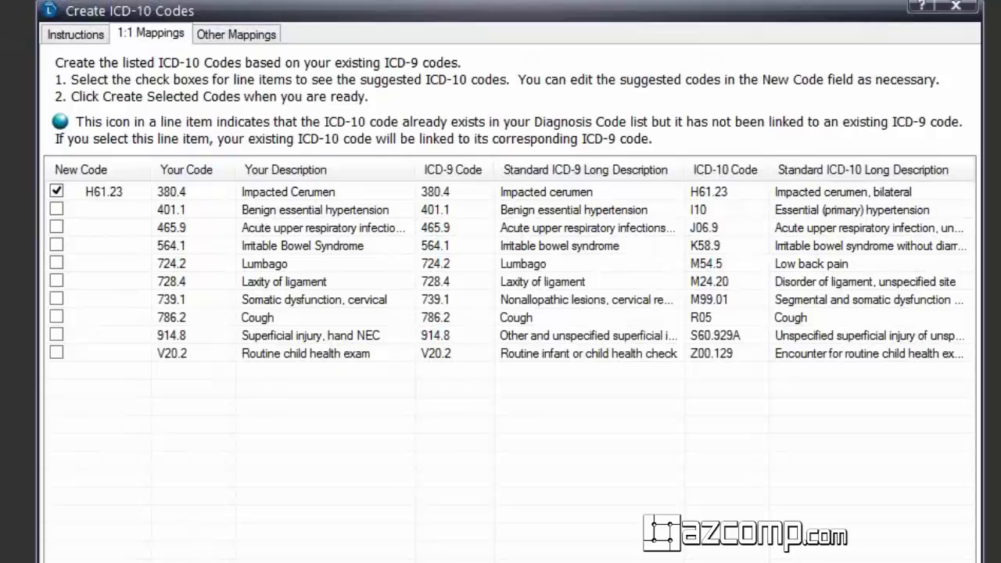
{"action": "mouse_move", "coordinate": [107, 204]}
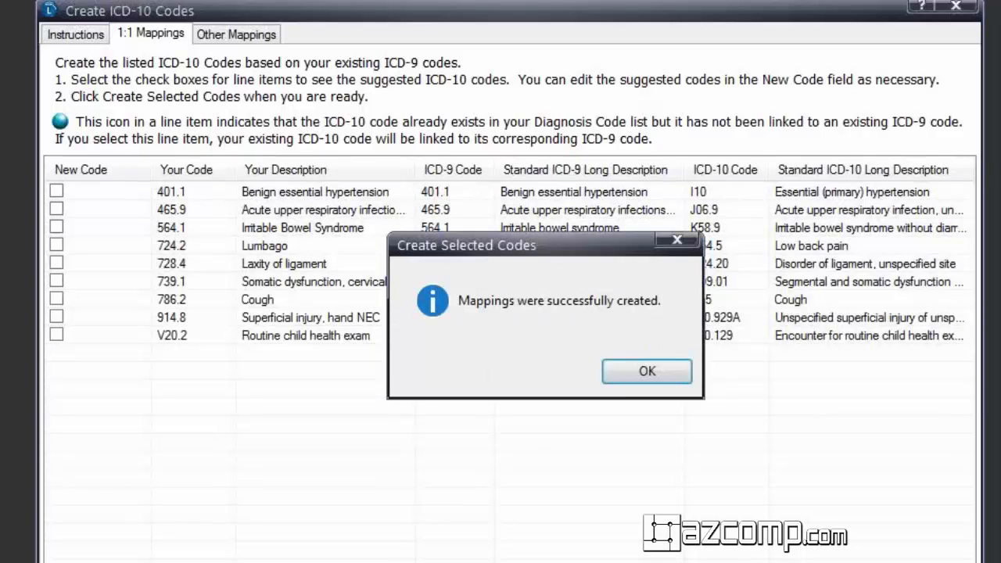
- Acknowledge the mappings-created message and close the Create ICD-10 Codes utility
{"action": "left_click", "coordinate": [648, 371]}
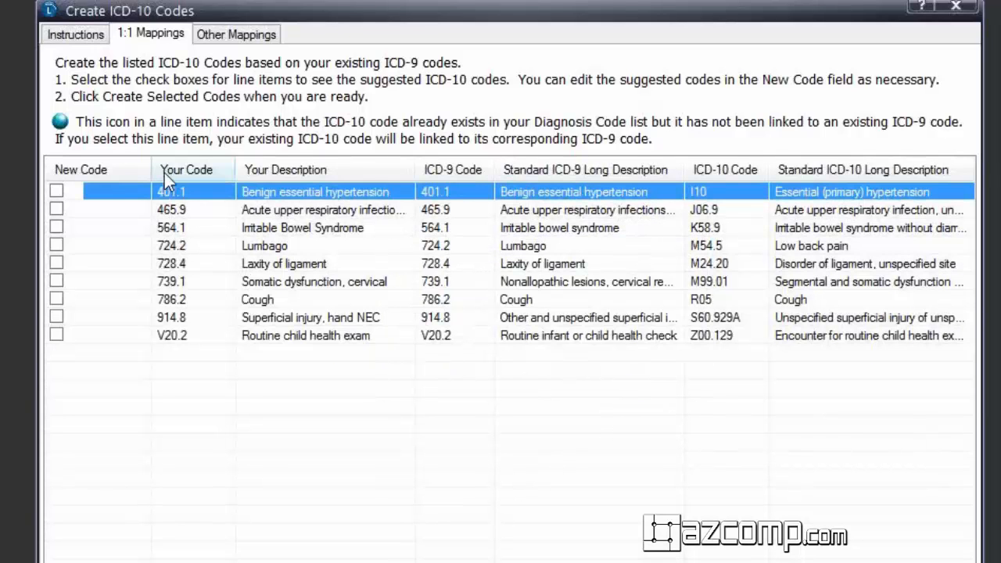
{"action": "mouse_move", "coordinate": [160, 507]}
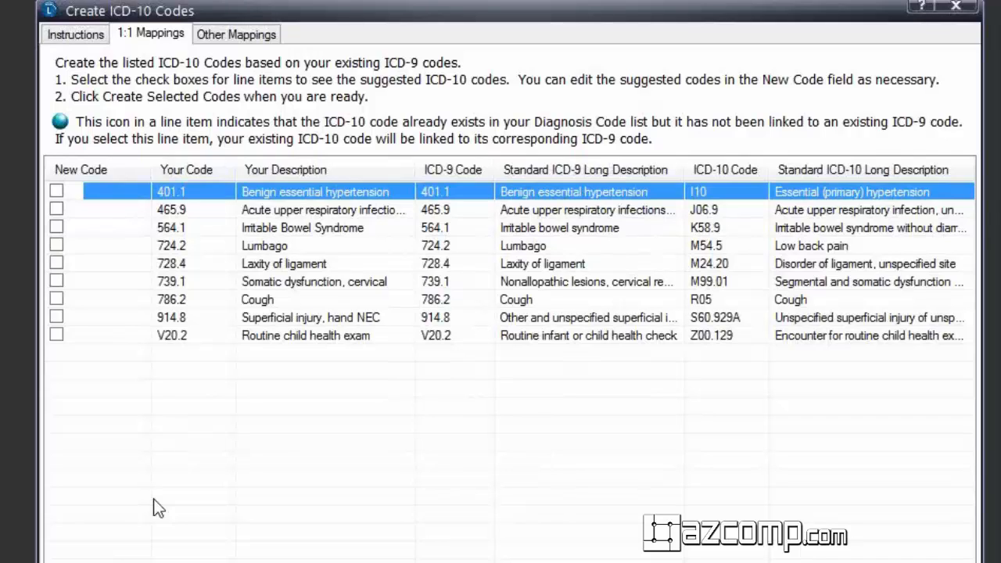
{"action": "mouse_move", "coordinate": [99, 445]}
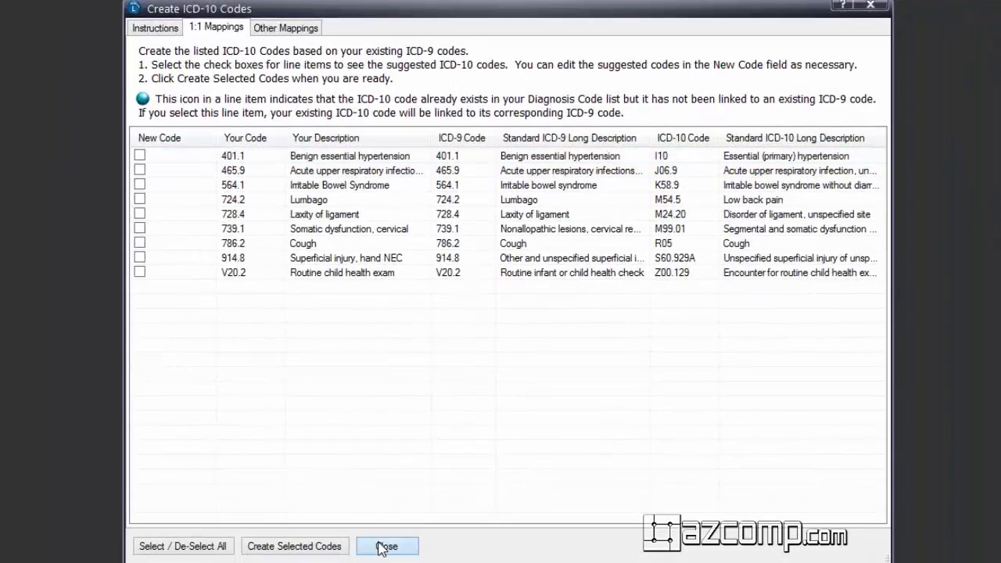
{"action": "left_click", "coordinate": [387, 546]}
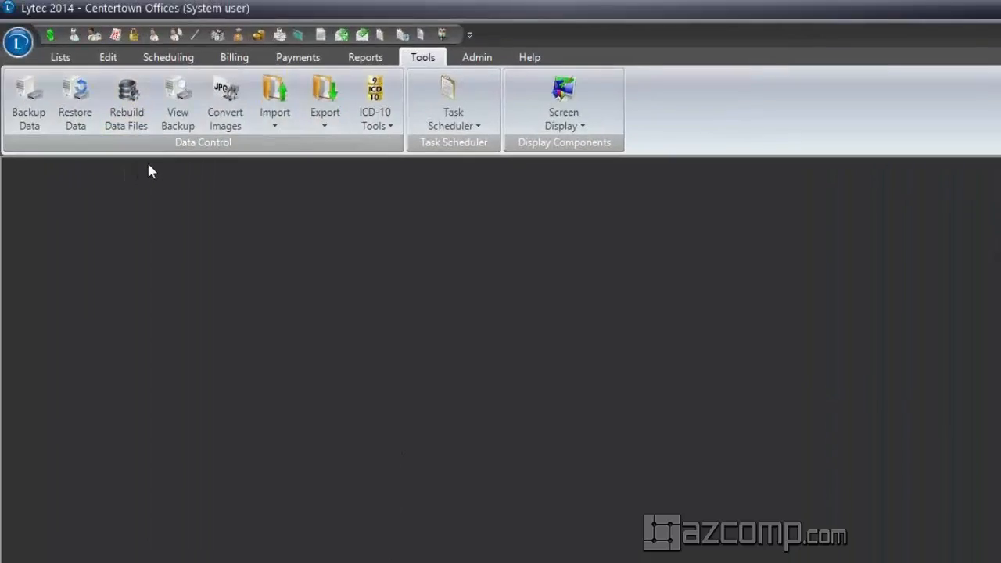
{"action": "mouse_move", "coordinate": [60, 56]}
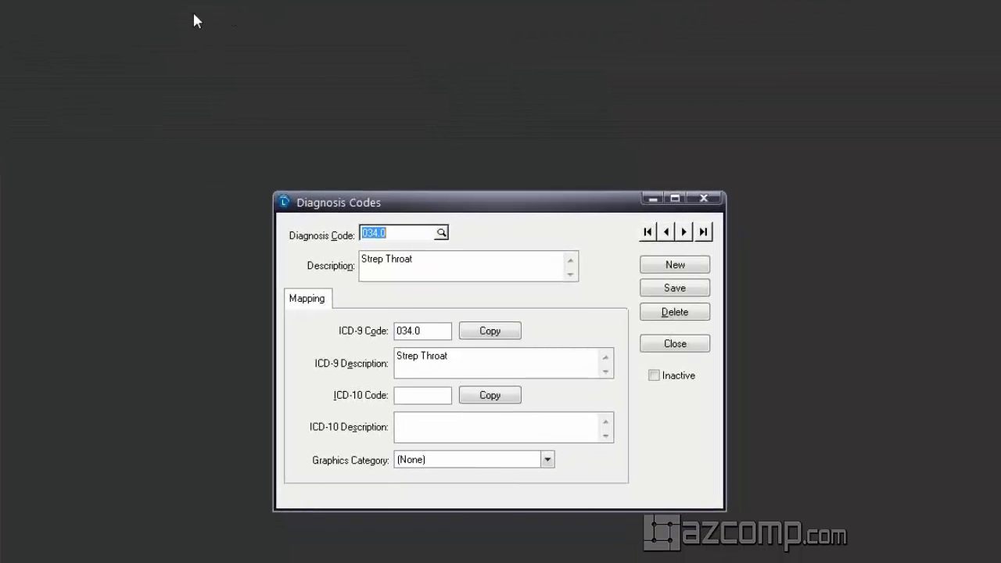
- Look up diagnosis codes, show ICD-9 and ICD-10 together, then filter to ICD-10 only
{"action": "left_click", "coordinate": [442, 233]}
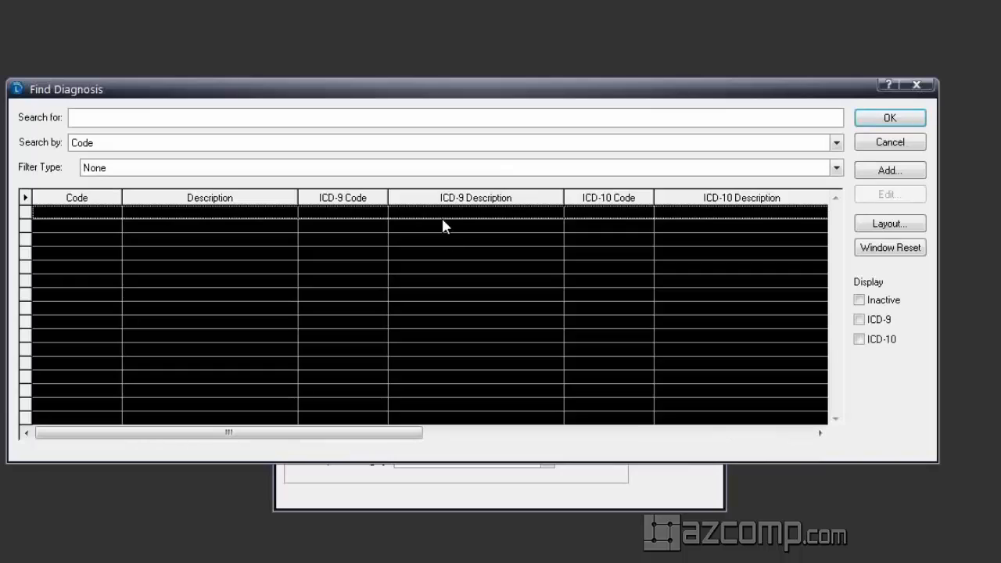
{"action": "left_click", "coordinate": [861, 319]}
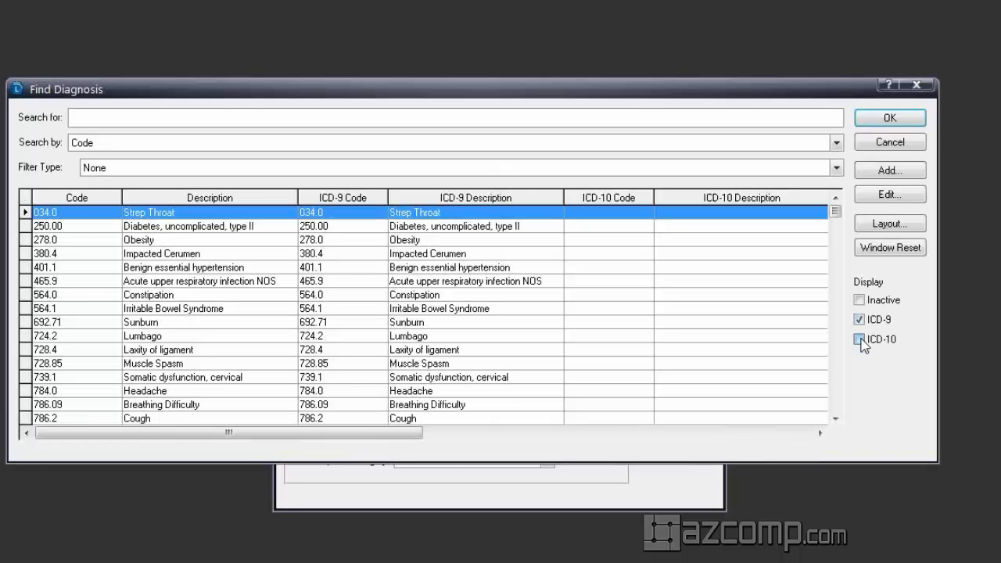
{"action": "left_click", "coordinate": [859, 338]}
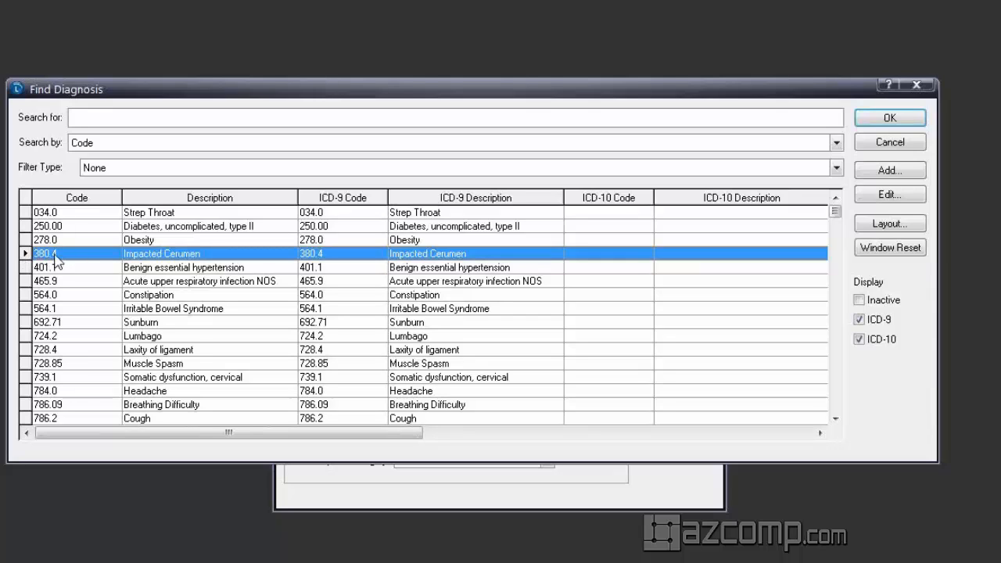
{"action": "mouse_move", "coordinate": [64, 263]}
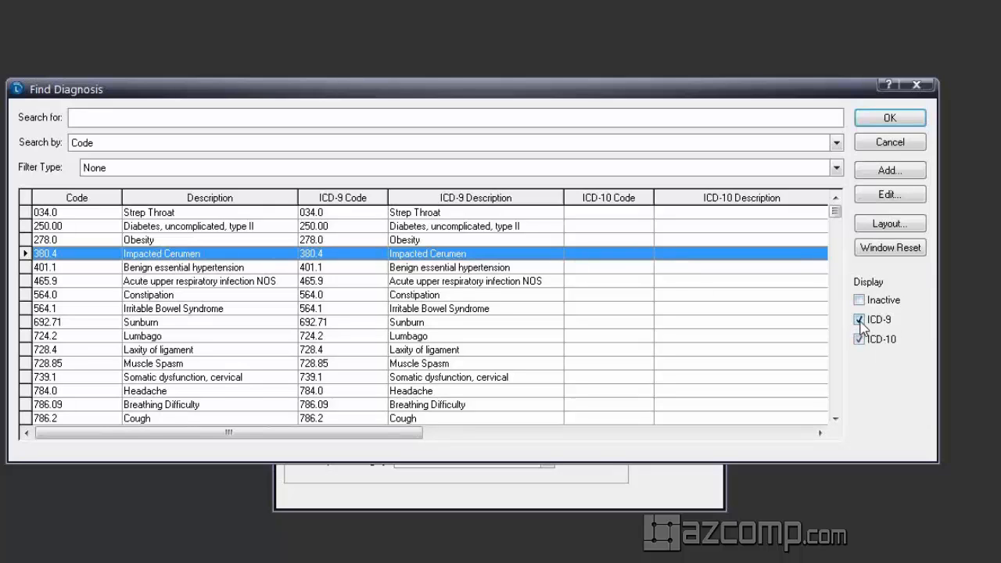
{"action": "left_click", "coordinate": [860, 319]}
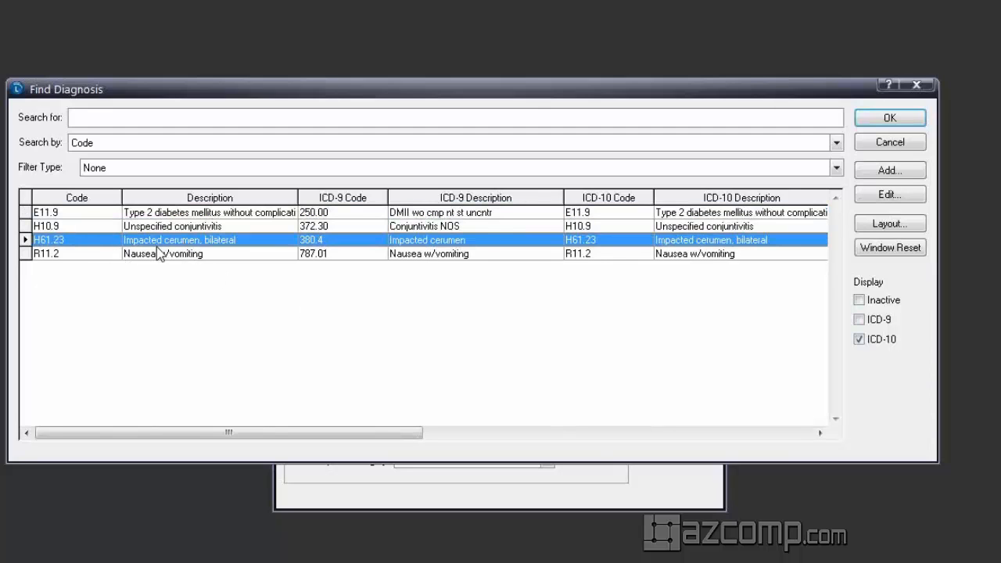
{"action": "mouse_move", "coordinate": [29, 254]}
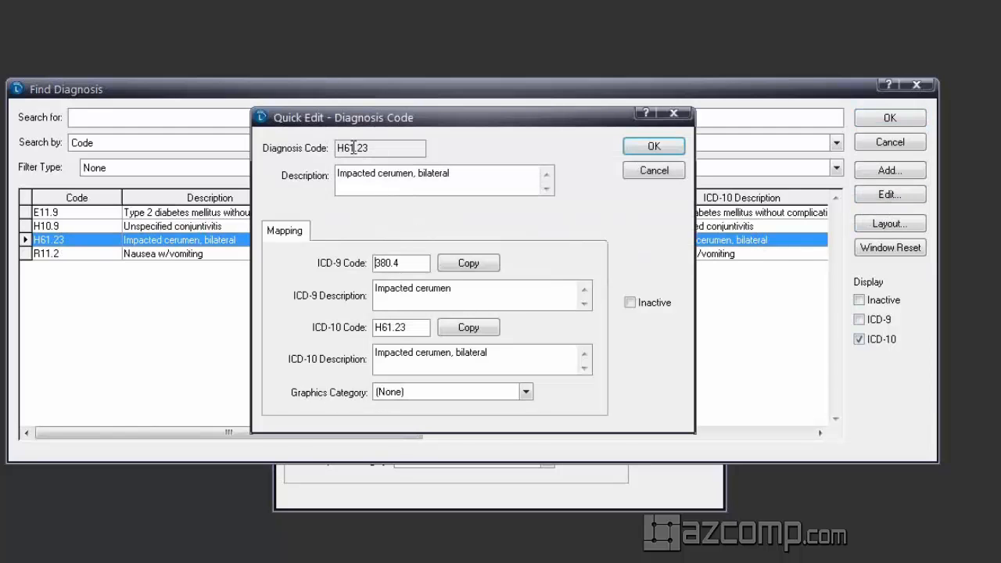
{"action": "mouse_move", "coordinate": [285, 156]}
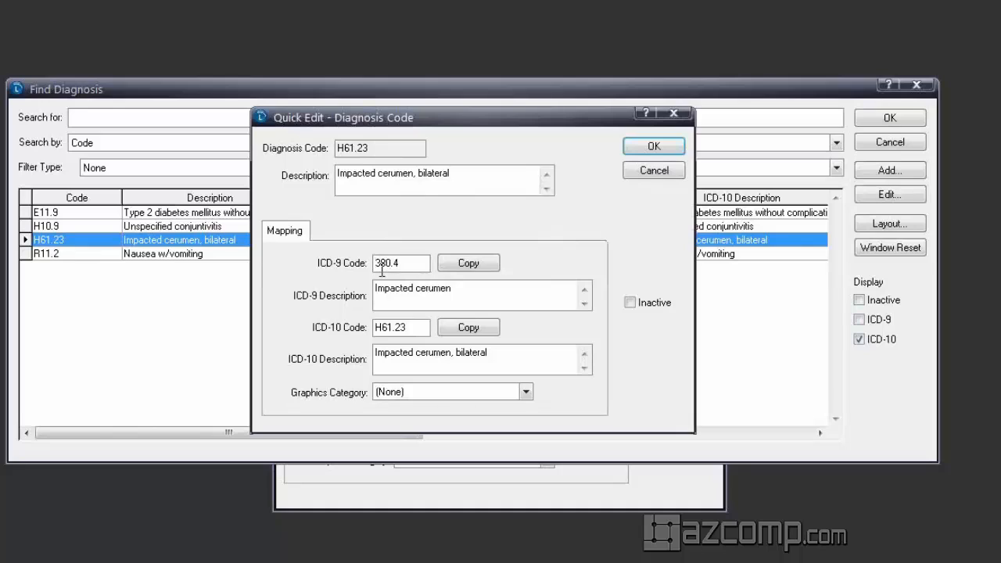
- Check H61.23's mapped ICD-9 code 380.4 in Quick Edit, then close the code details
{"action": "left_click", "coordinate": [400, 263]}
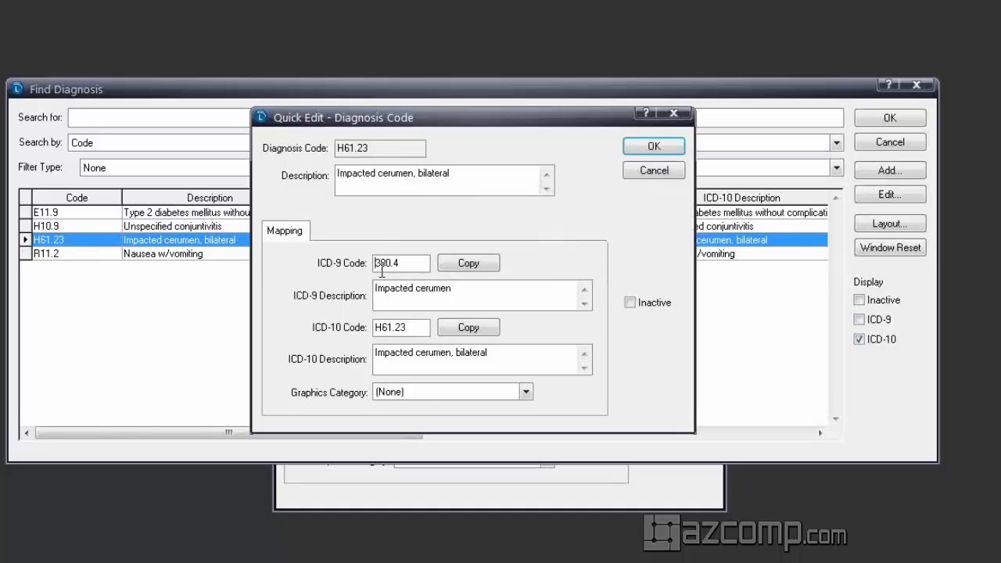
{"action": "mouse_move", "coordinate": [358, 295]}
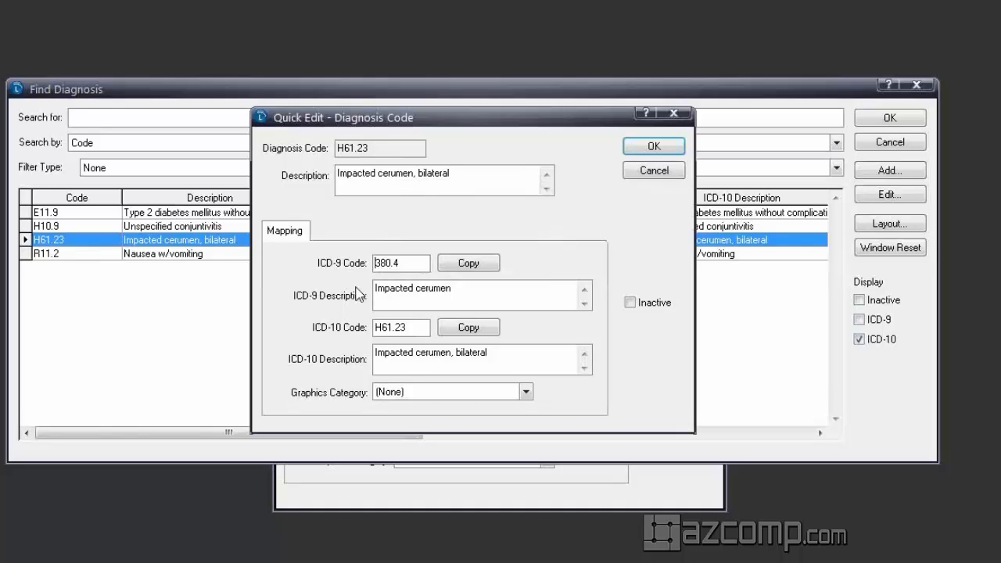
{"action": "left_click", "coordinate": [655, 147]}
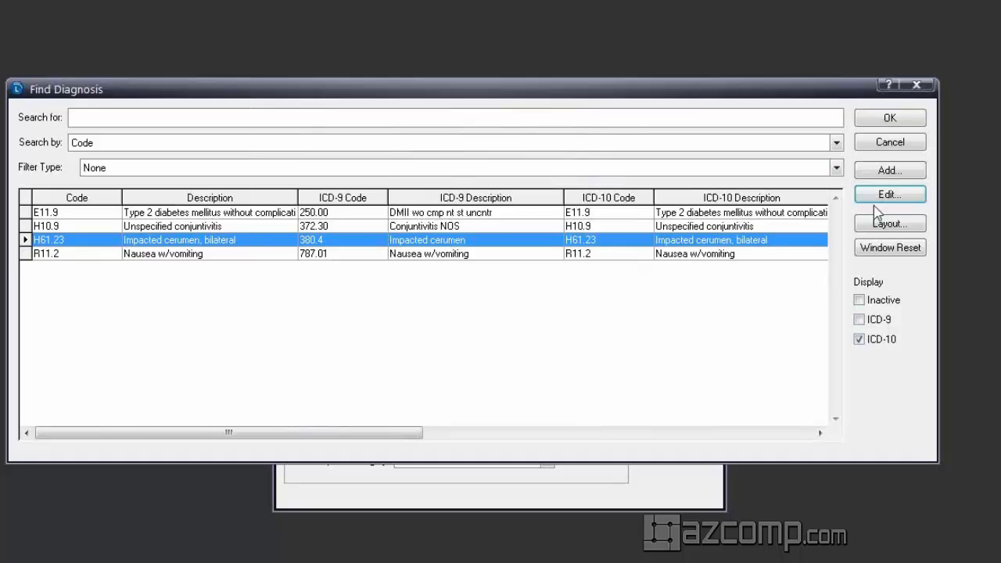
- Open Impacted Cerumen 380.4, tick Inactive, decline the inactivation warning and close the record
{"action": "left_click", "coordinate": [860, 319]}
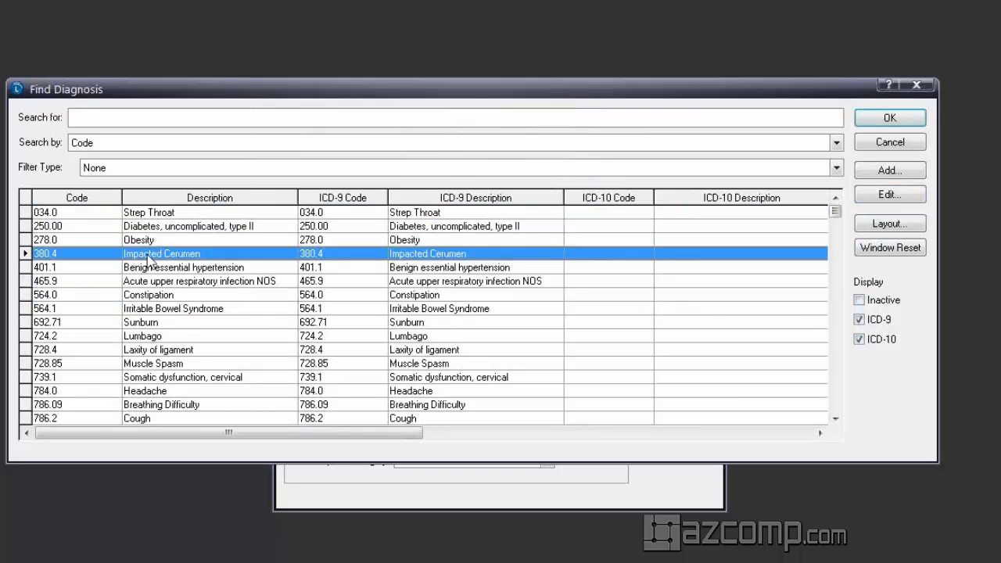
{"action": "left_click", "coordinate": [889, 194]}
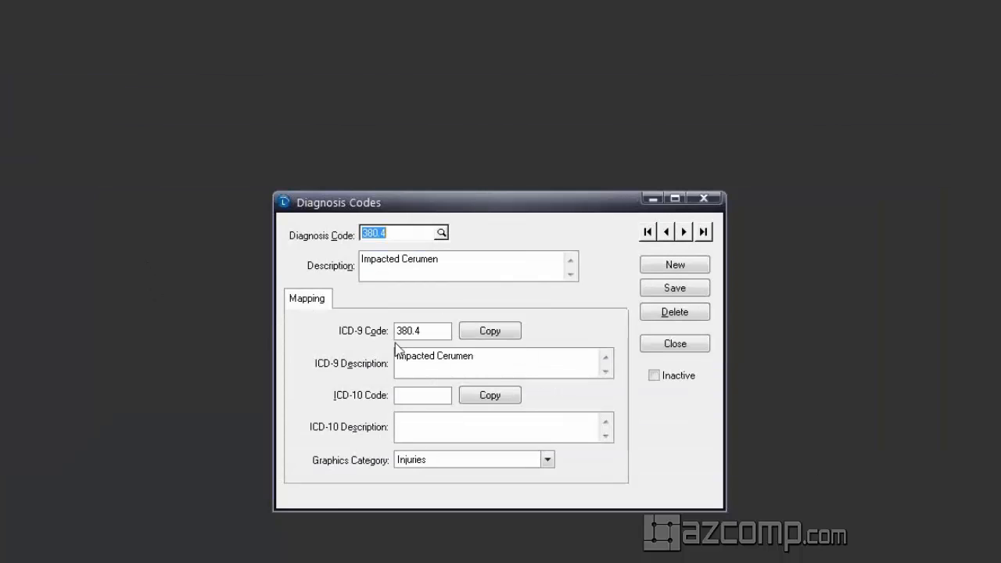
{"action": "left_click", "coordinate": [654, 375]}
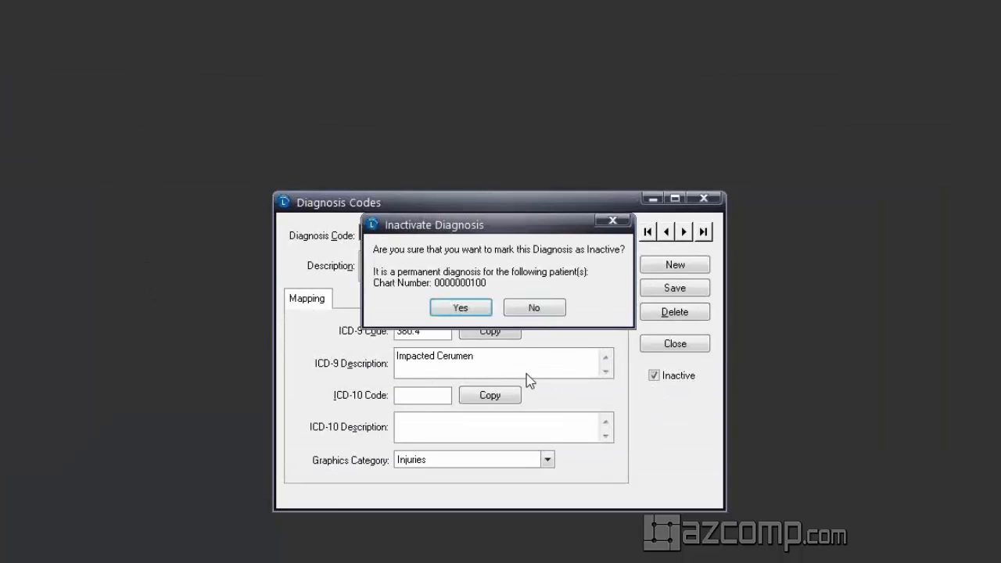
{"action": "left_click", "coordinate": [535, 307]}
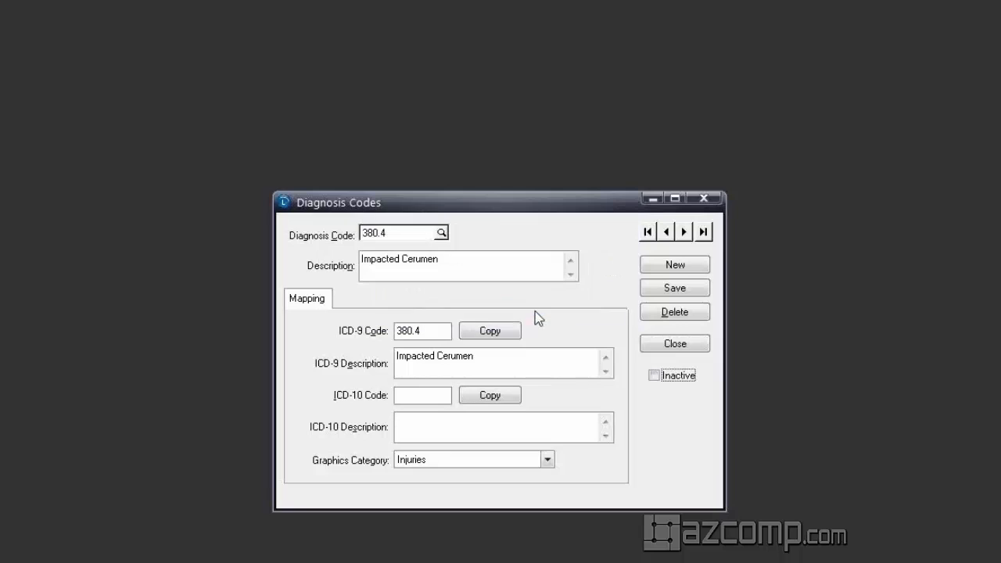
{"action": "left_click", "coordinate": [674, 344]}
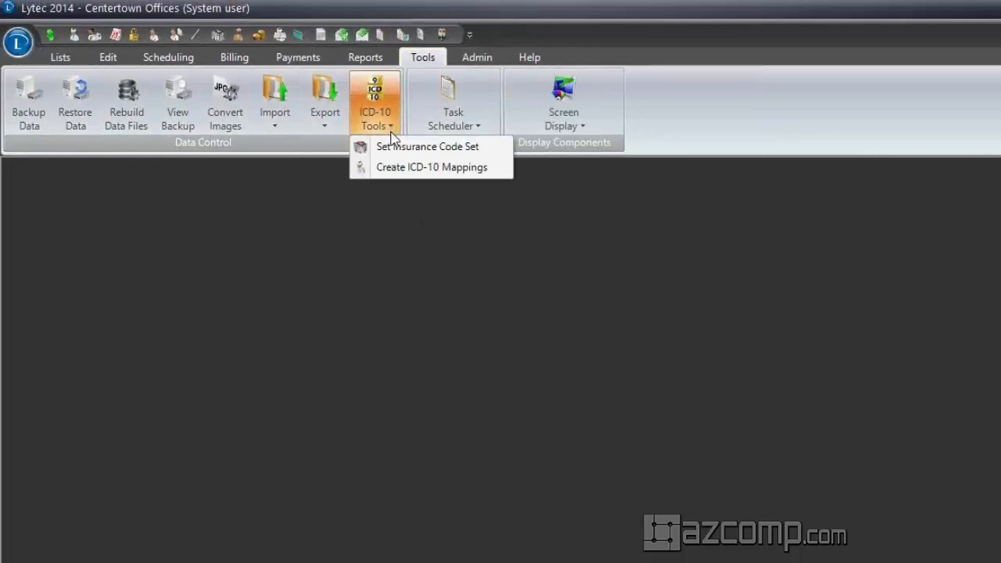
- Reopen Create ICD-10 Mappings on Other Mappings and toggle Strep Throat 034.0's J02.0 and J03.00 suggestions
{"action": "left_click", "coordinate": [435, 166]}
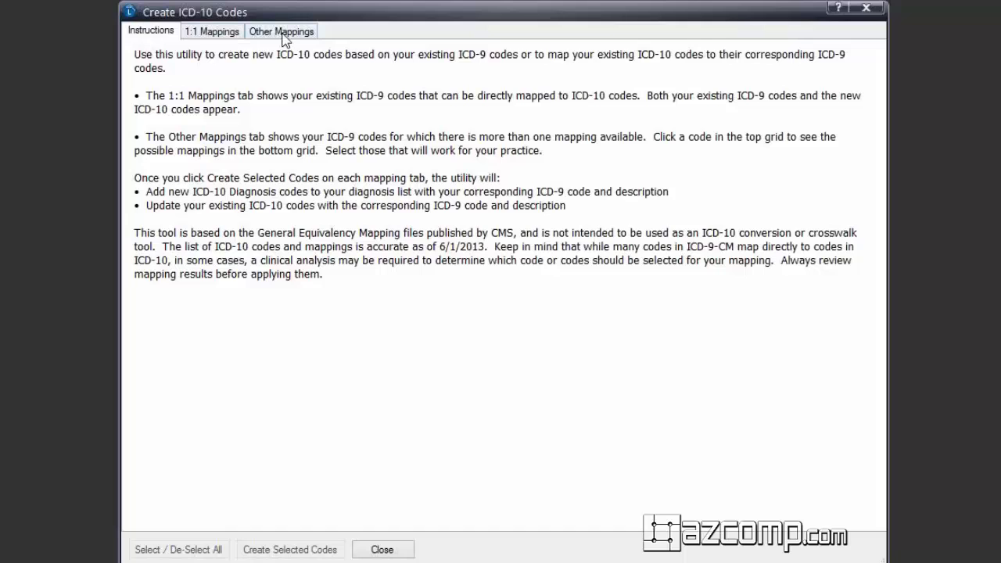
{"action": "left_click", "coordinate": [281, 31]}
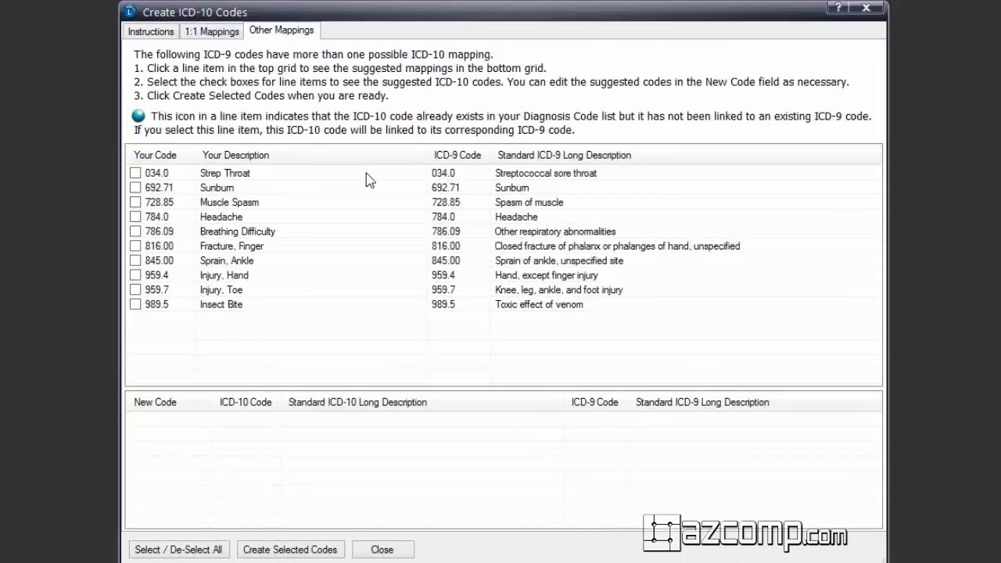
{"action": "mouse_move", "coordinate": [226, 181]}
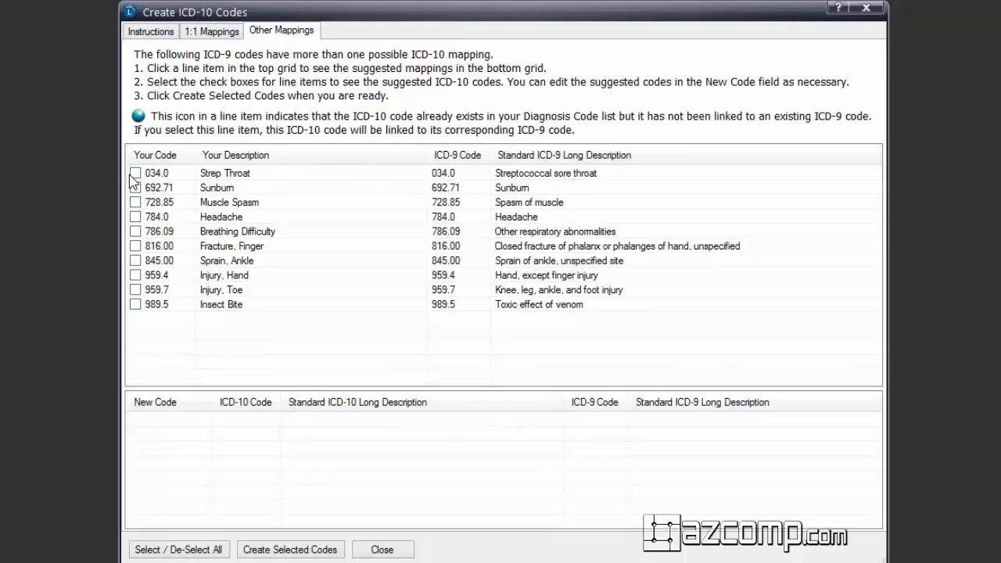
{"action": "left_click", "coordinate": [135, 172]}
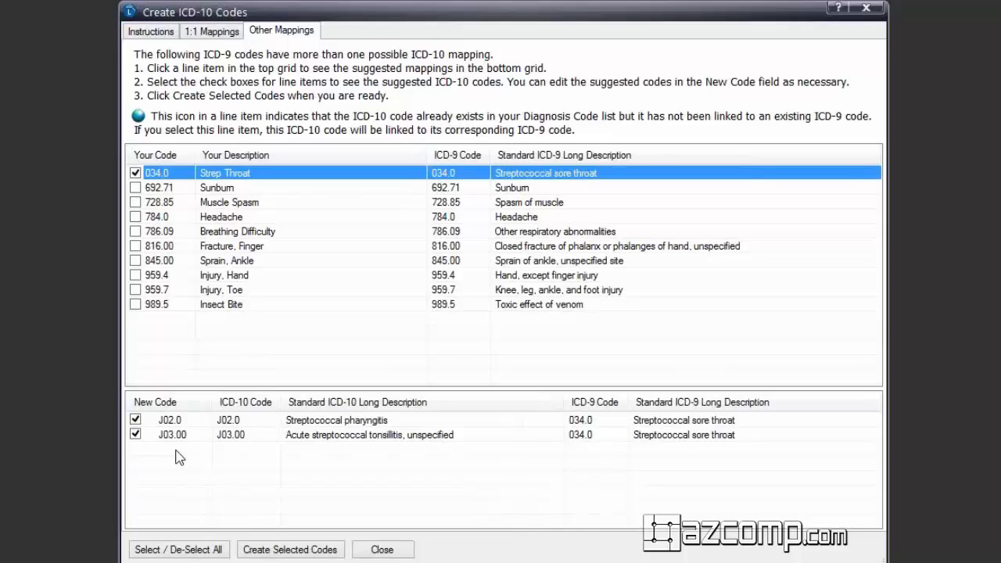
{"action": "left_click", "coordinate": [135, 420]}
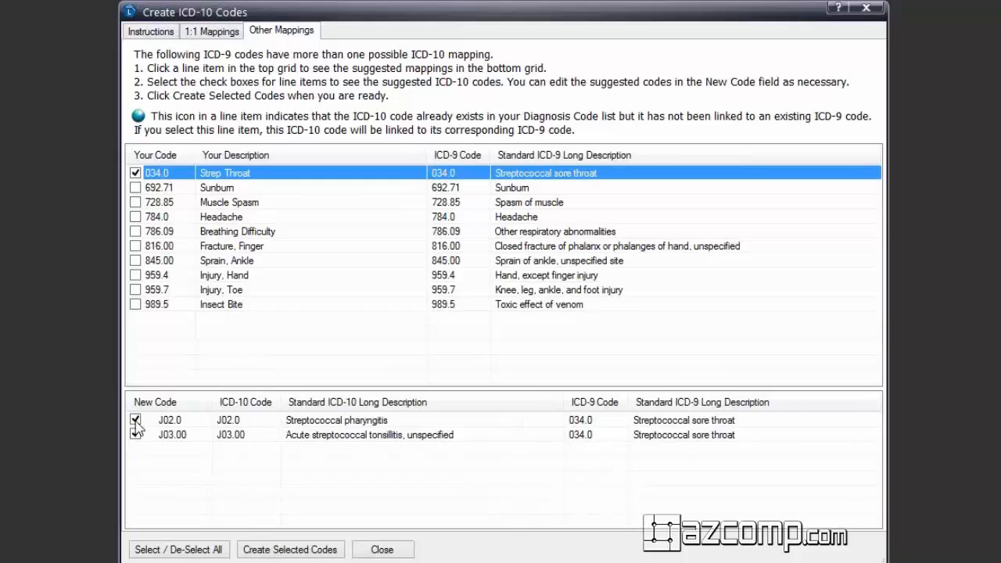
{"action": "left_click", "coordinate": [135, 435]}
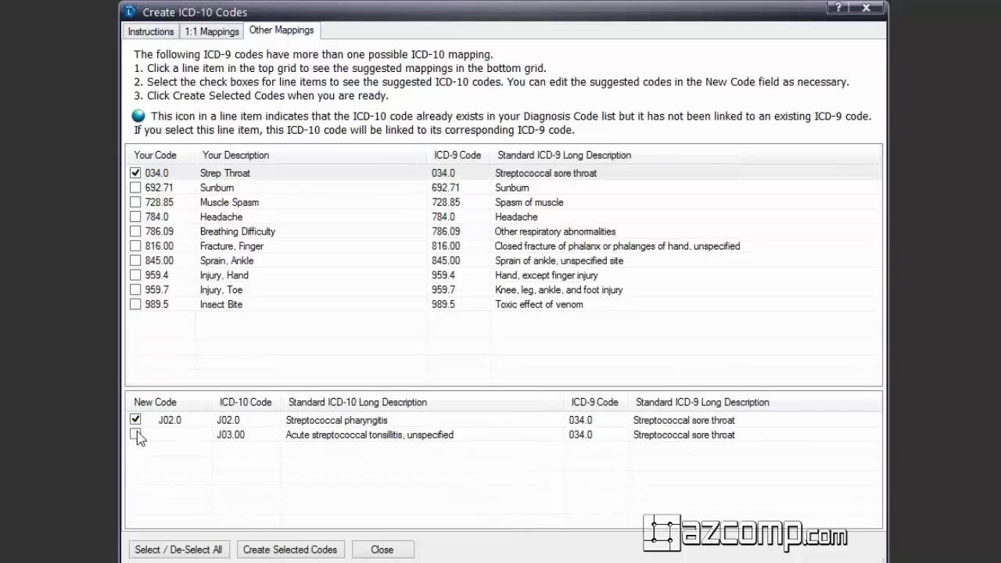
{"action": "left_click", "coordinate": [135, 435]}
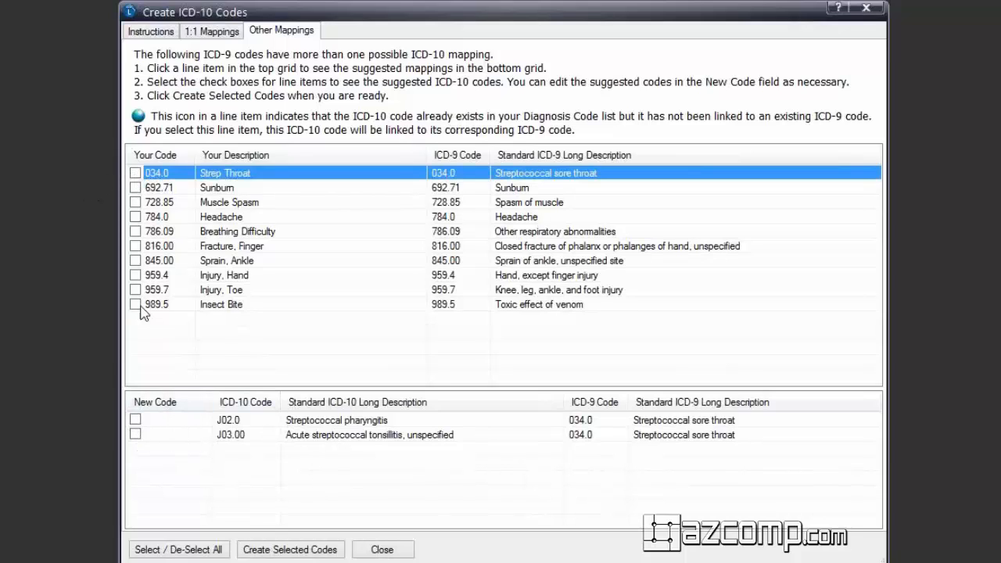
- Select Insect Bite 989.5 and scroll through its many suggested T63 venom codes
{"action": "left_click", "coordinate": [135, 304]}
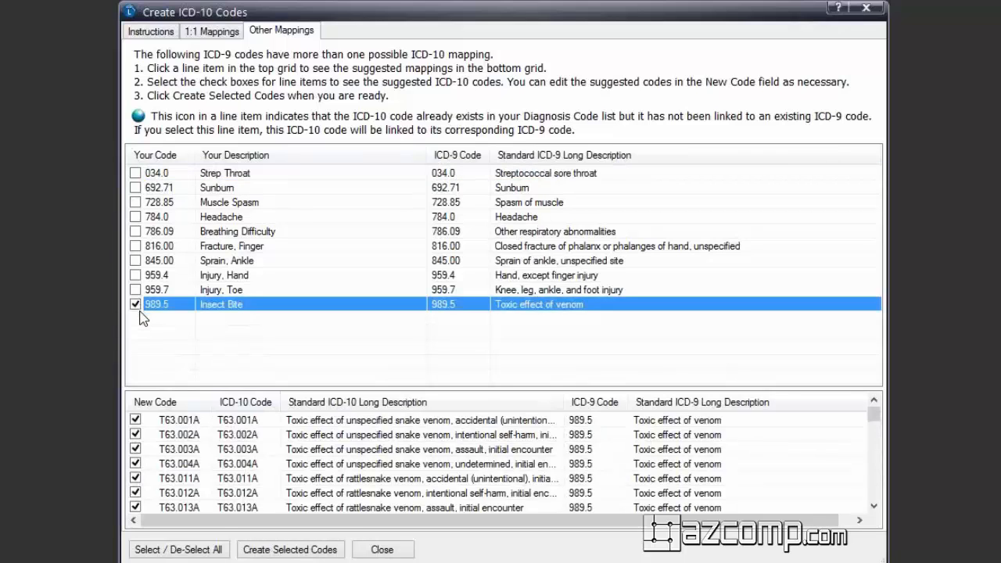
{"action": "mouse_move", "coordinate": [311, 309]}
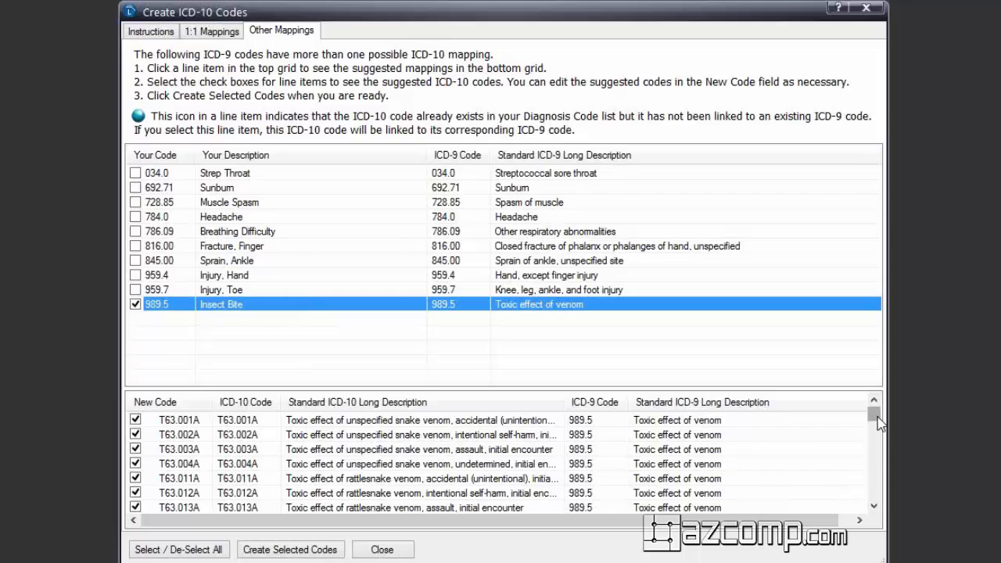
{"action": "left_click_drag", "start_coordinate": [873, 415], "coordinate": [873, 473]}
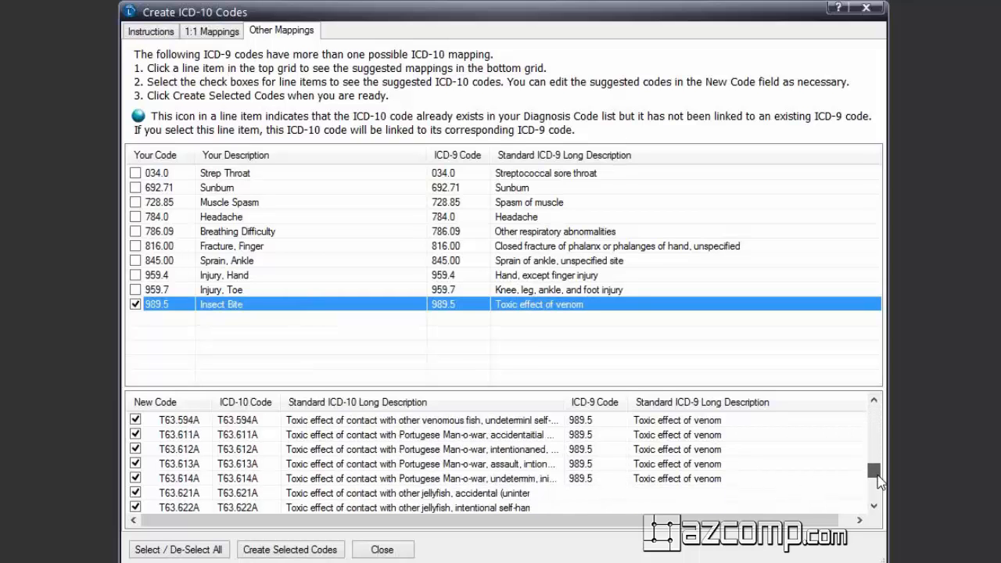
{"action": "scroll", "scroll_direction": "down", "scroll_amount": 3}
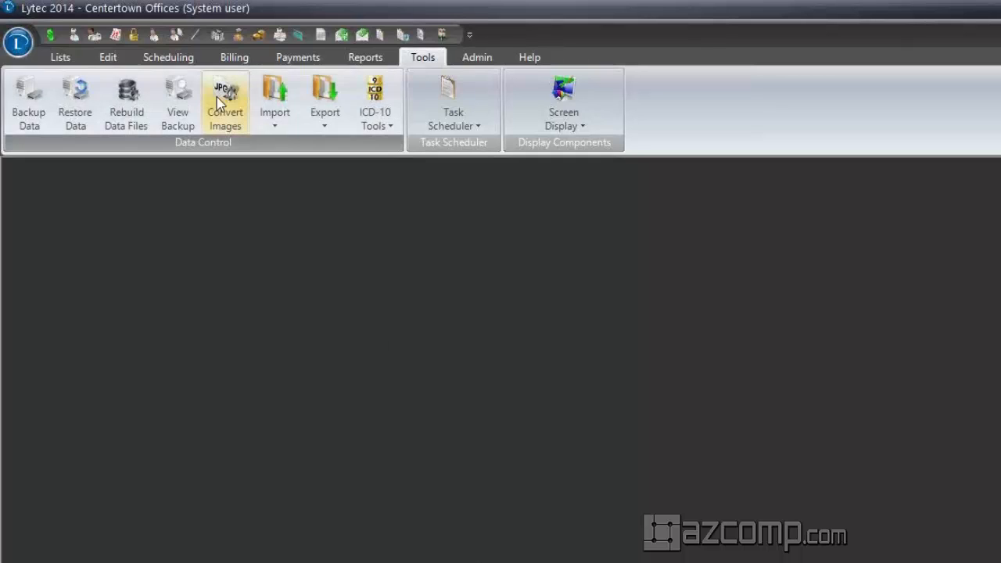
- Open Billing > Charges and Payments and start the Patient Chart lookup
{"action": "left_click", "coordinate": [235, 57]}
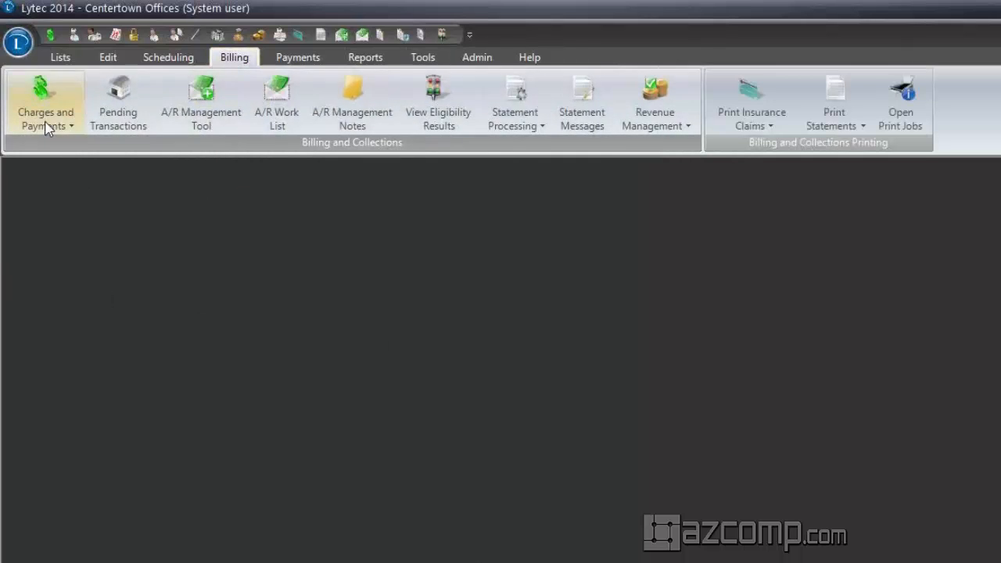
{"action": "left_click", "coordinate": [44, 102]}
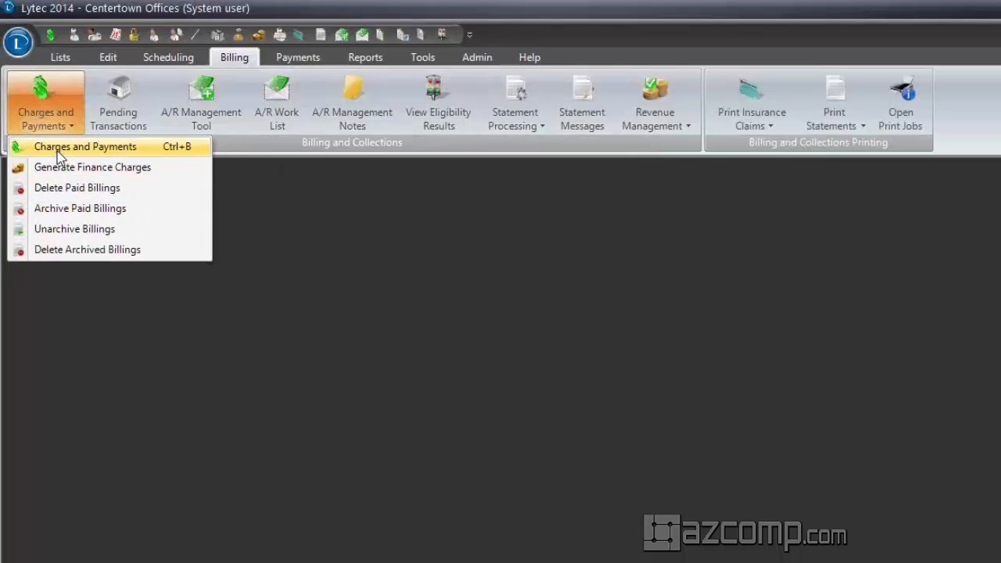
{"action": "left_click", "coordinate": [84, 147]}
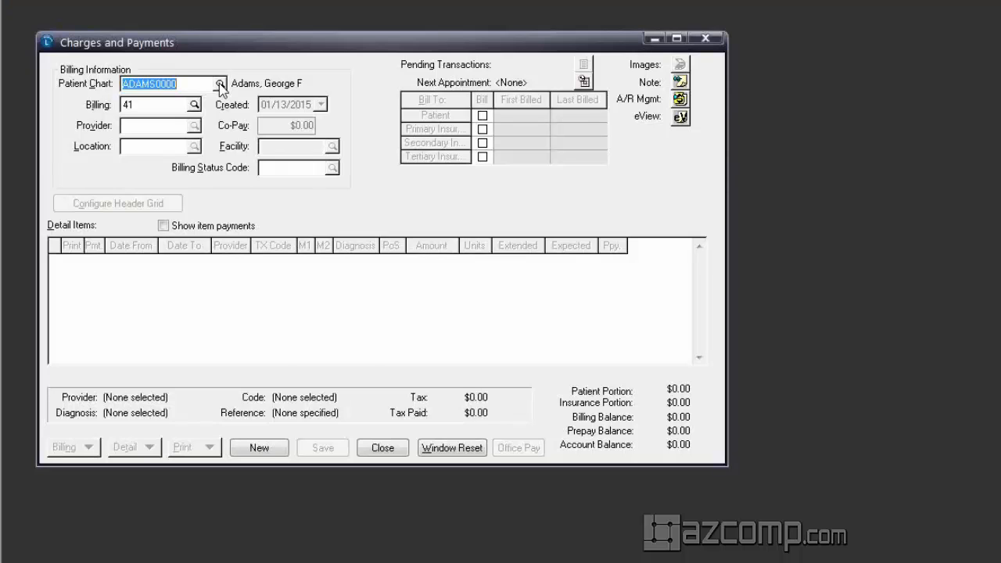
{"action": "left_click", "coordinate": [219, 85]}
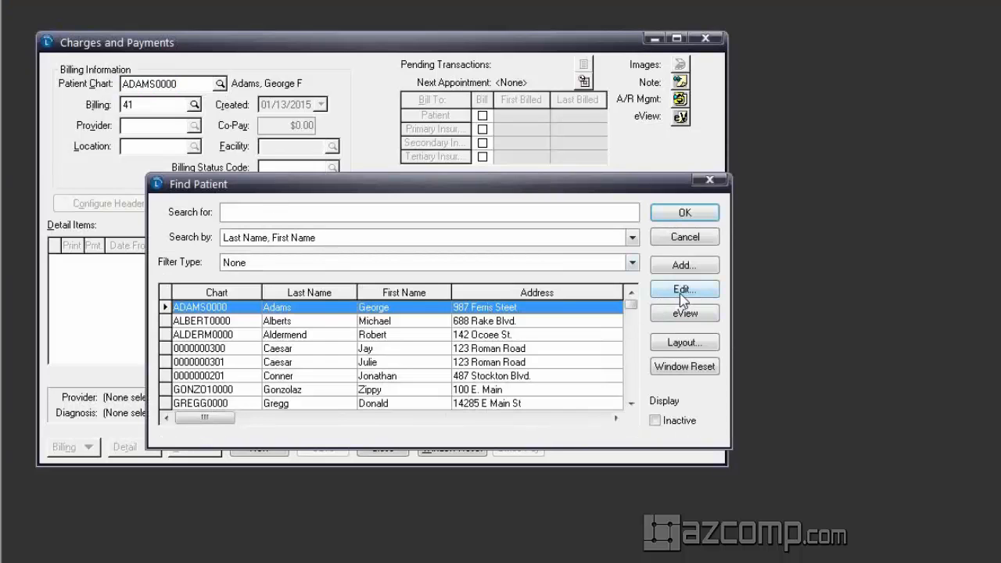
{"action": "left_click", "coordinate": [683, 288]}
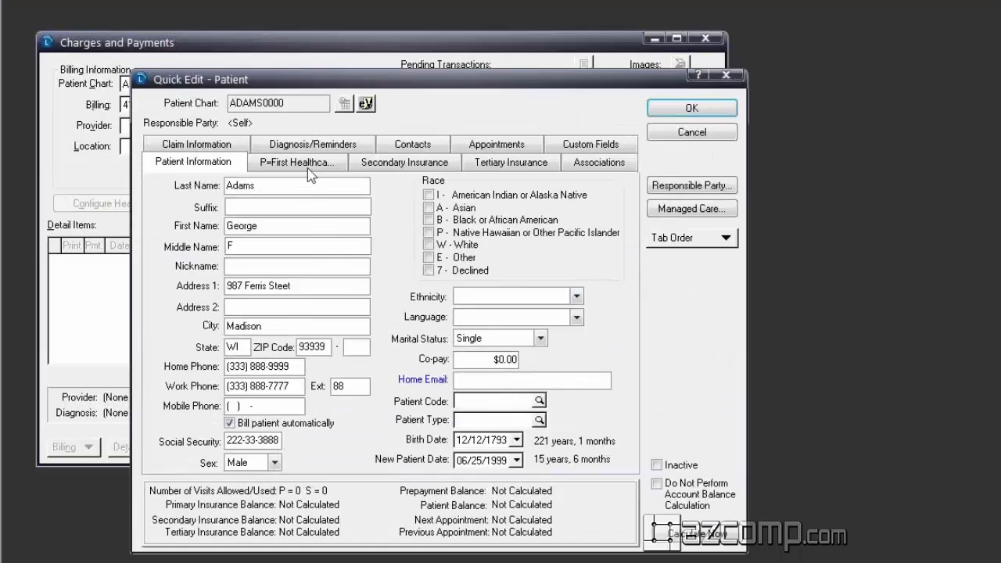
{"action": "left_click", "coordinate": [297, 161]}
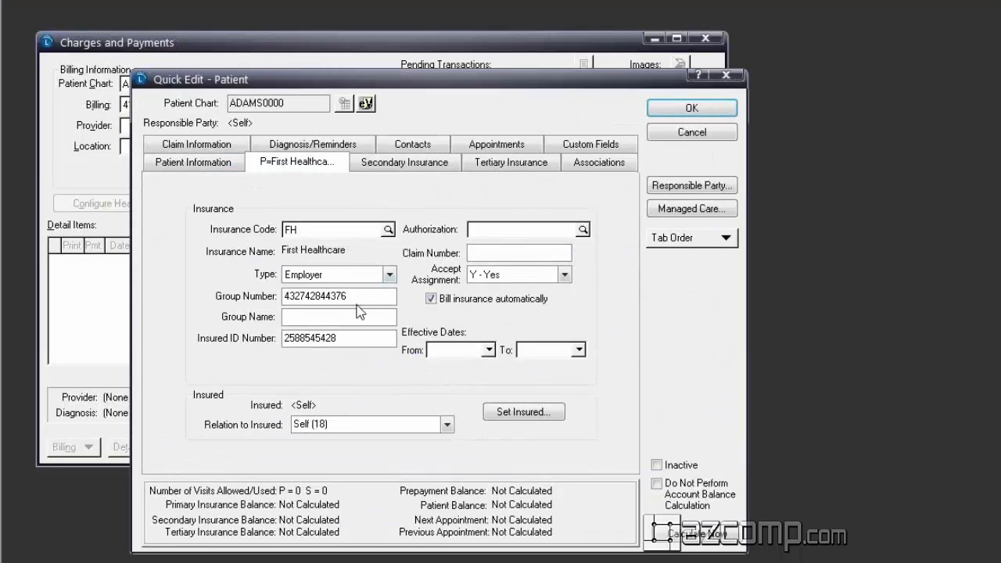
{"action": "mouse_move", "coordinate": [368, 313]}
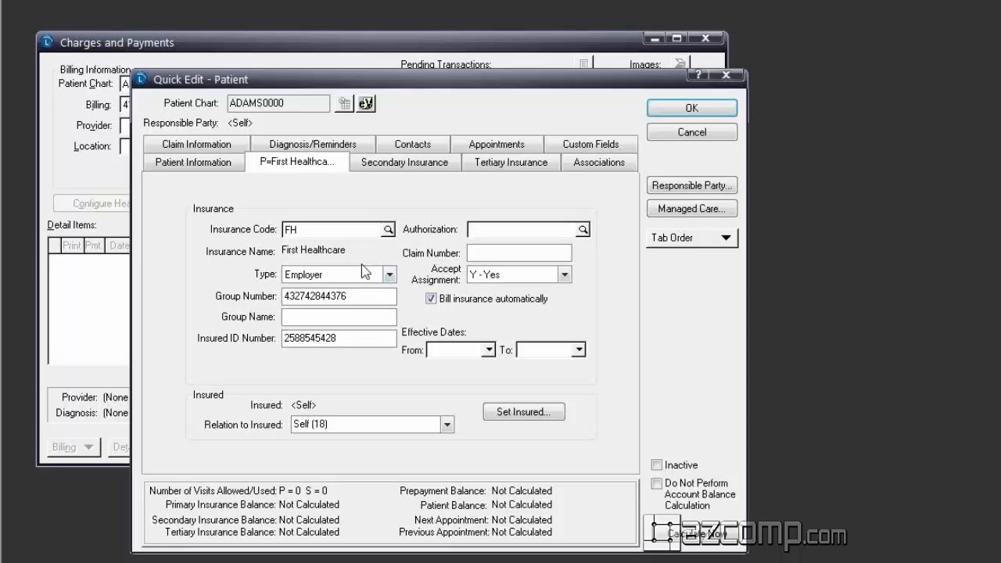
{"action": "left_click", "coordinate": [338, 228]}
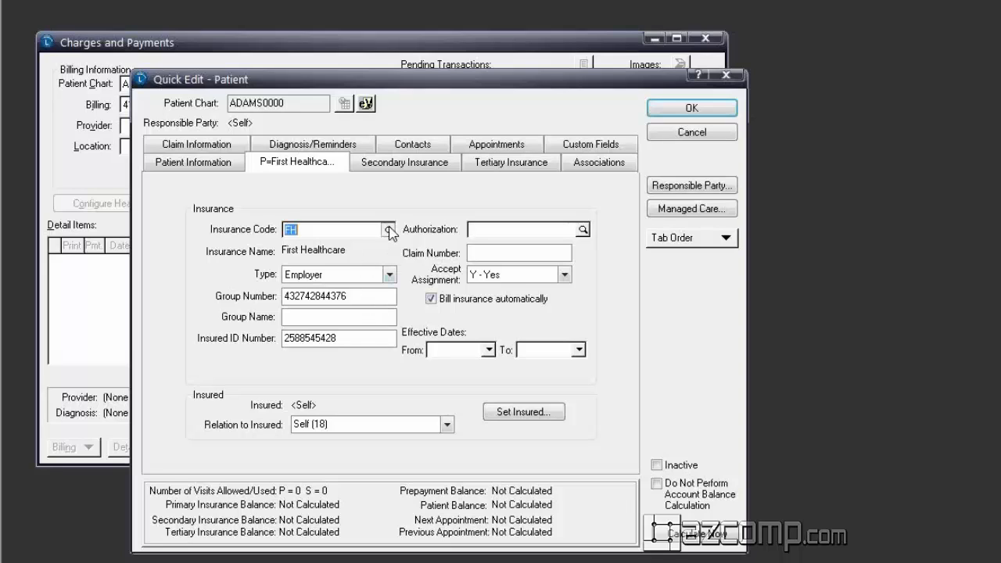
- Edit First Healthcare's claim settings and enter a new ICD-9 cutoff date in the field
{"action": "left_click", "coordinate": [388, 228]}
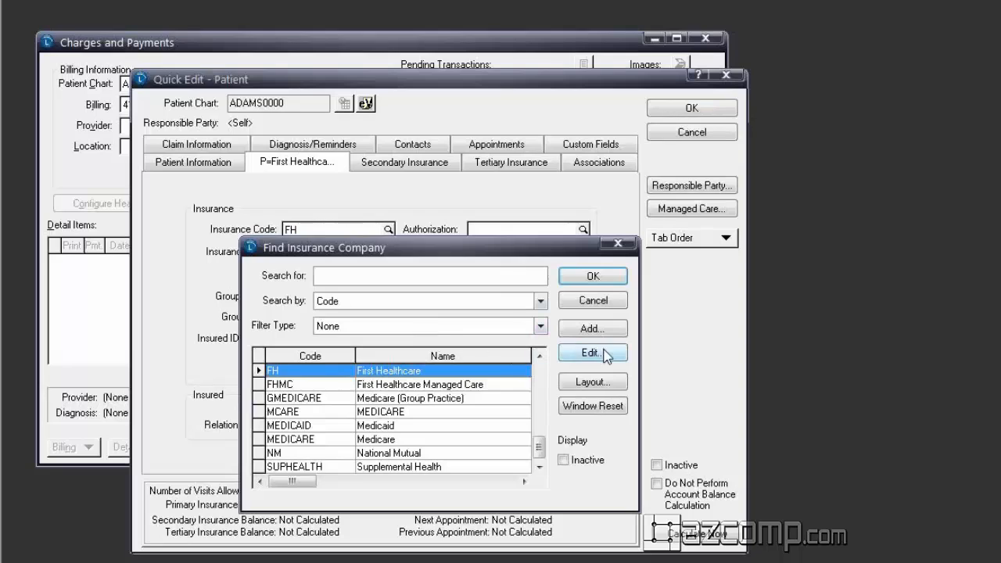
{"action": "left_click", "coordinate": [591, 353]}
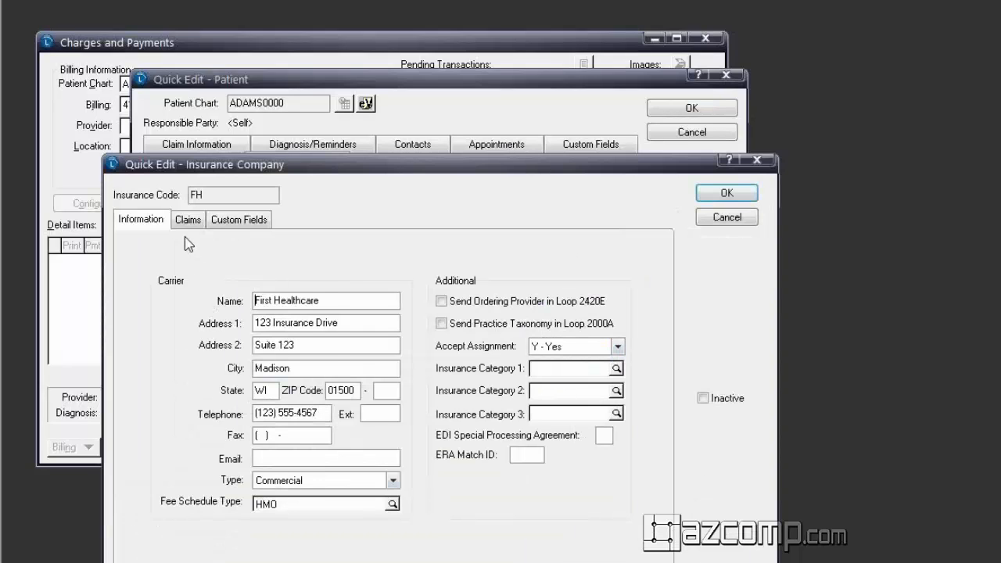
{"action": "left_click", "coordinate": [188, 219]}
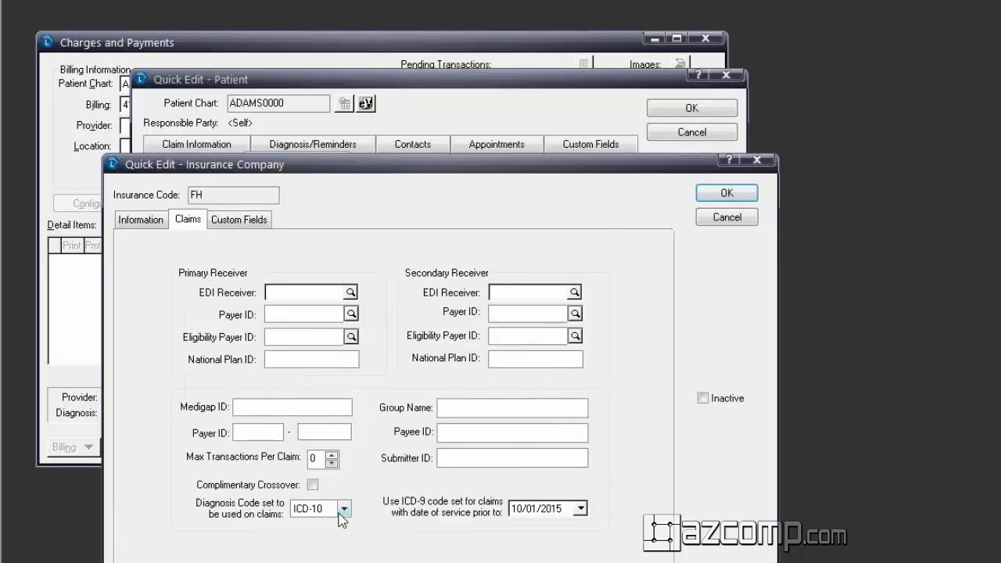
{"action": "mouse_move", "coordinate": [526, 526]}
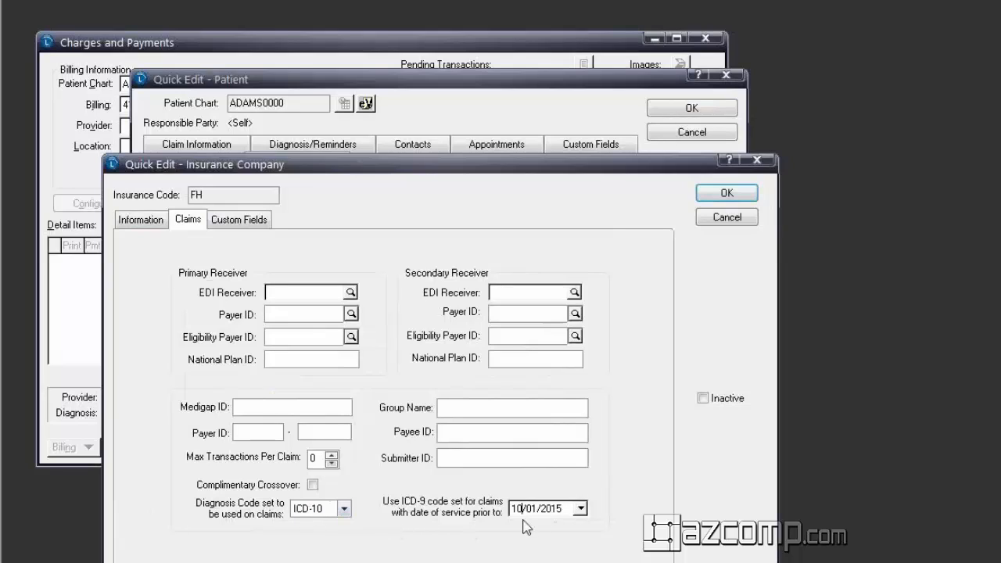
{"action": "left_click", "coordinate": [520, 508]}
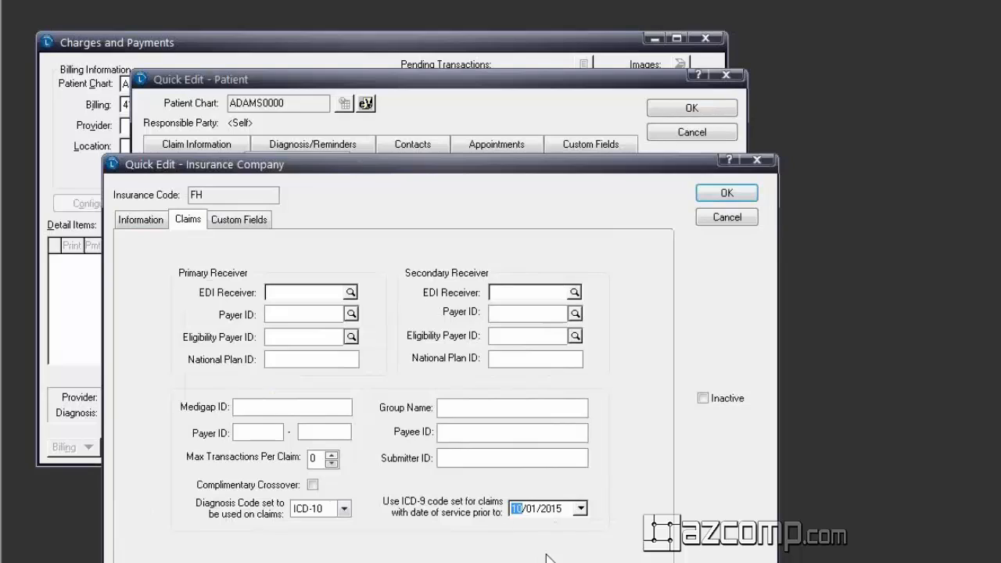
{"action": "type", "text": "10/12/015"}
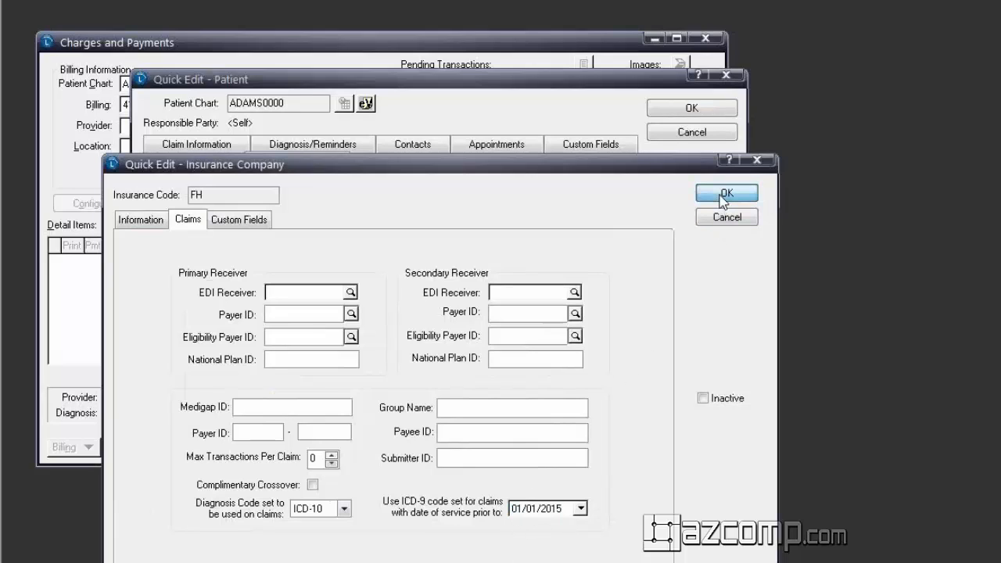
- Close the First Healthcare settings and the insurance company search, back to Find Patient
{"action": "left_click", "coordinate": [726, 194]}
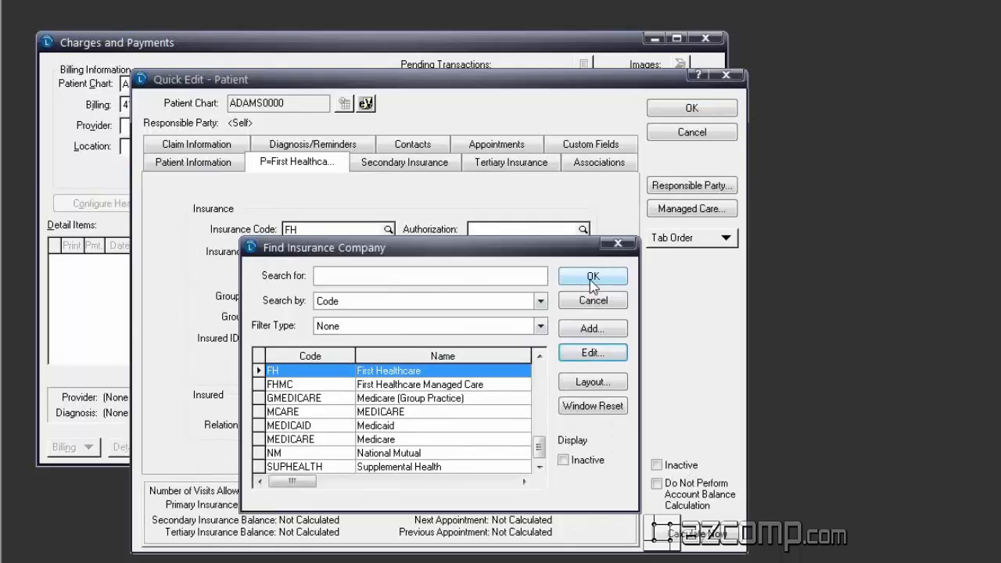
{"action": "left_click", "coordinate": [592, 276]}
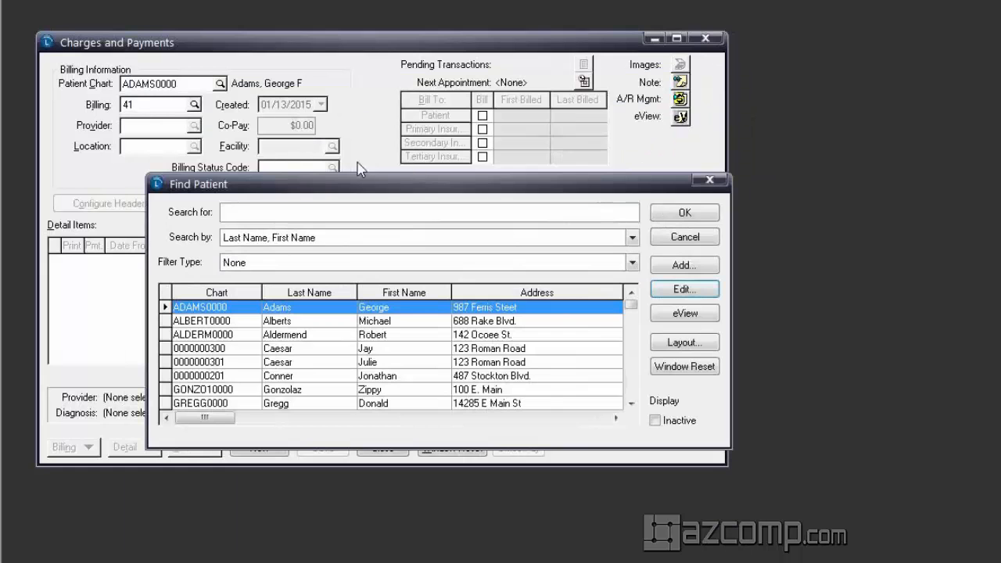
{"action": "mouse_move", "coordinate": [685, 213]}
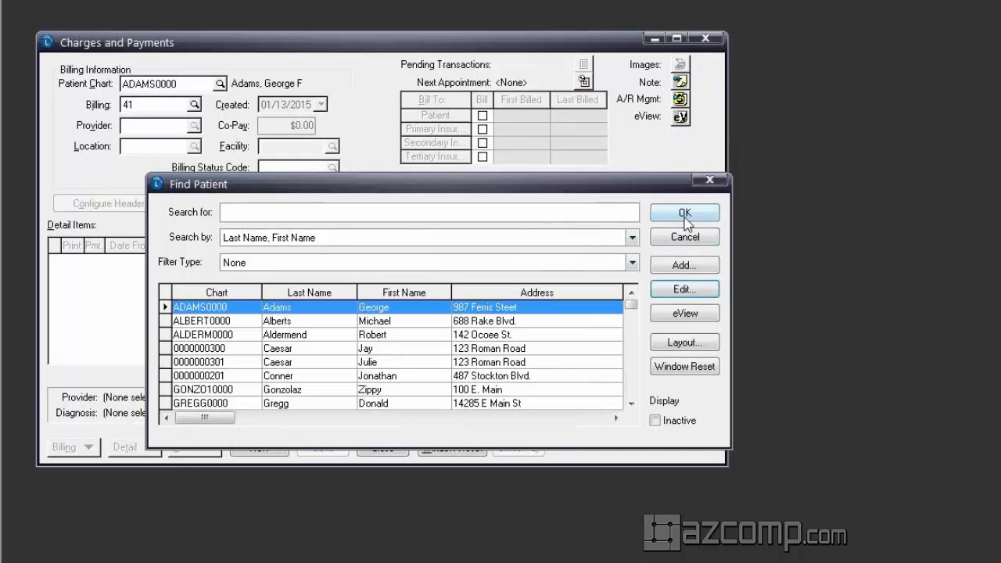
{"action": "left_click", "coordinate": [685, 213]}
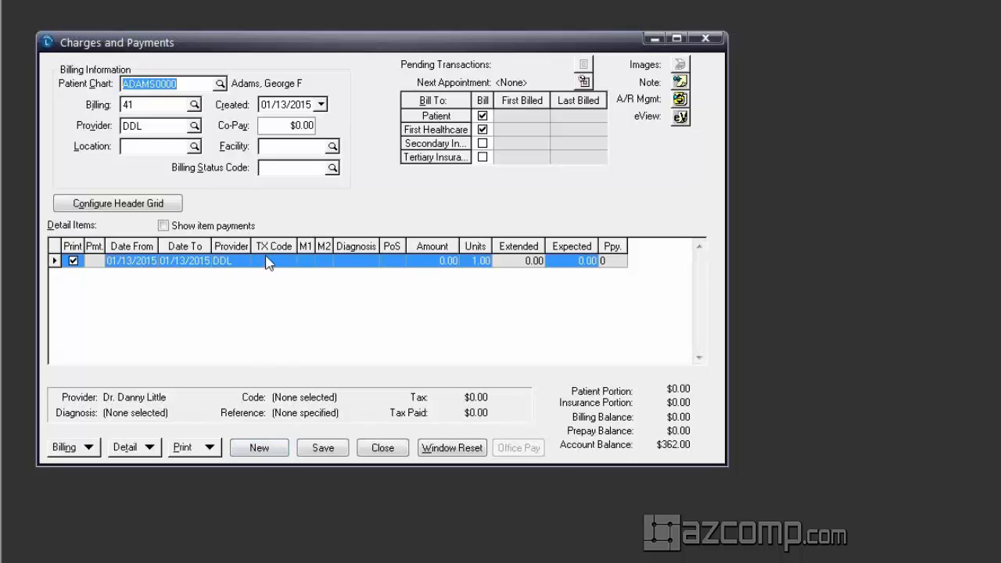
{"action": "type", "text": "99213"}
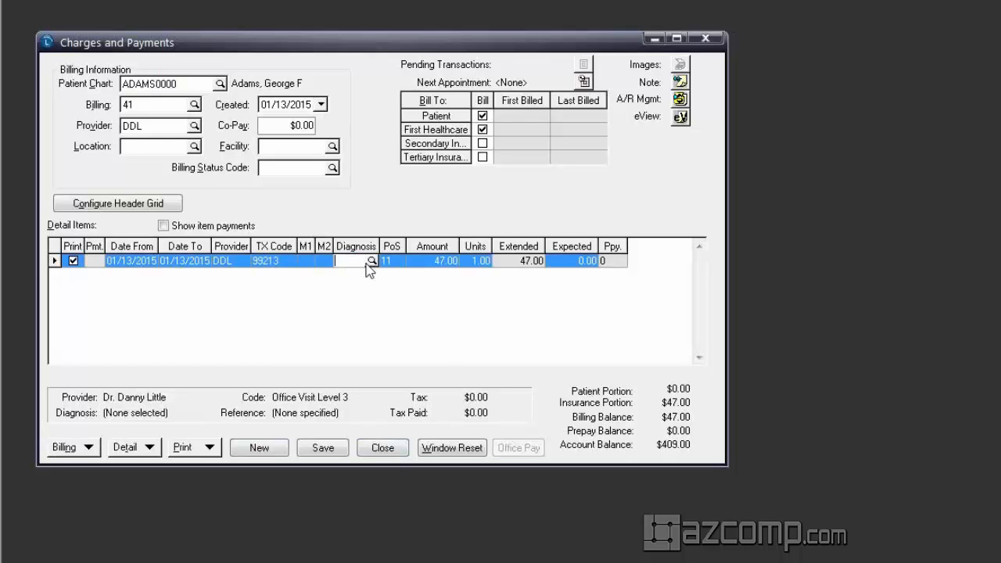
{"action": "left_click", "coordinate": [371, 261]}
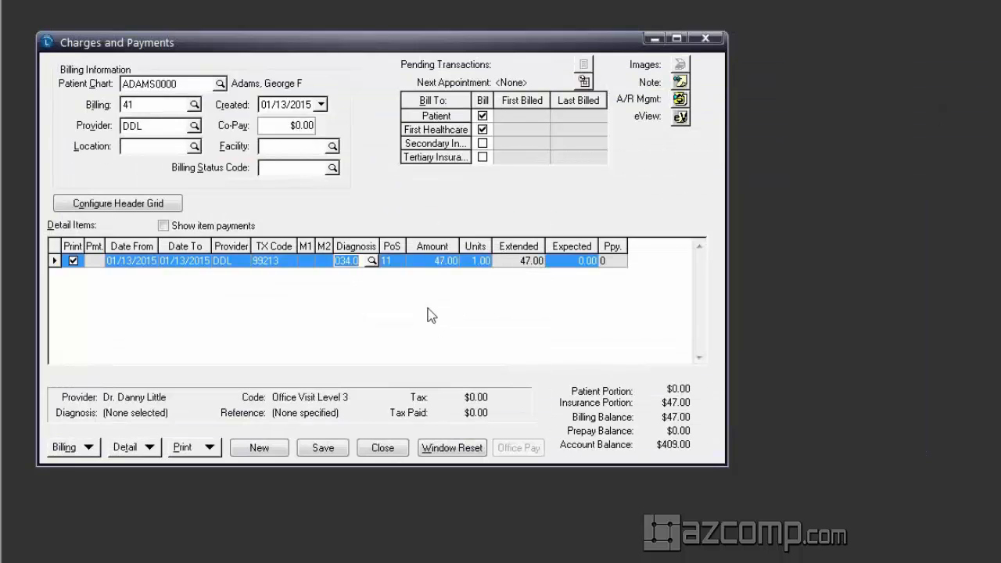
{"action": "left_click", "coordinate": [344, 260]}
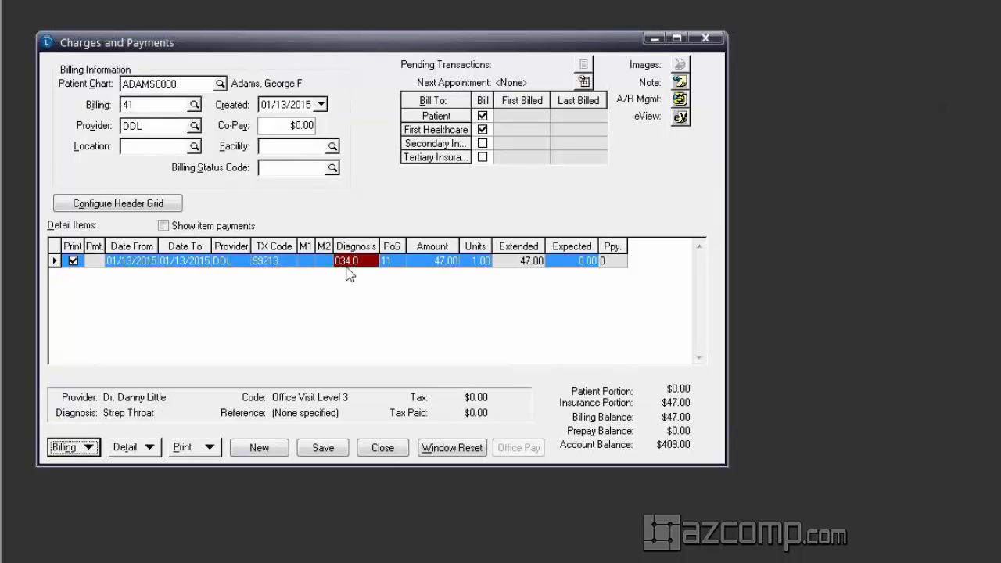
{"action": "mouse_move", "coordinate": [350, 320]}
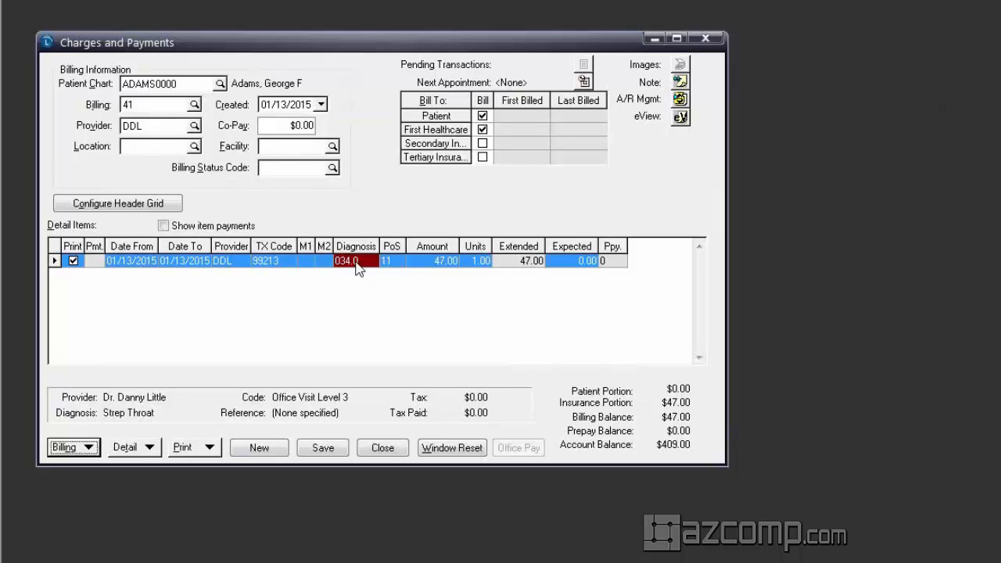
{"action": "mouse_move", "coordinate": [328, 405]}
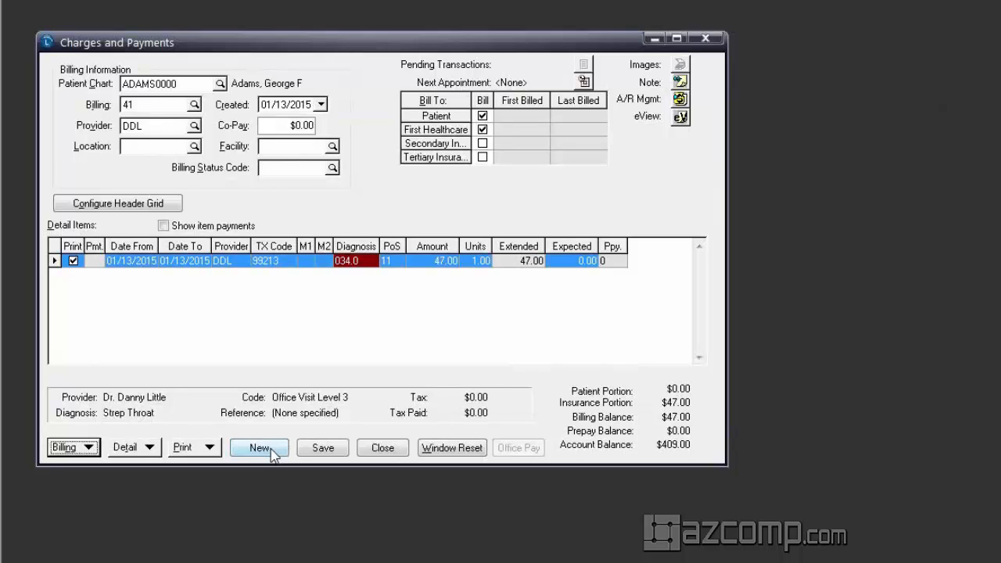
{"action": "mouse_move", "coordinate": [272, 469]}
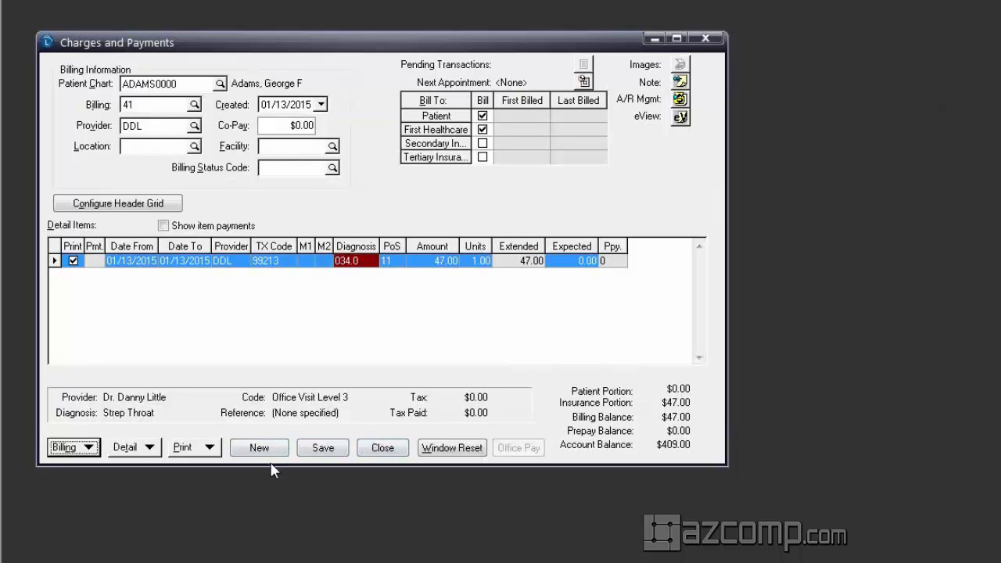
- Attempt to save the charge and decline to continue after the 034.0 ICD-10 mapping warning
{"action": "left_click", "coordinate": [322, 447]}
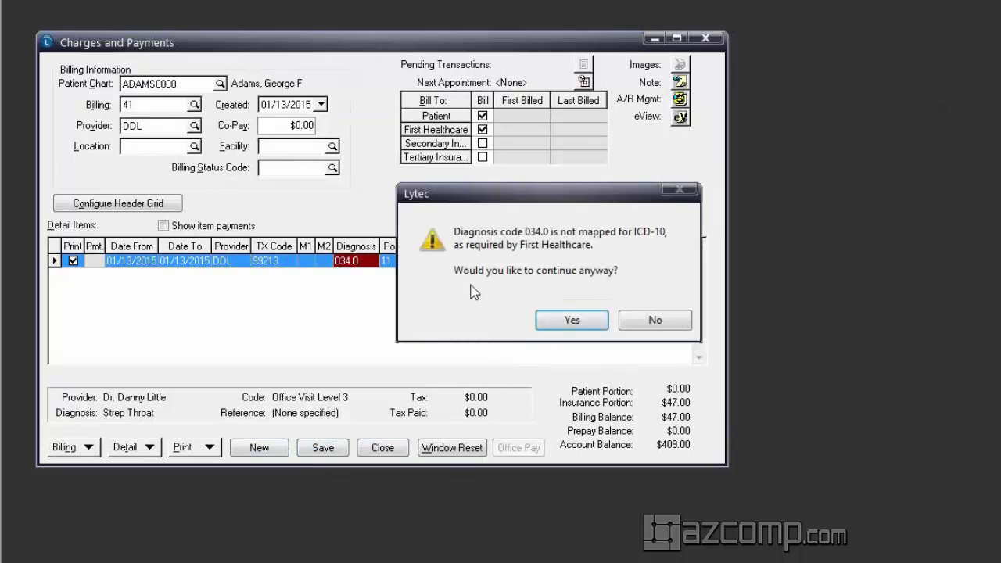
{"action": "mouse_move", "coordinate": [520, 322]}
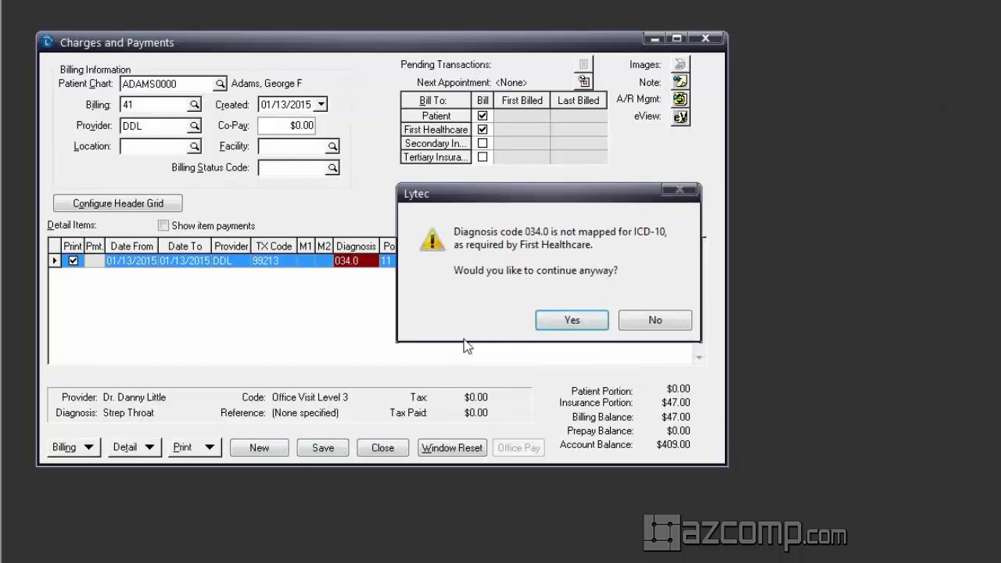
{"action": "mouse_move", "coordinate": [457, 416]}
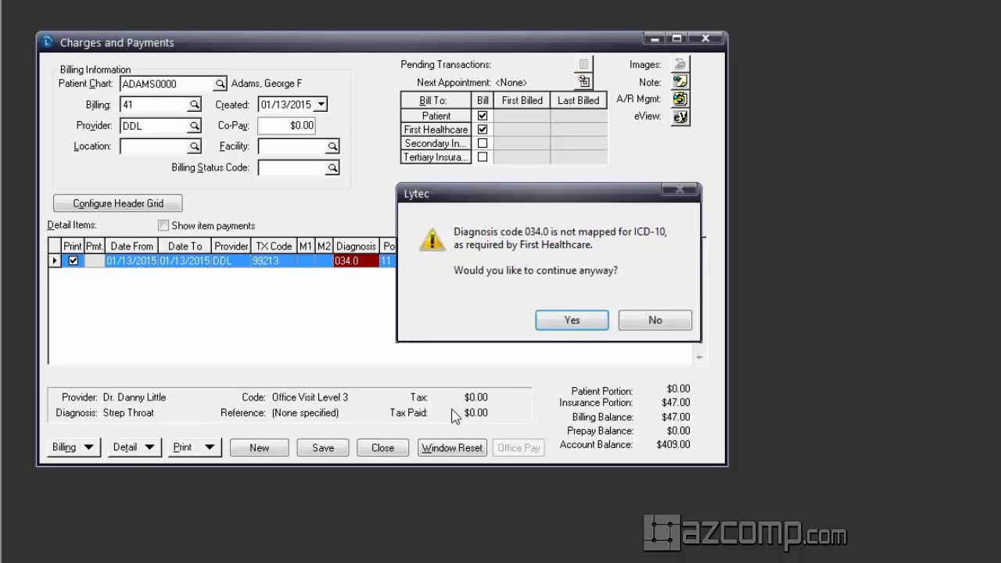
{"action": "mouse_move", "coordinate": [487, 208]}
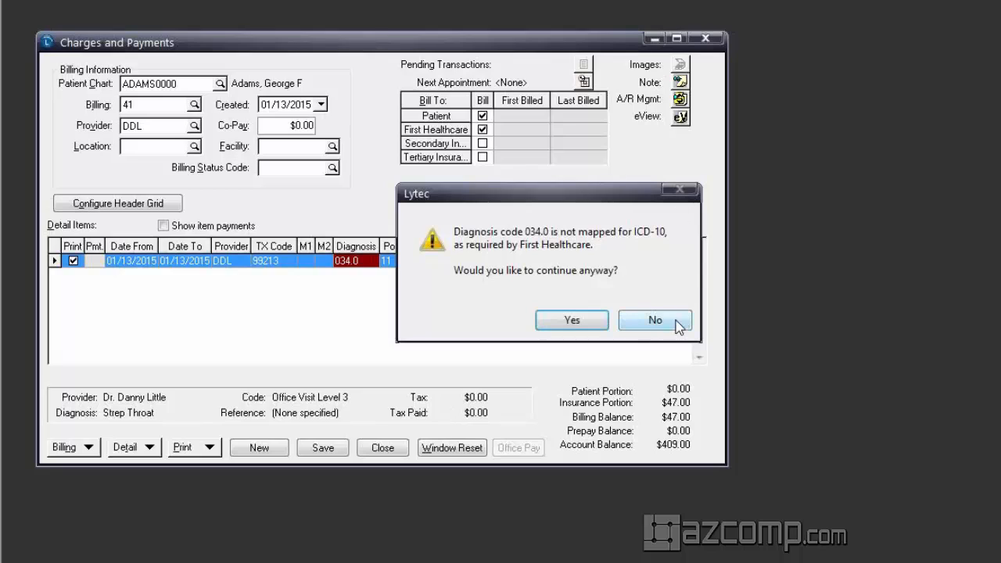
{"action": "left_click", "coordinate": [654, 320]}
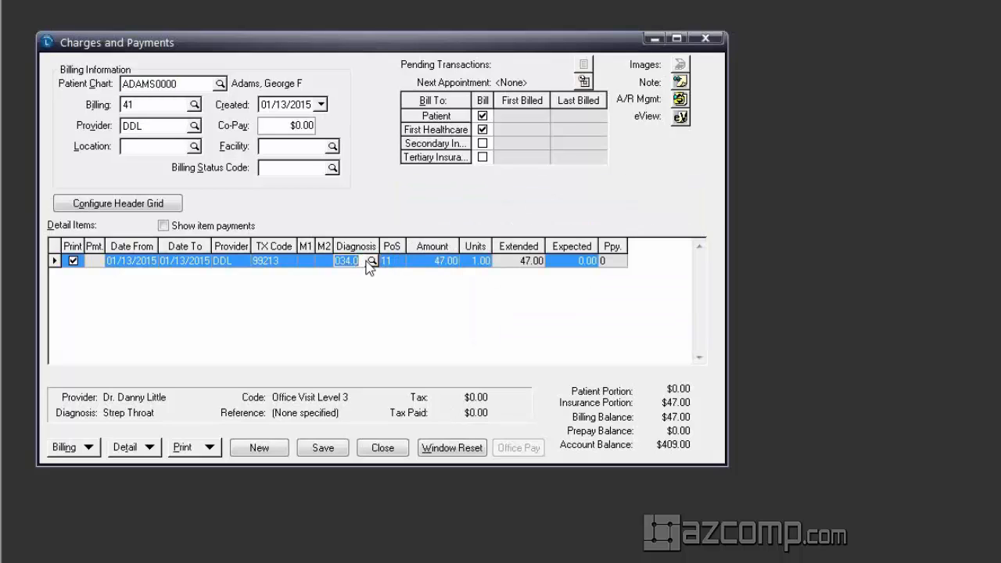
- Replace diagnosis 034.0 with H10.9 Unspecified conjunctivitis on the charge and save it
{"action": "left_click", "coordinate": [373, 260]}
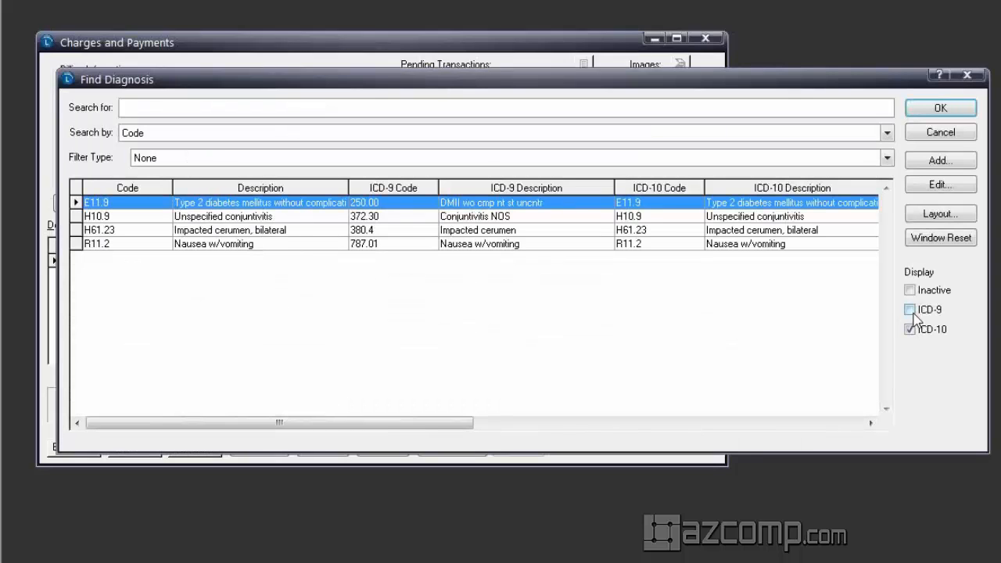
{"action": "left_click", "coordinate": [222, 216]}
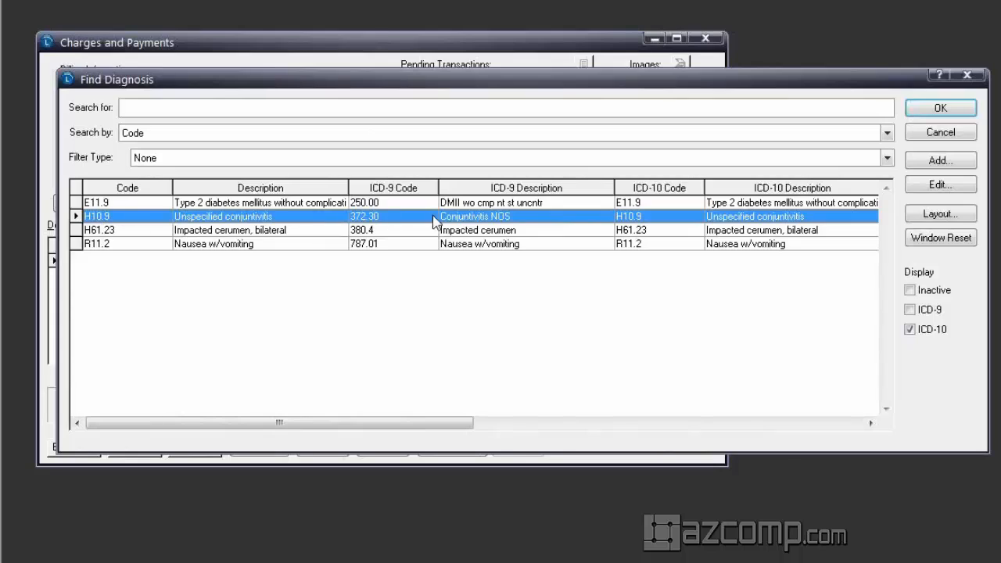
{"action": "mouse_move", "coordinate": [687, 222]}
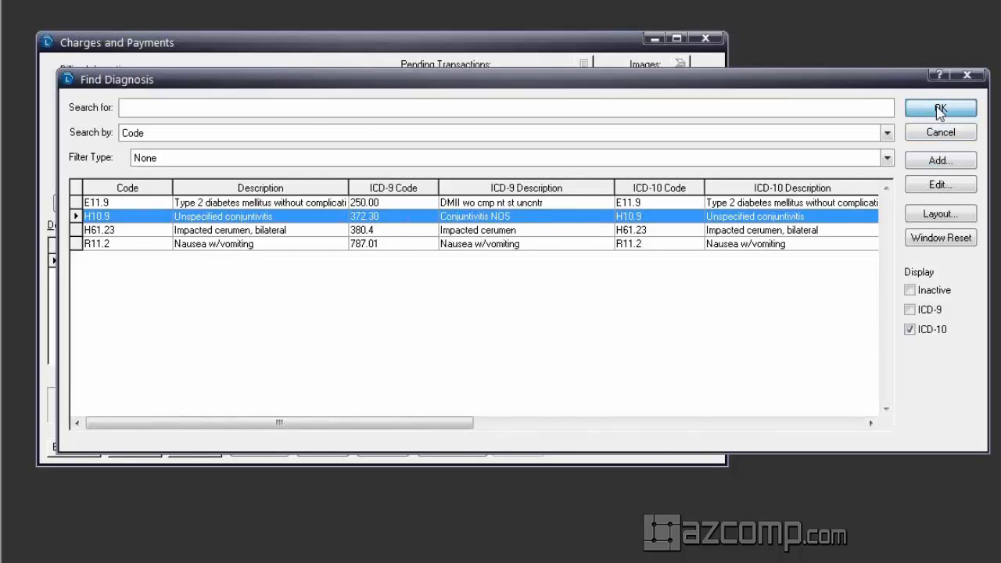
{"action": "left_click", "coordinate": [940, 108]}
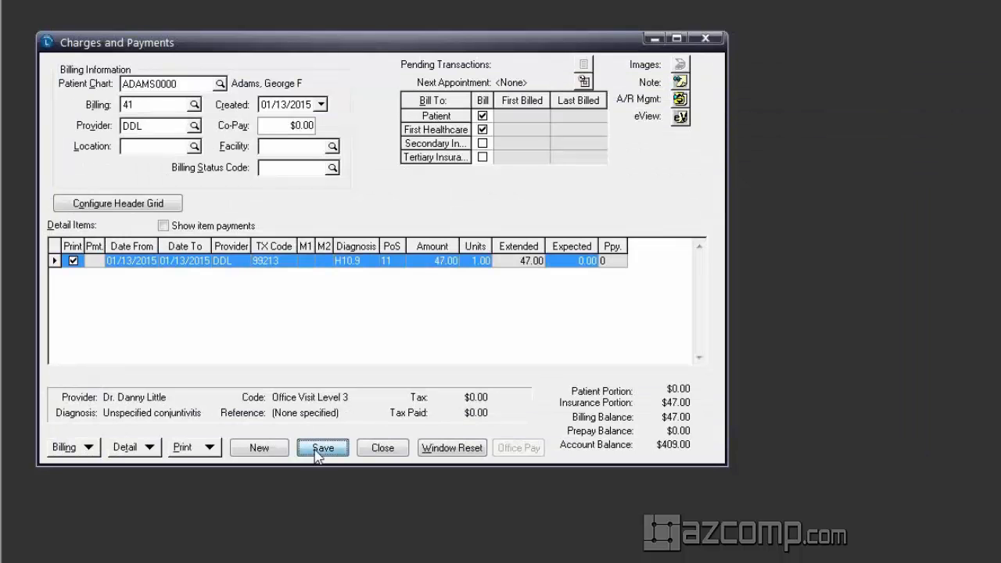
{"action": "left_click", "coordinate": [322, 447]}
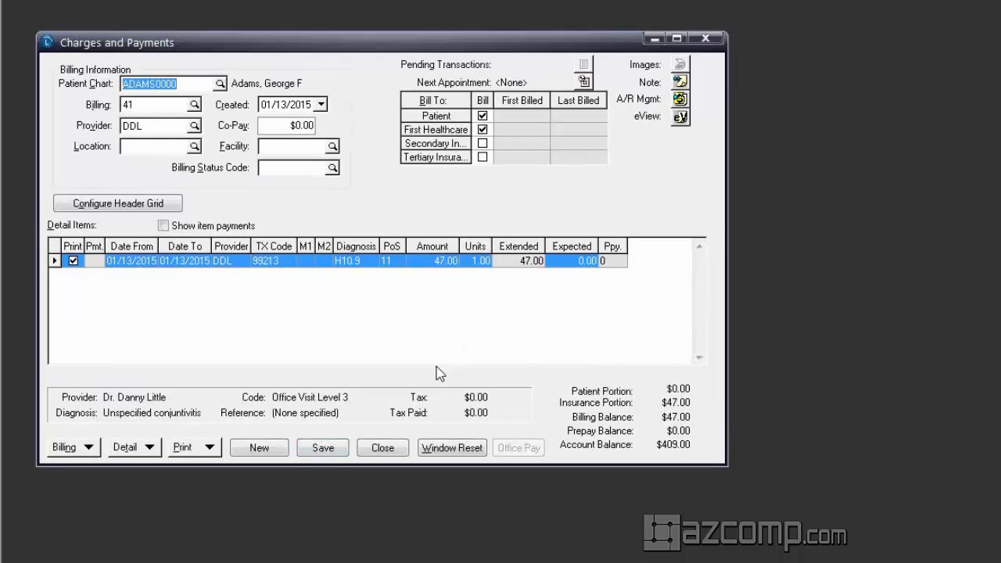
- Select patient Gonzoliz Zippy, edit his record and view his Medicare insurer's claim settings
{"action": "left_click", "coordinate": [220, 83]}
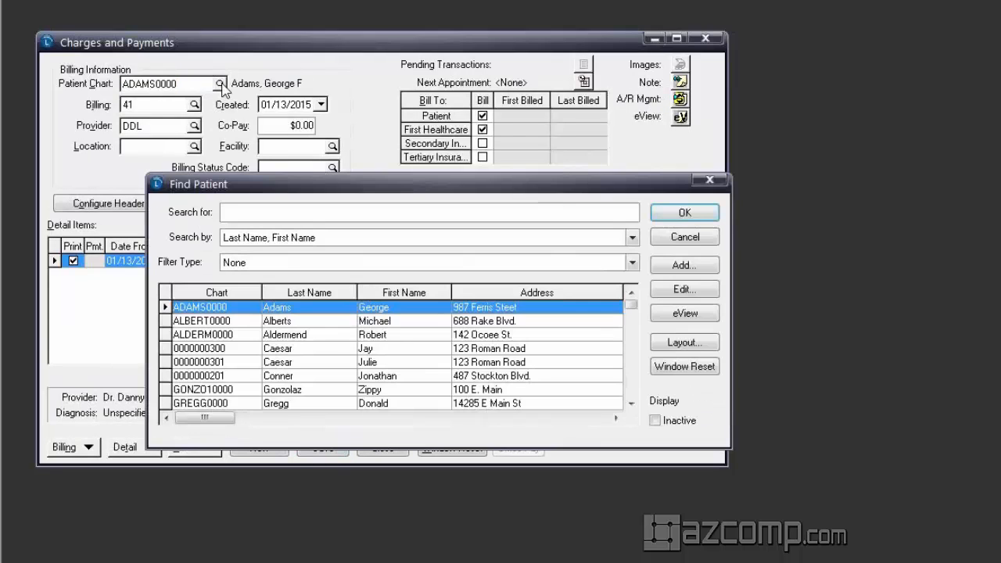
{"action": "mouse_move", "coordinate": [598, 398]}
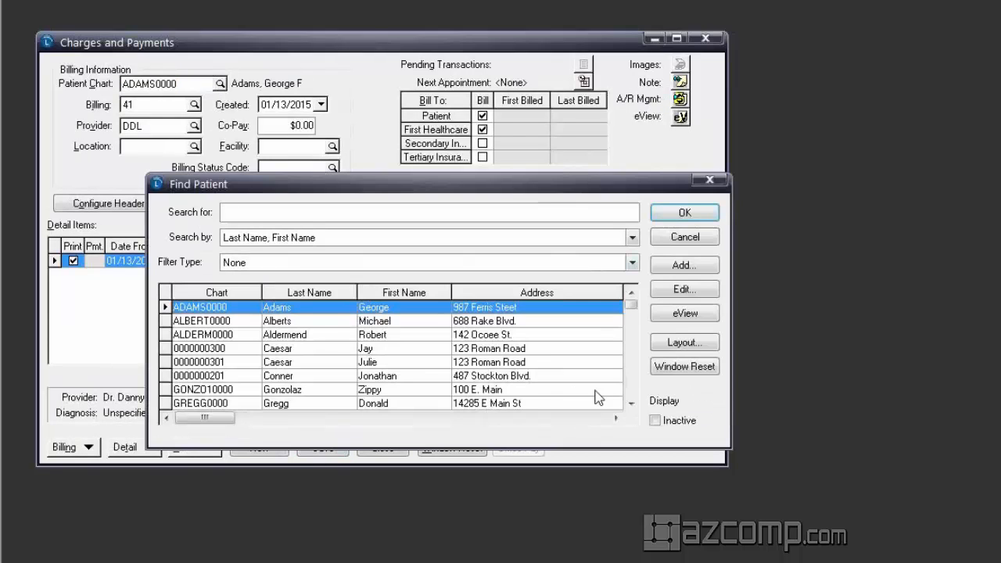
{"action": "left_click", "coordinate": [368, 388]}
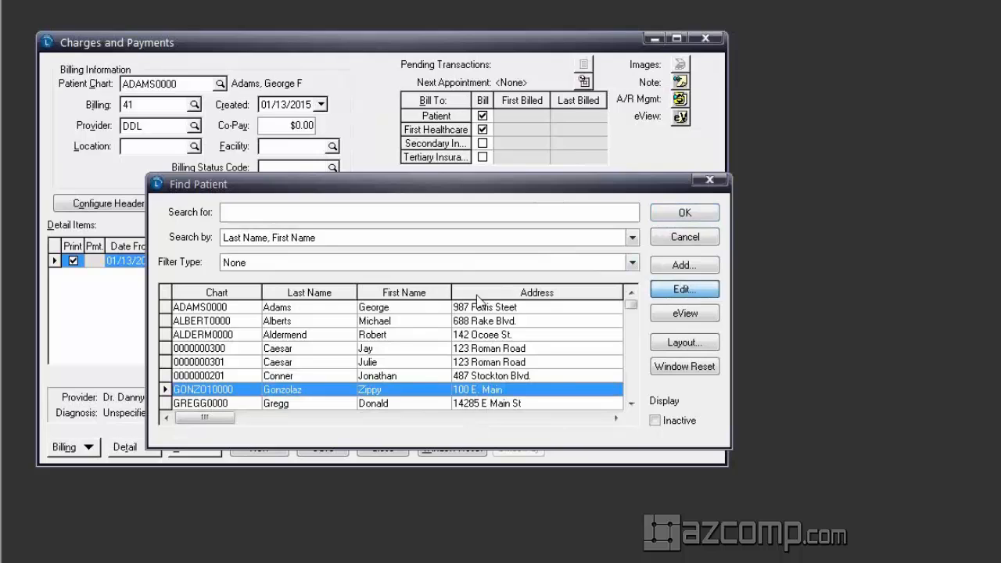
{"action": "left_click", "coordinate": [684, 288]}
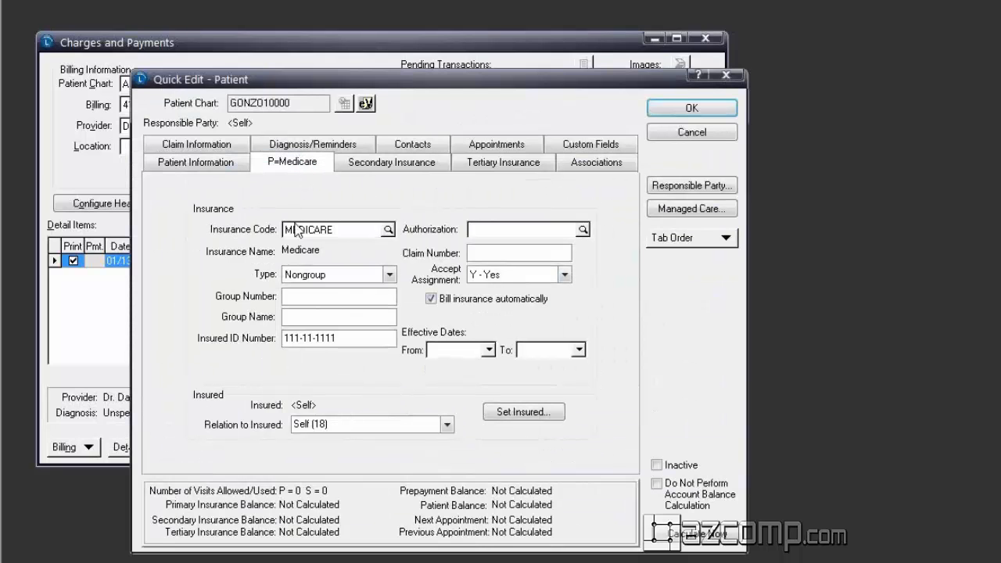
{"action": "left_click", "coordinate": [399, 229]}
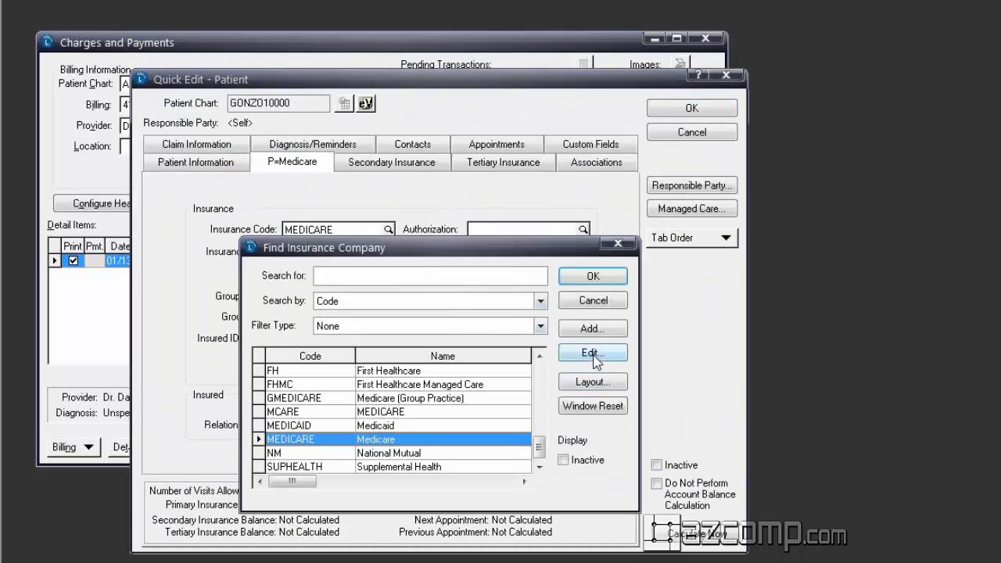
{"action": "left_click", "coordinate": [591, 354]}
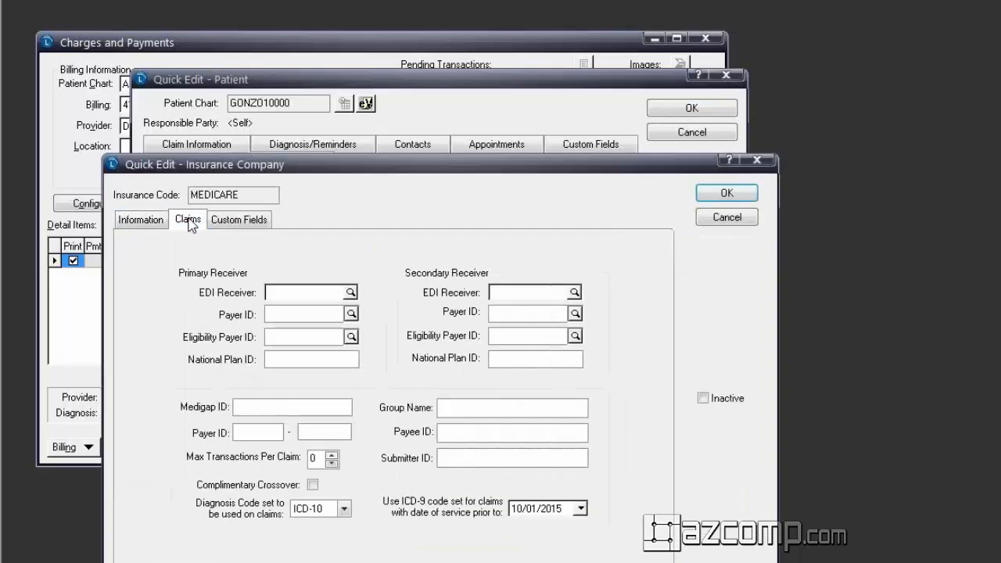
{"action": "mouse_move", "coordinate": [510, 515]}
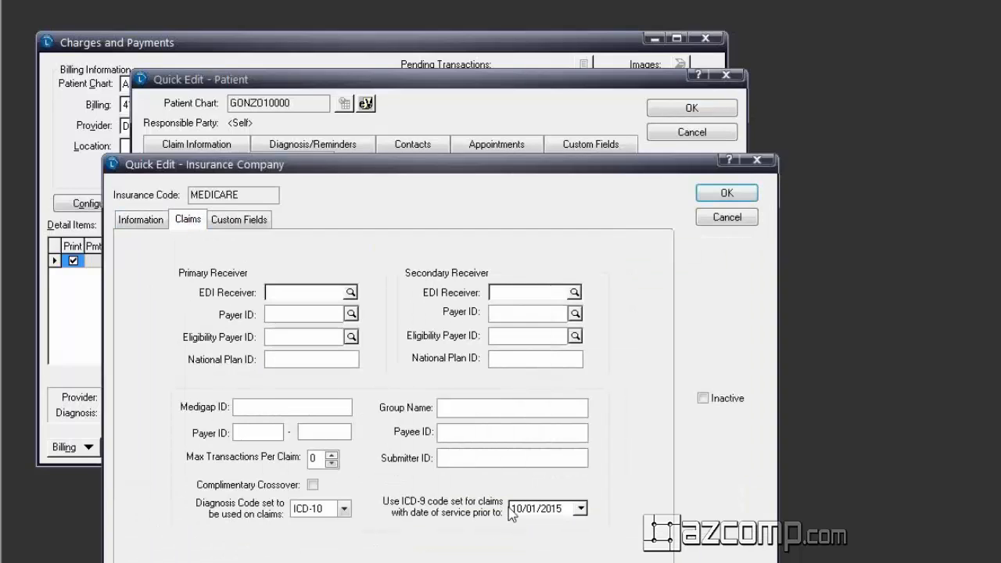
{"action": "mouse_move", "coordinate": [541, 525]}
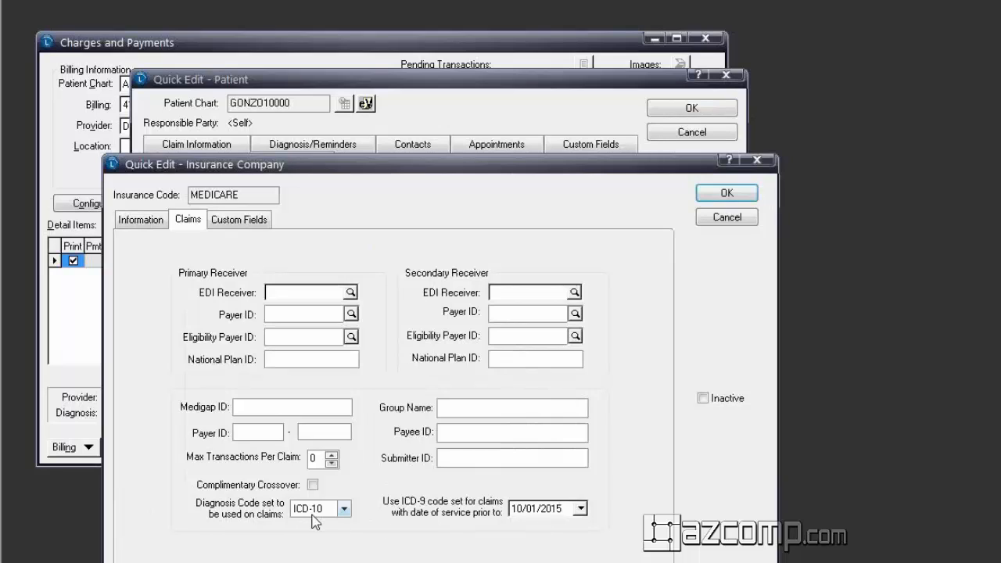
{"action": "mouse_move", "coordinate": [426, 510]}
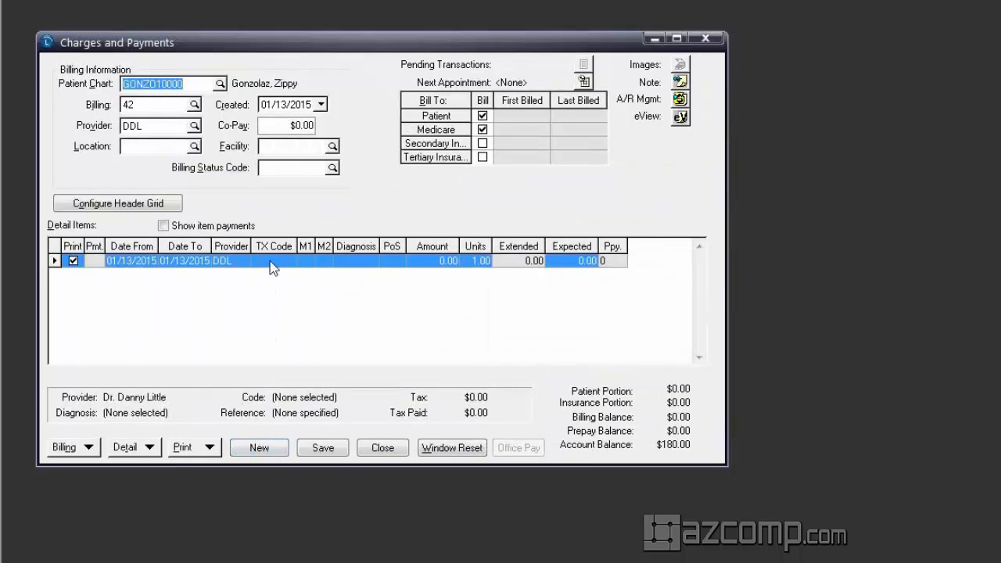
- Give Gonzoliz Zippy's charge TX code 99213 with diagnosis H10.9 Unspecified conjunctivitis
{"action": "type", "text": "99213"}
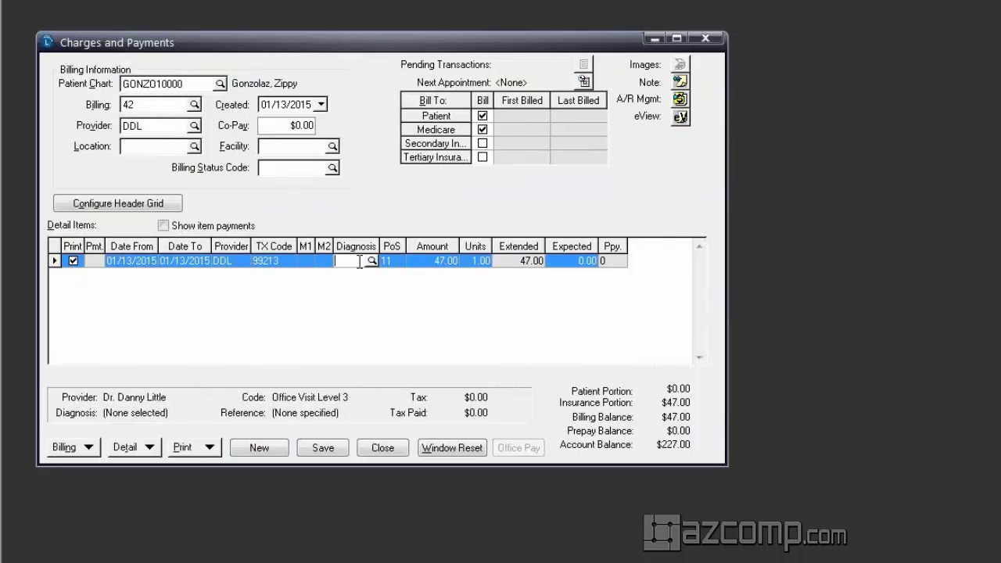
{"action": "left_click", "coordinate": [373, 260]}
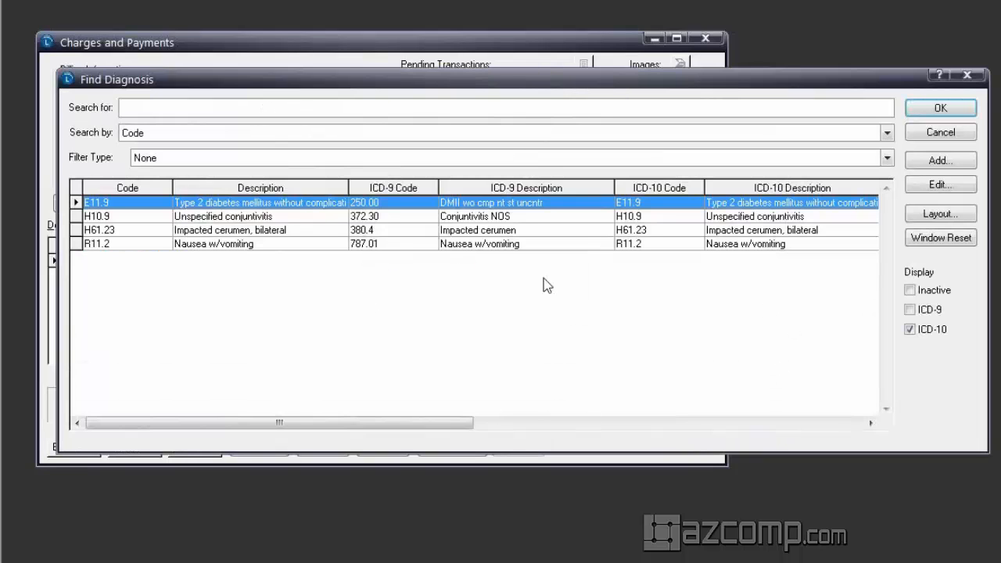
{"action": "left_click", "coordinate": [222, 216]}
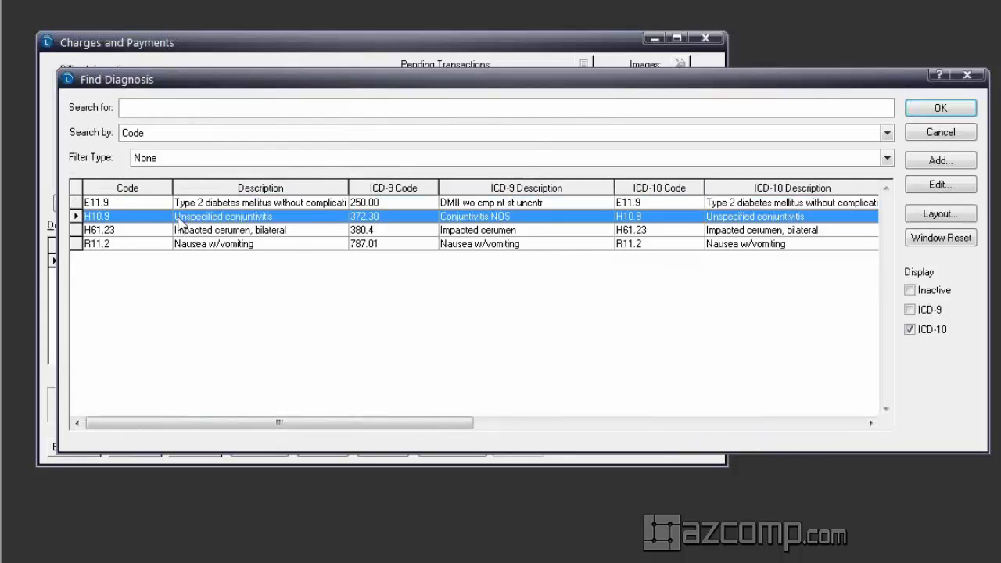
{"action": "mouse_move", "coordinate": [197, 247]}
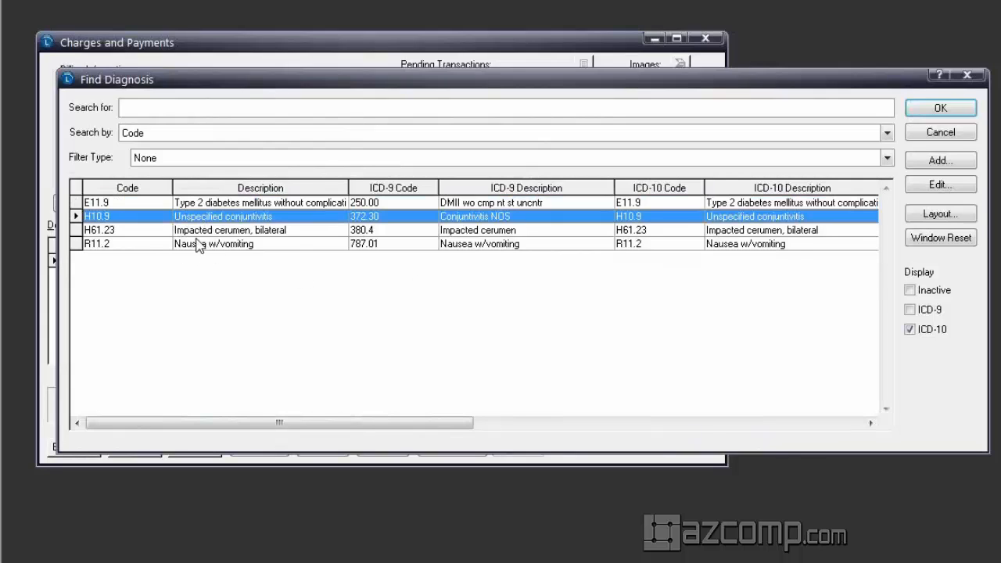
{"action": "left_click", "coordinate": [940, 108]}
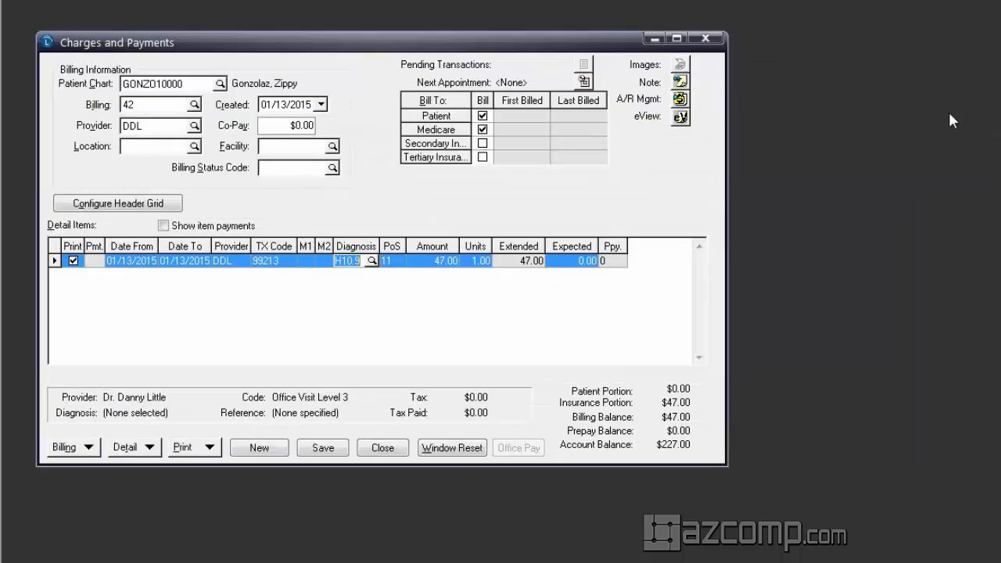
{"action": "mouse_move", "coordinate": [900, 284]}
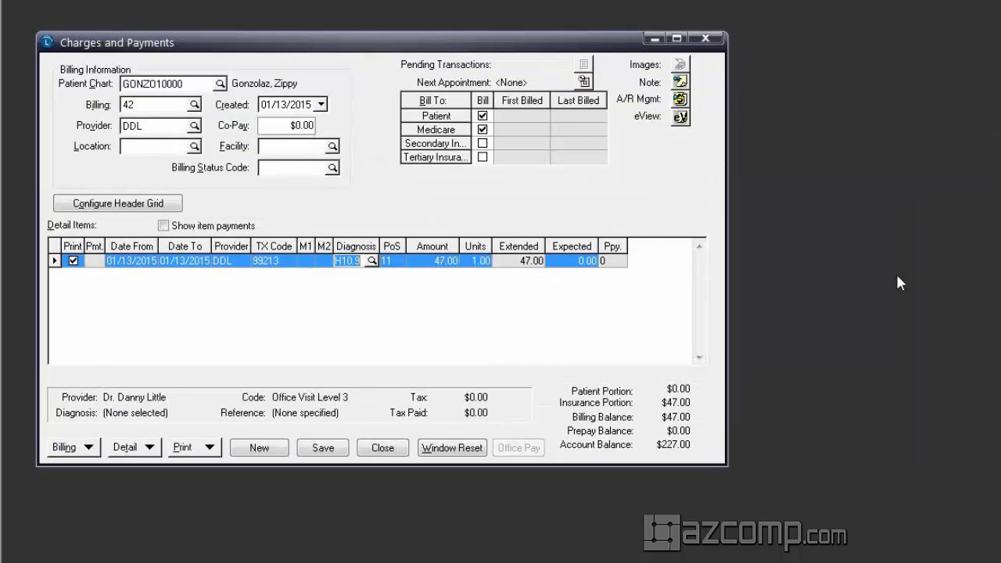
{"action": "mouse_move", "coordinate": [883, 316]}
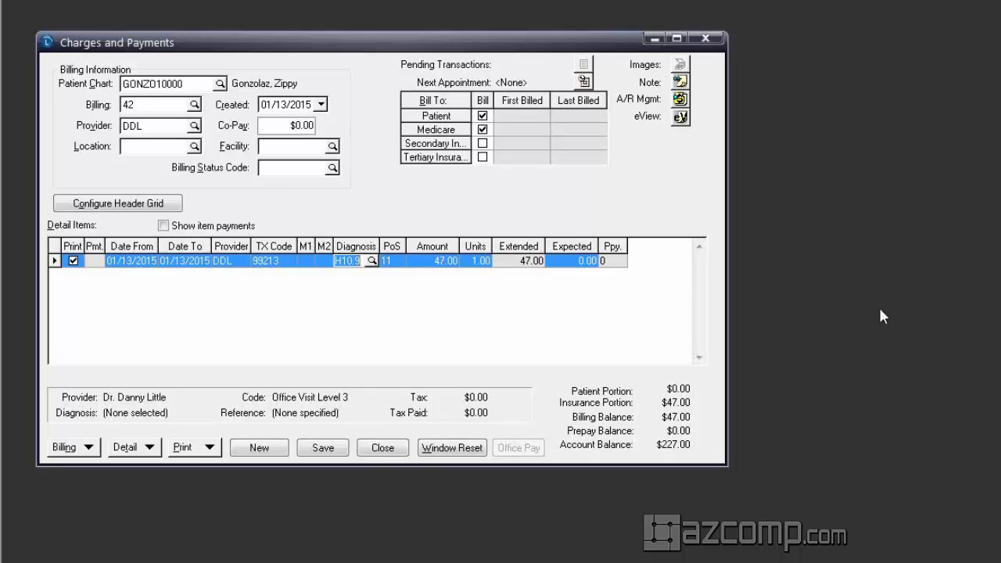
- Save the $47.00 charge line and close Charges and Payments
{"action": "left_click", "coordinate": [323, 448]}
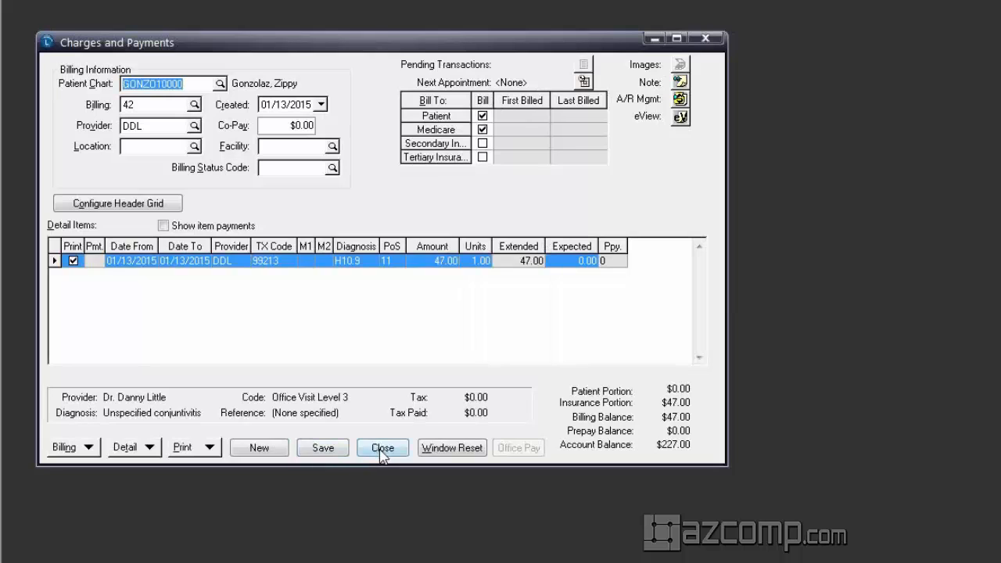
{"action": "left_click", "coordinate": [382, 448]}
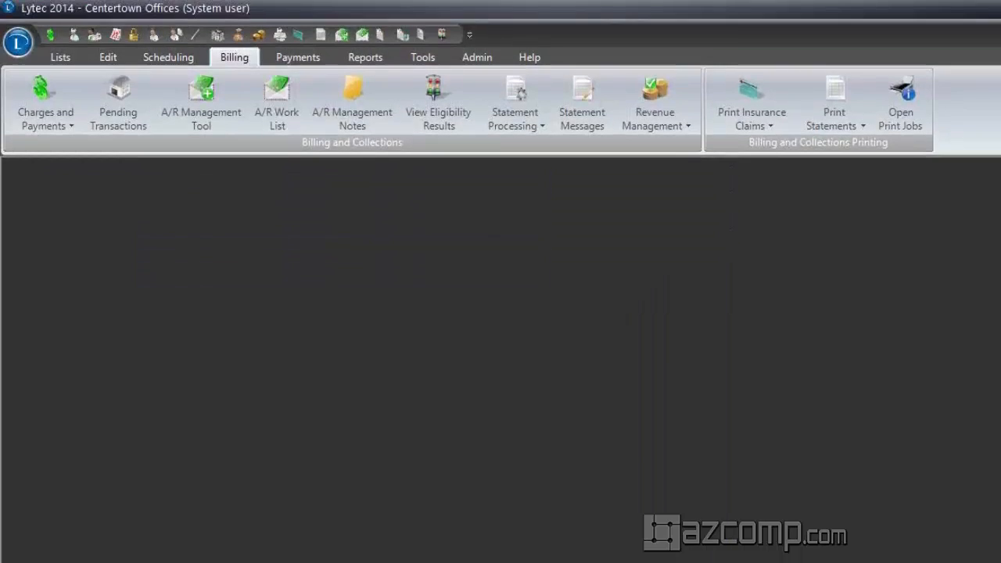
- Print primary insurance claims on 'CMS 1500 02-12 - Standard (with form).lci' and preview them
{"action": "left_click", "coordinate": [752, 102]}
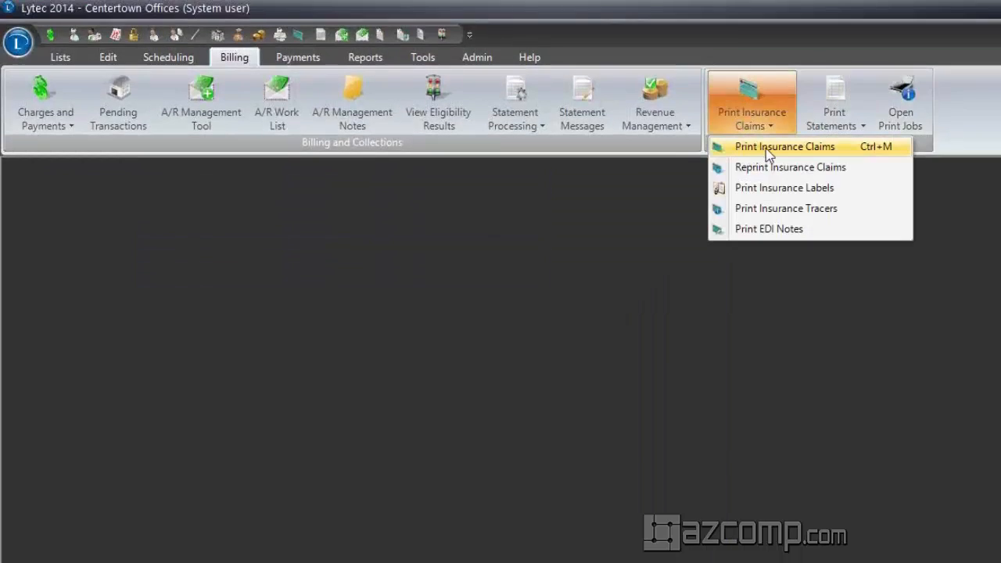
{"action": "left_click", "coordinate": [785, 147]}
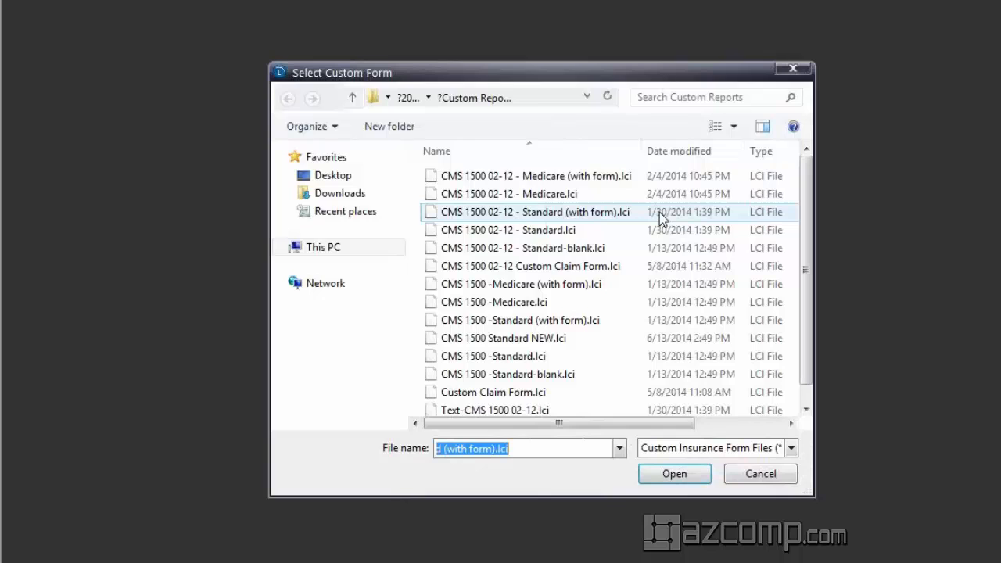
{"action": "left_click", "coordinate": [535, 213]}
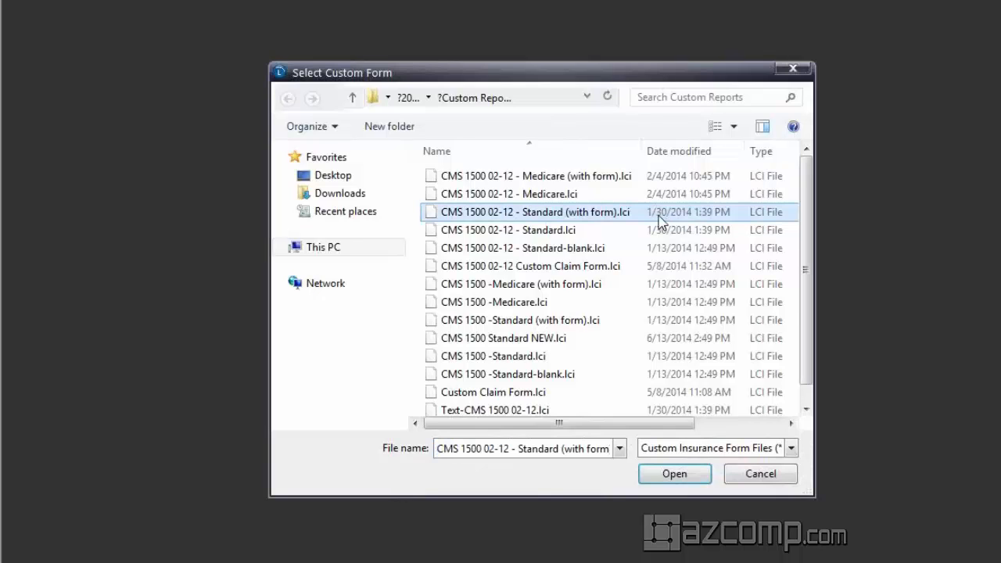
{"action": "left_click", "coordinate": [675, 473]}
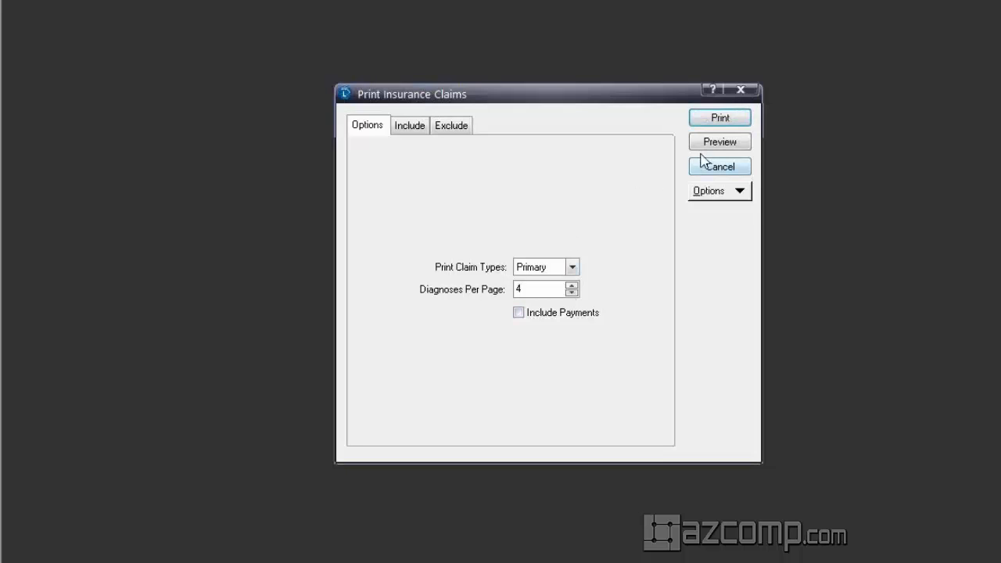
{"action": "left_click", "coordinate": [720, 140]}
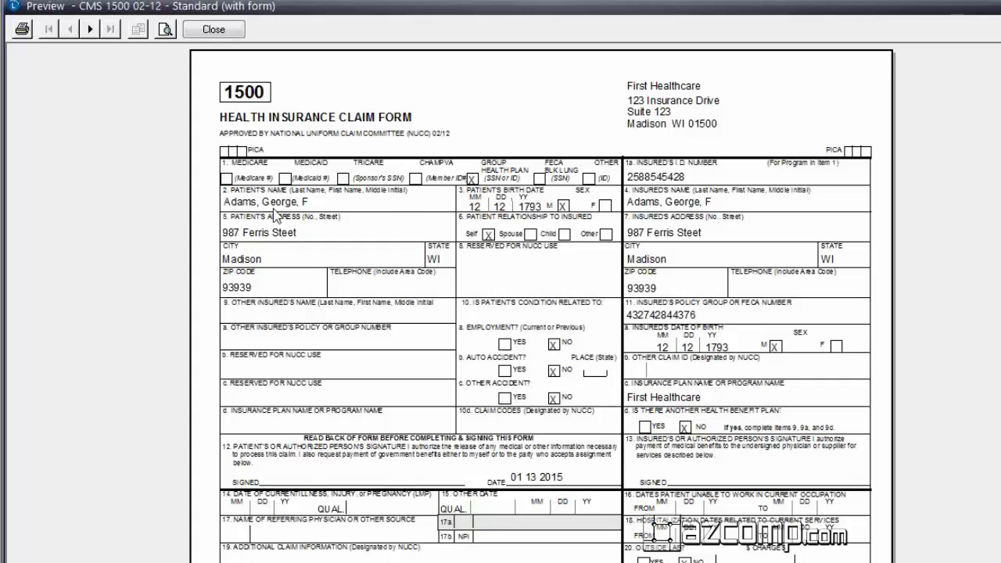
{"action": "mouse_move", "coordinate": [654, 100]}
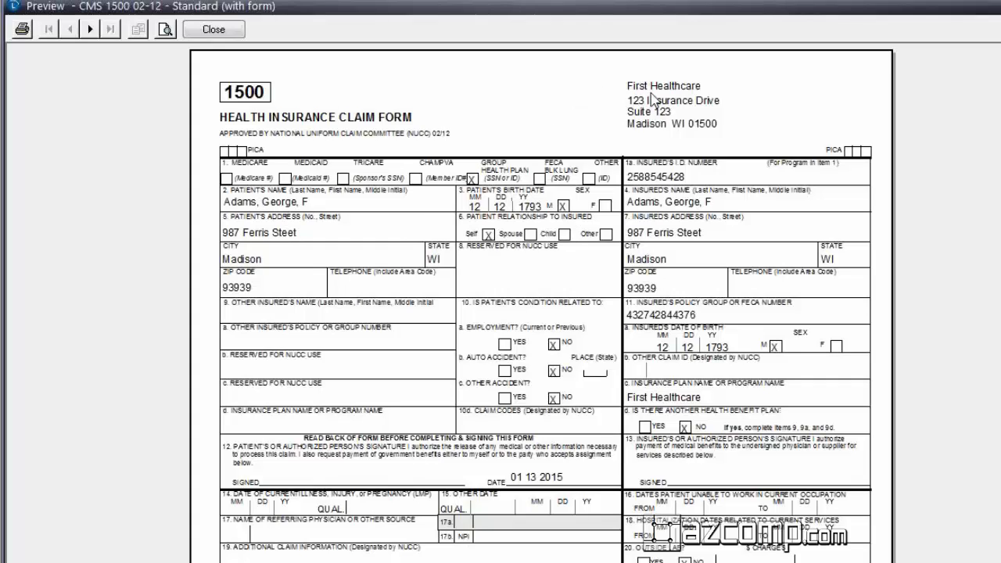
{"action": "mouse_move", "coordinate": [634, 150]}
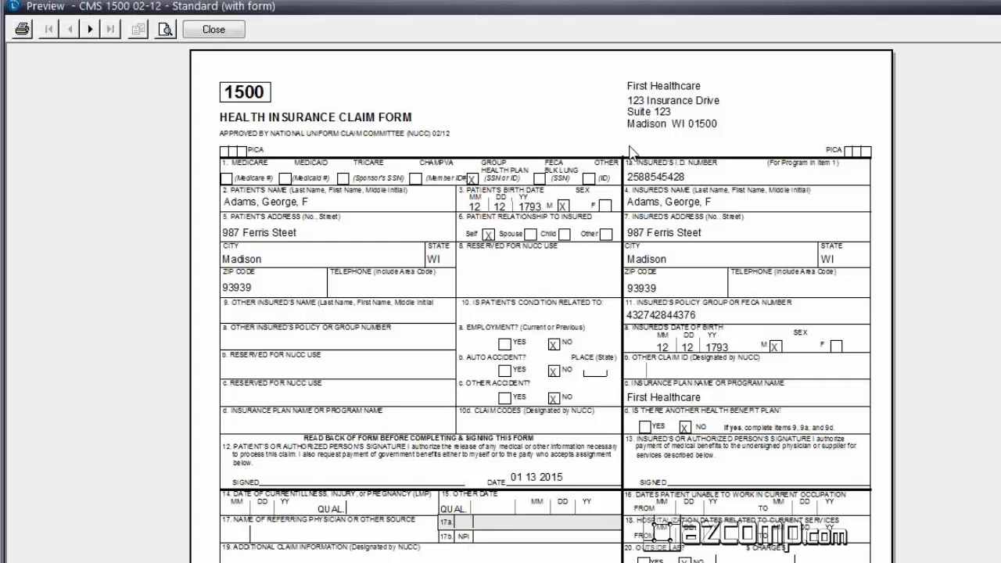
- Review the First Healthcare claim with ICD-10 H109 and the Medicare claim with ICD-9 37230, then close the preview
{"action": "scroll", "scroll_direction": "down", "scroll_amount": 3}
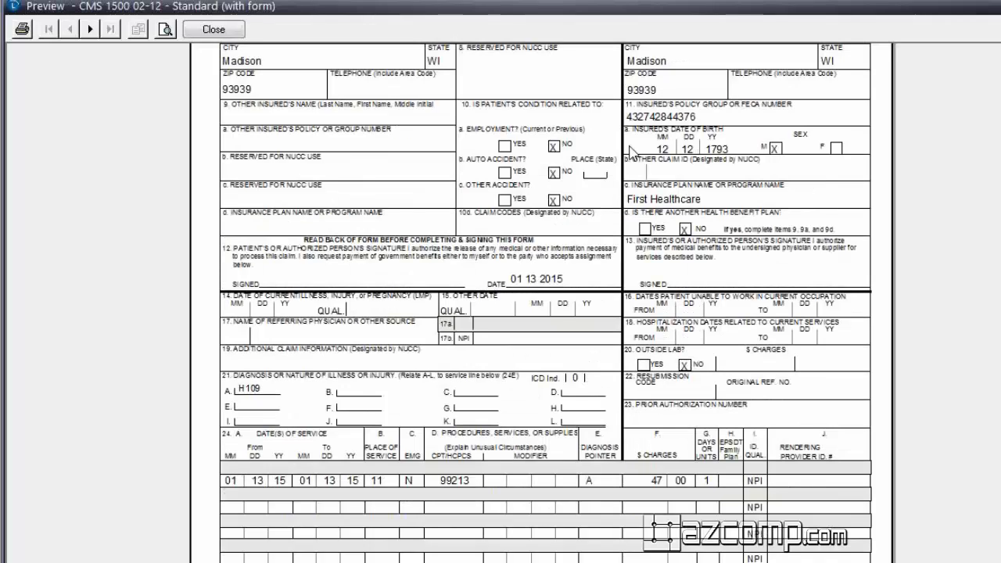
{"action": "mouse_move", "coordinate": [263, 407]}
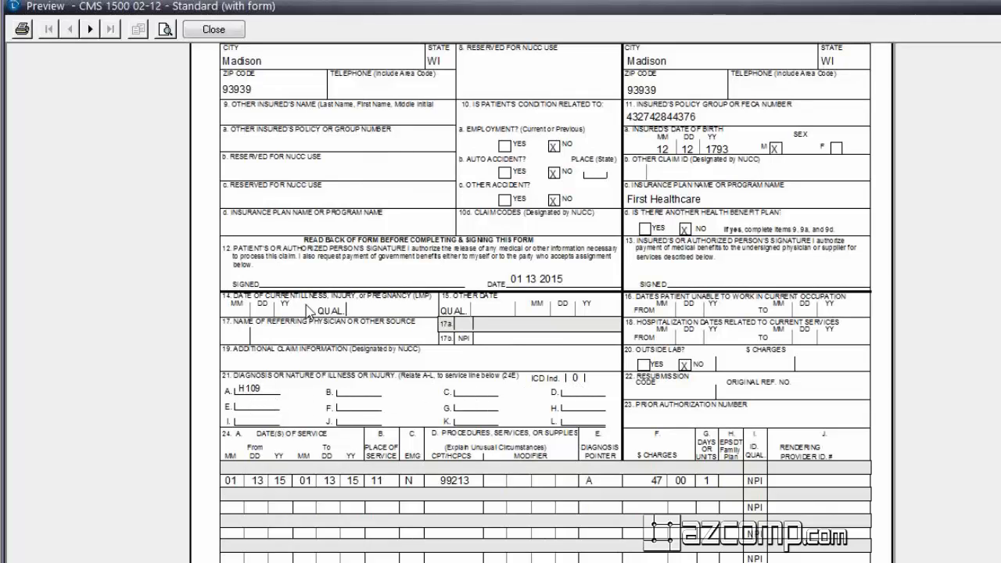
{"action": "left_click", "coordinate": [89, 28]}
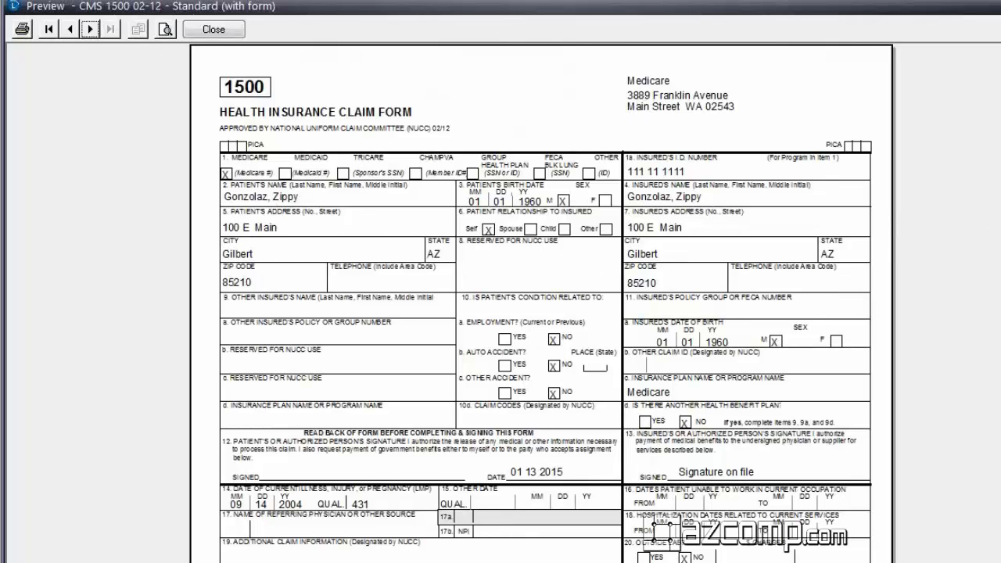
{"action": "scroll", "scroll_direction": "down", "scroll_amount": 3}
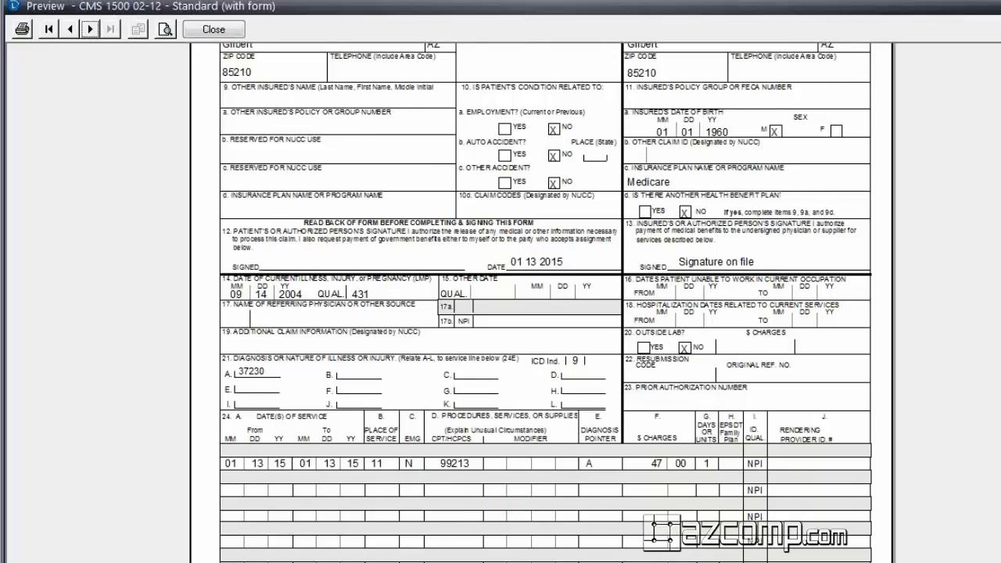
{"action": "mouse_move", "coordinate": [555, 372]}
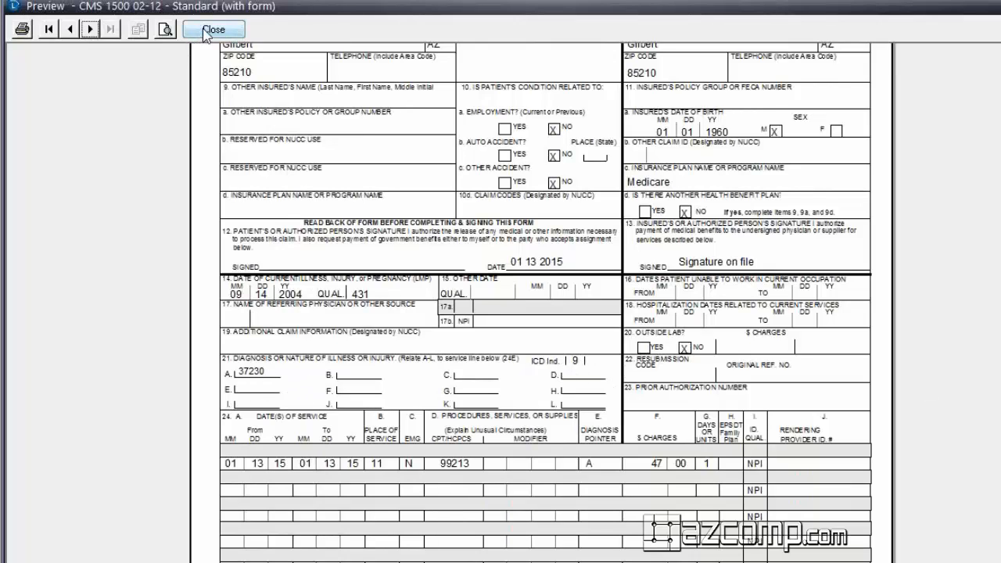
{"action": "left_click", "coordinate": [213, 28]}
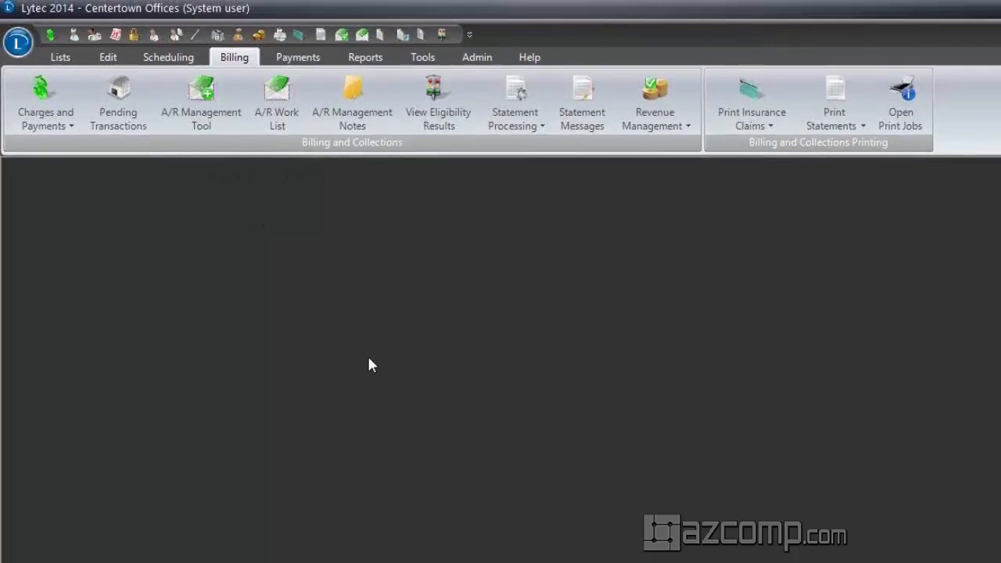
{"action": "mouse_move", "coordinate": [153, 433]}
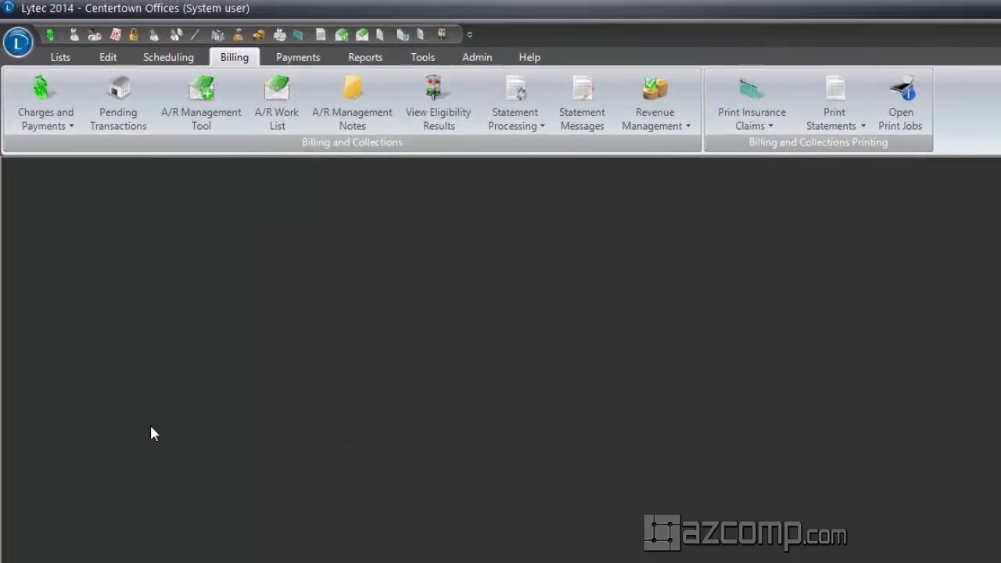